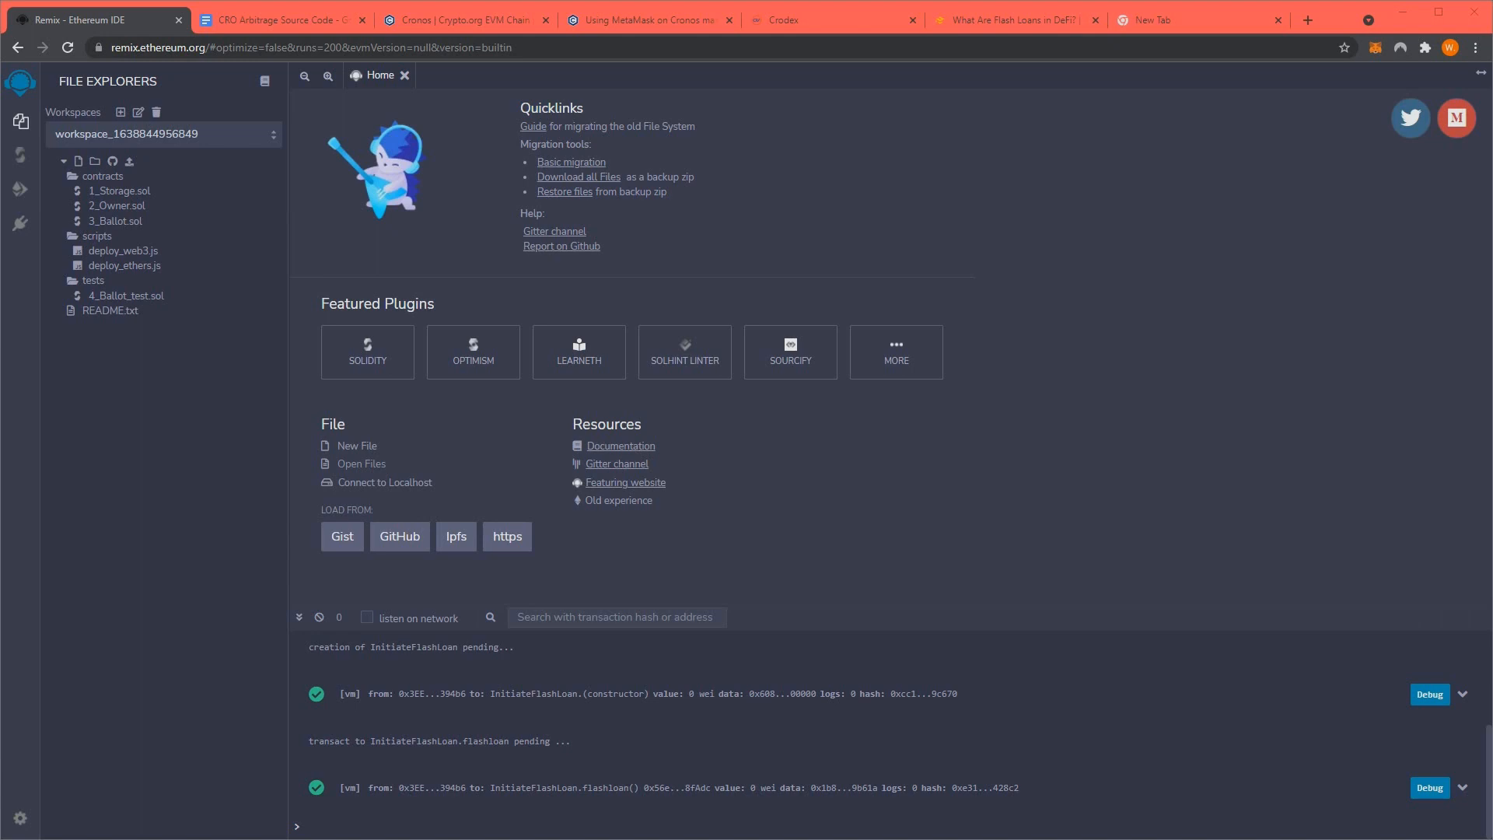
# View the CRO Arbitrage Source Code document, then move on to the Cronos Chain homepage
pyautogui.click(277, 19)
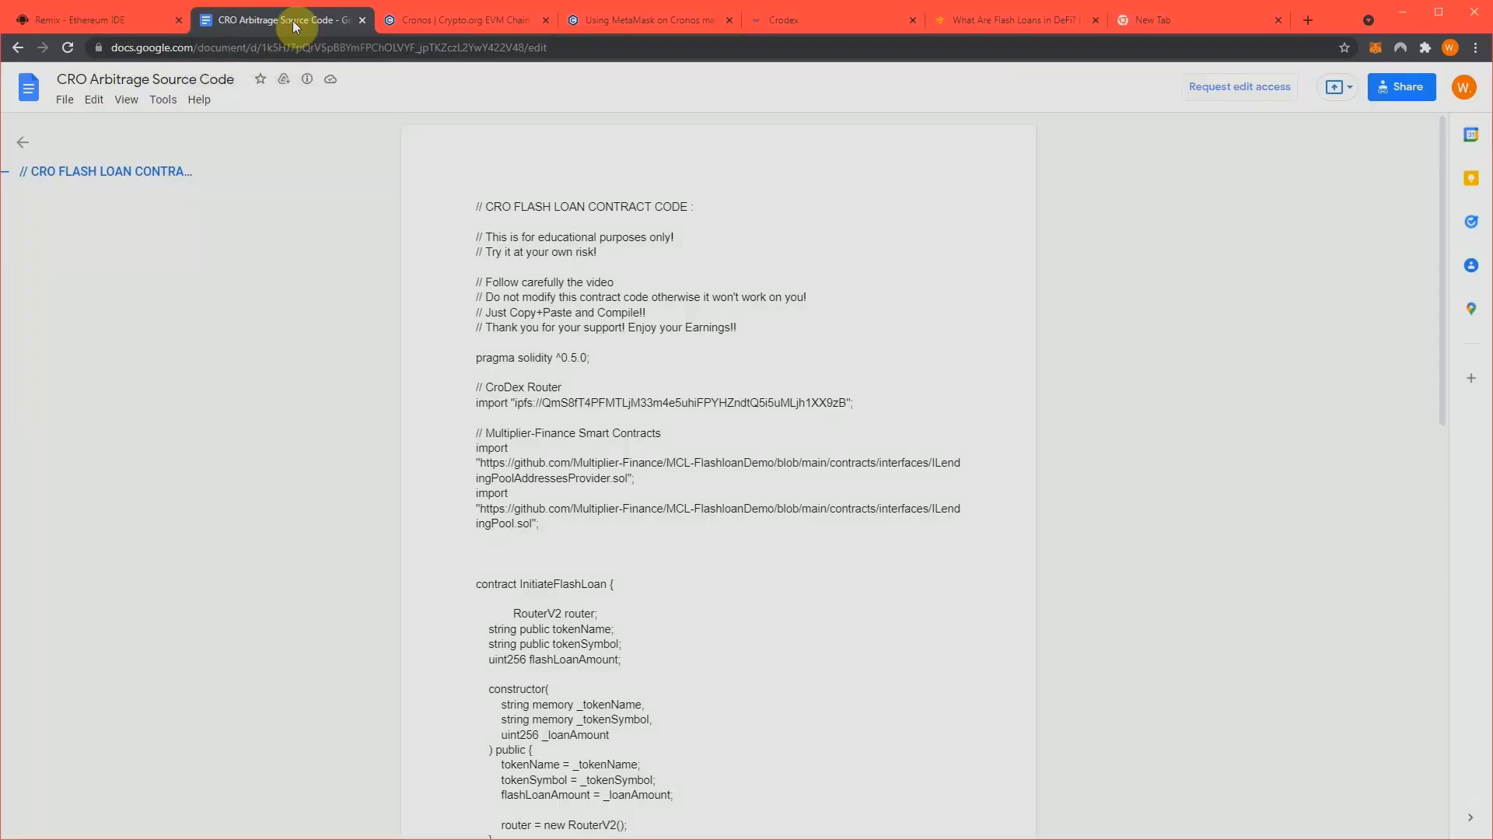
pyautogui.doubleClick(576, 319)
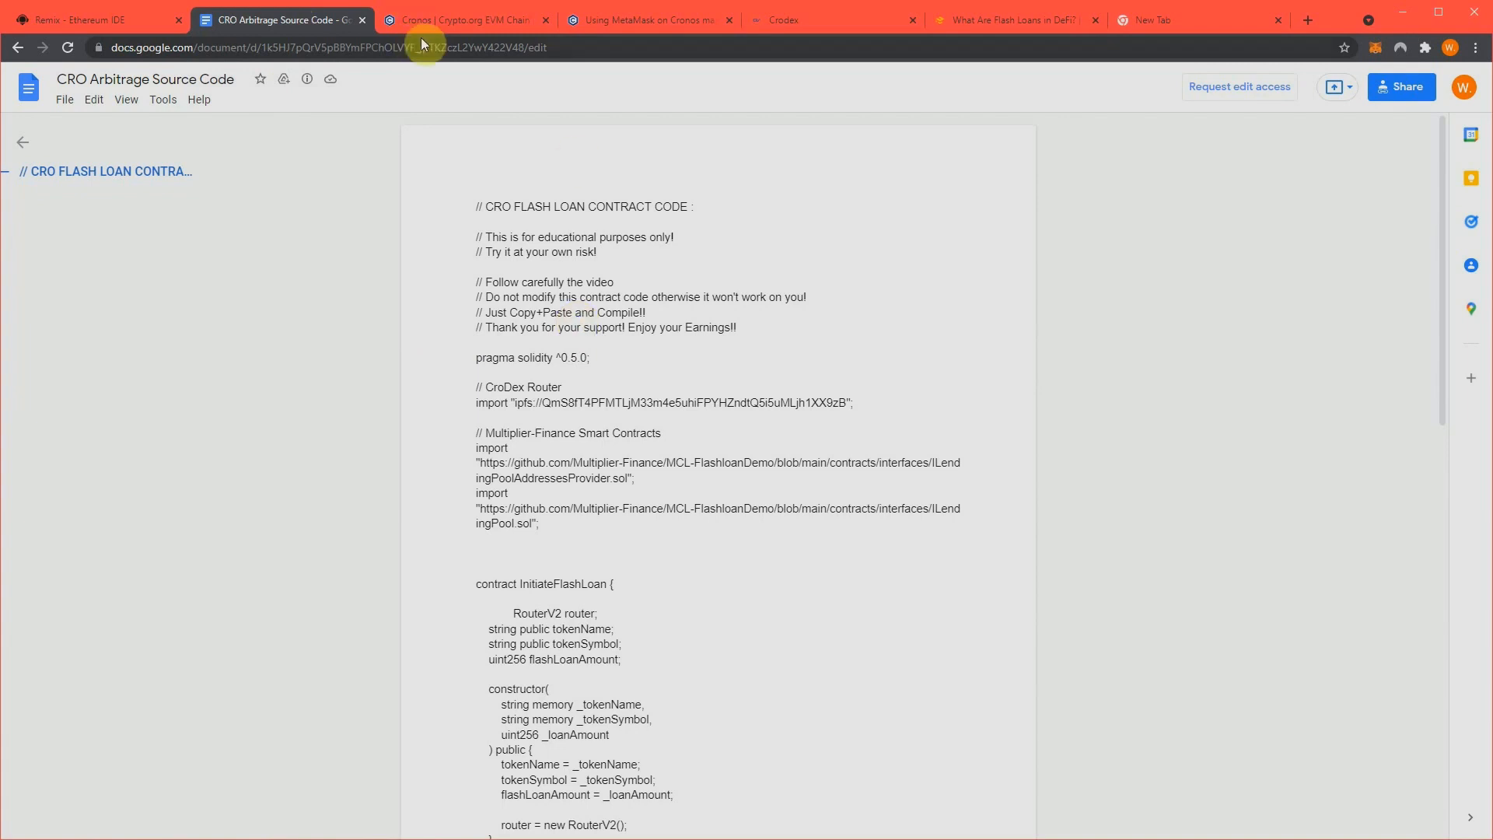
pyautogui.click(461, 18)
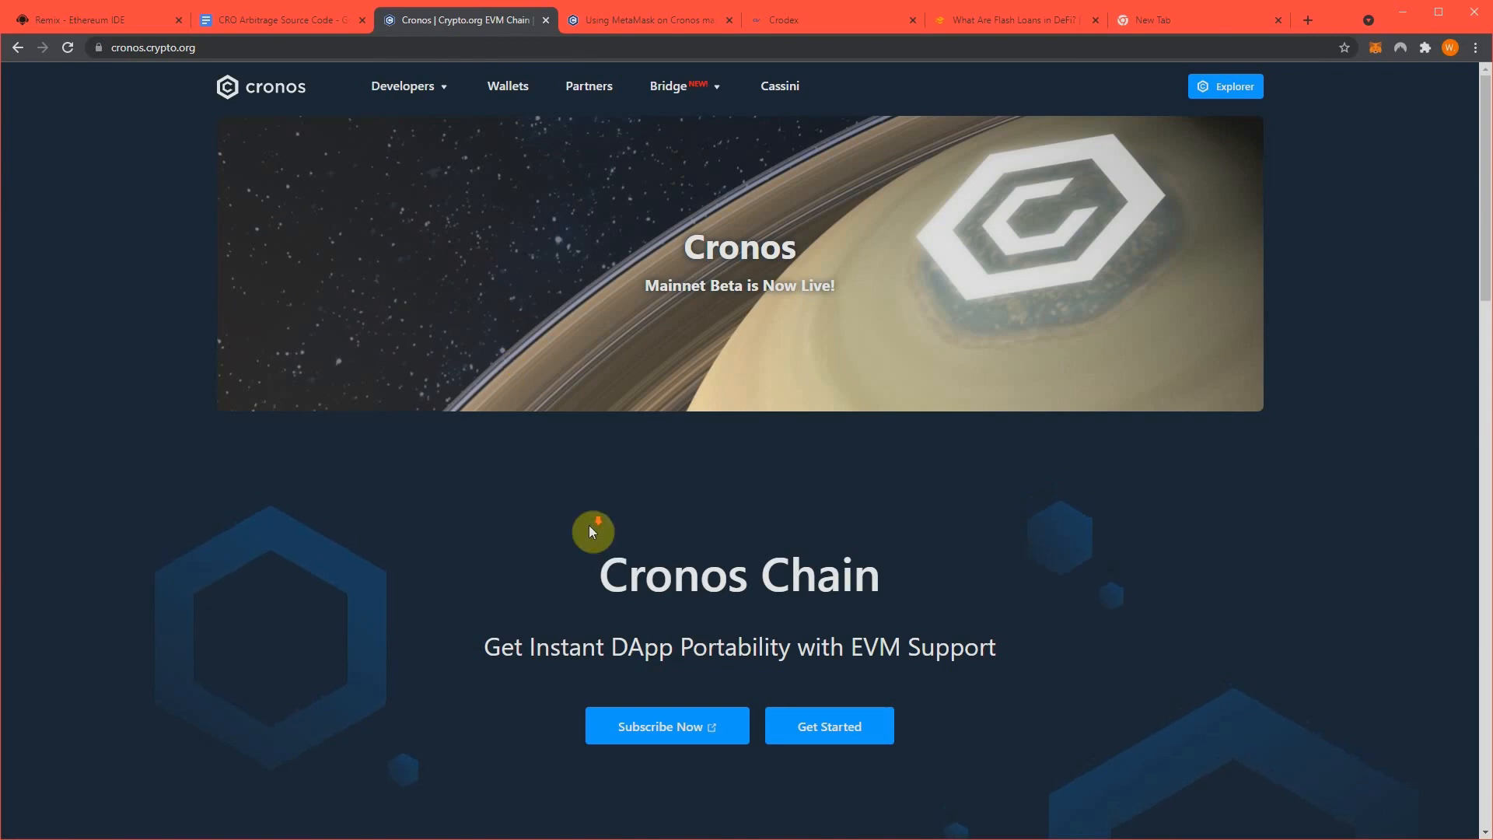
pyautogui.scroll(-3)
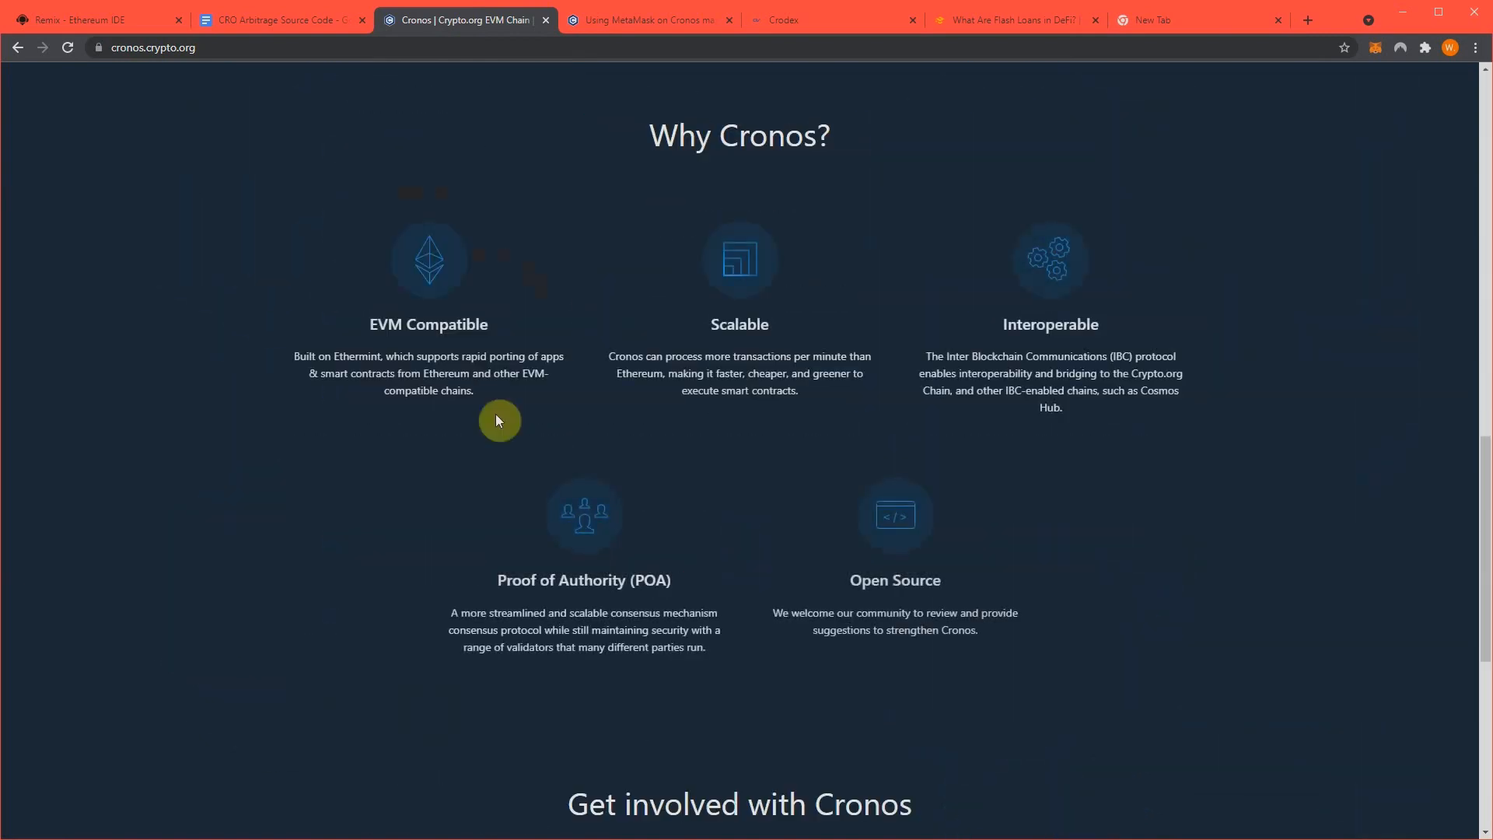
pyautogui.moveTo(473, 296)
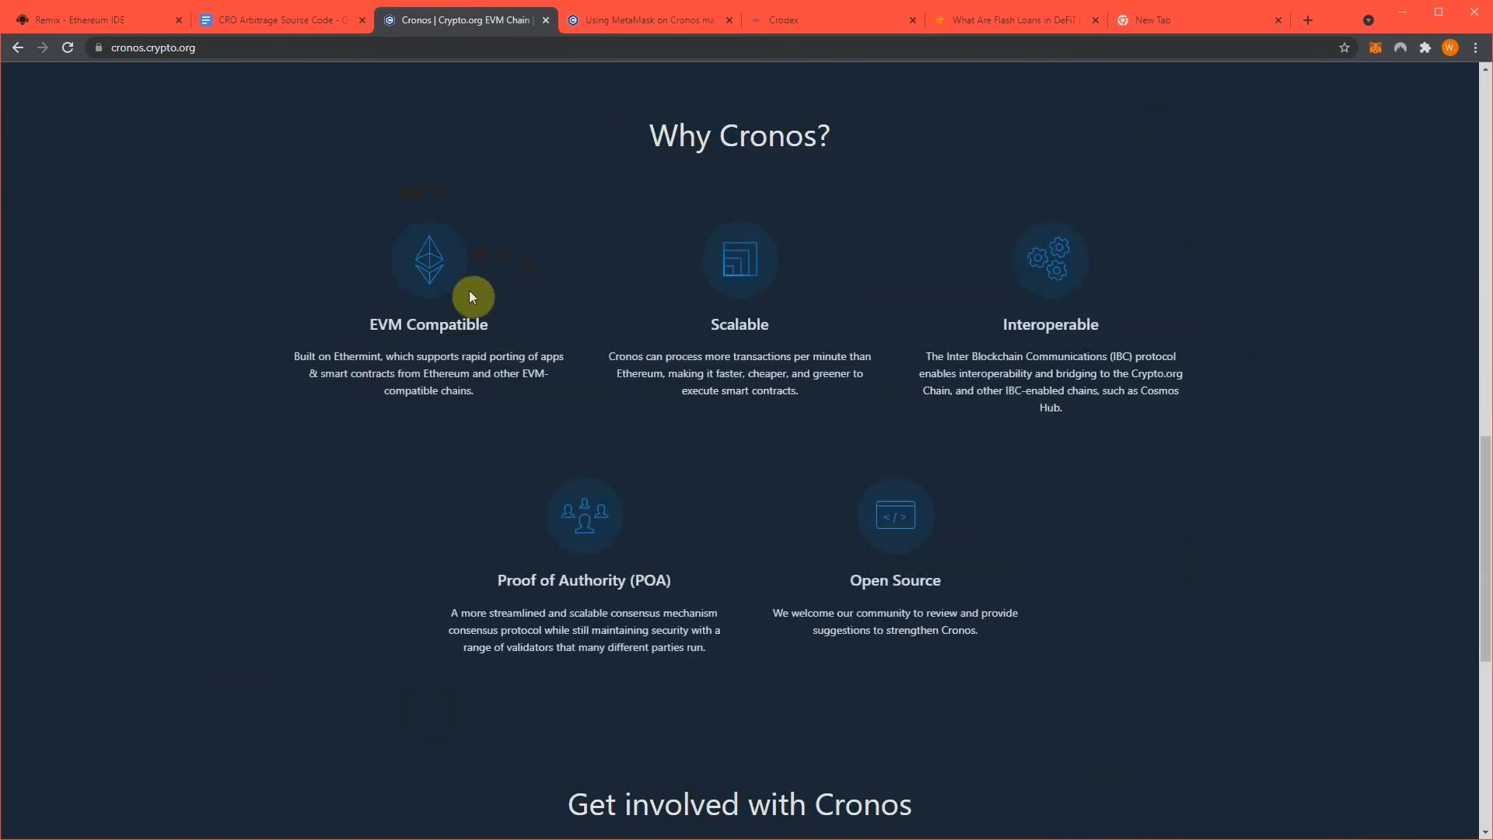
pyautogui.scroll(-3)
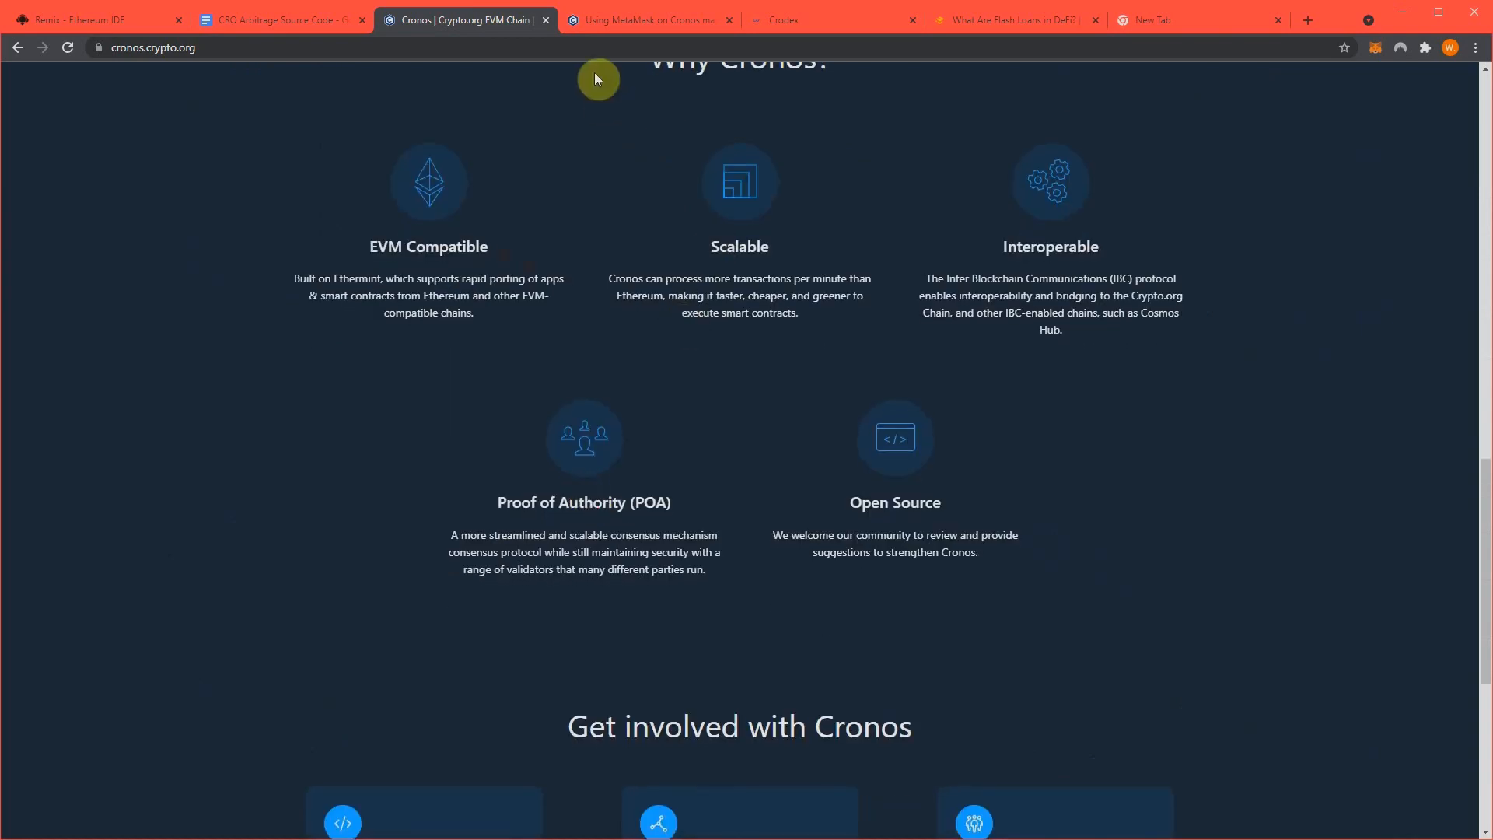
pyautogui.scroll(3)
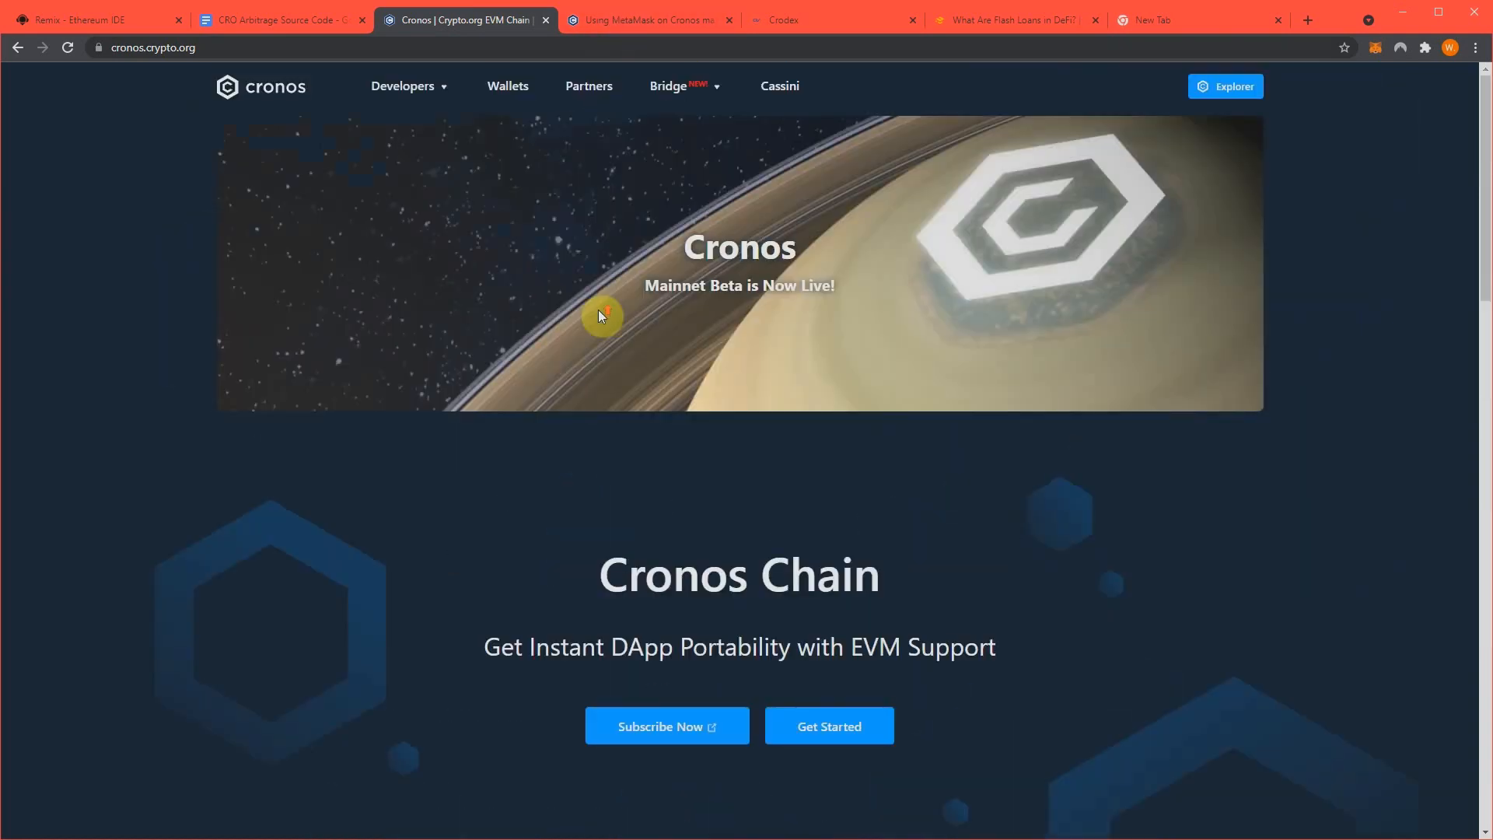
pyautogui.moveTo(617, 20)
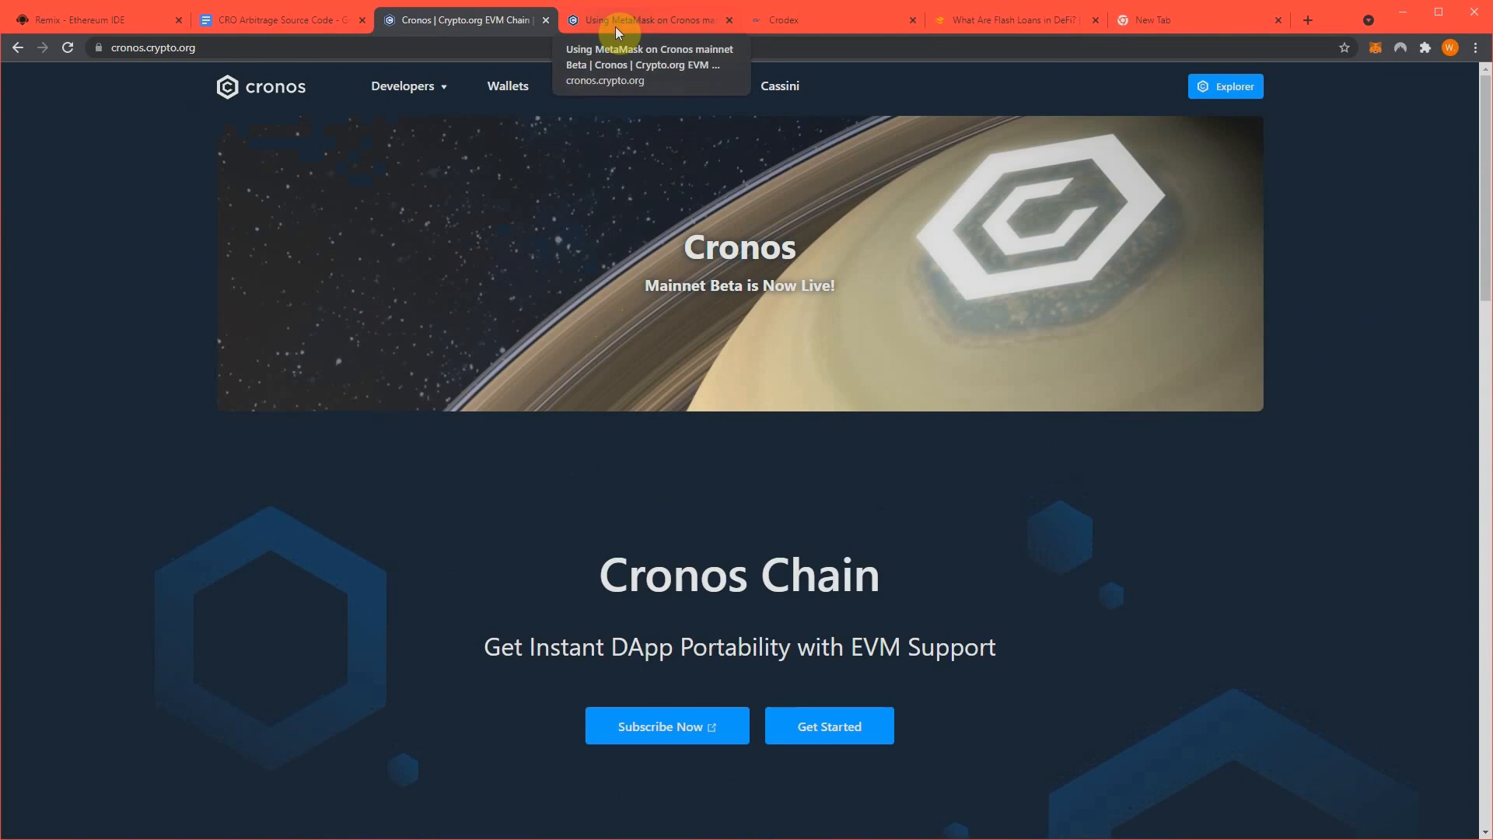
# Scroll the MetaMask on Cronos mainnet guide to the network settings: RPC URL, Chain ID 25, CRO symbol
pyautogui.click(647, 19)
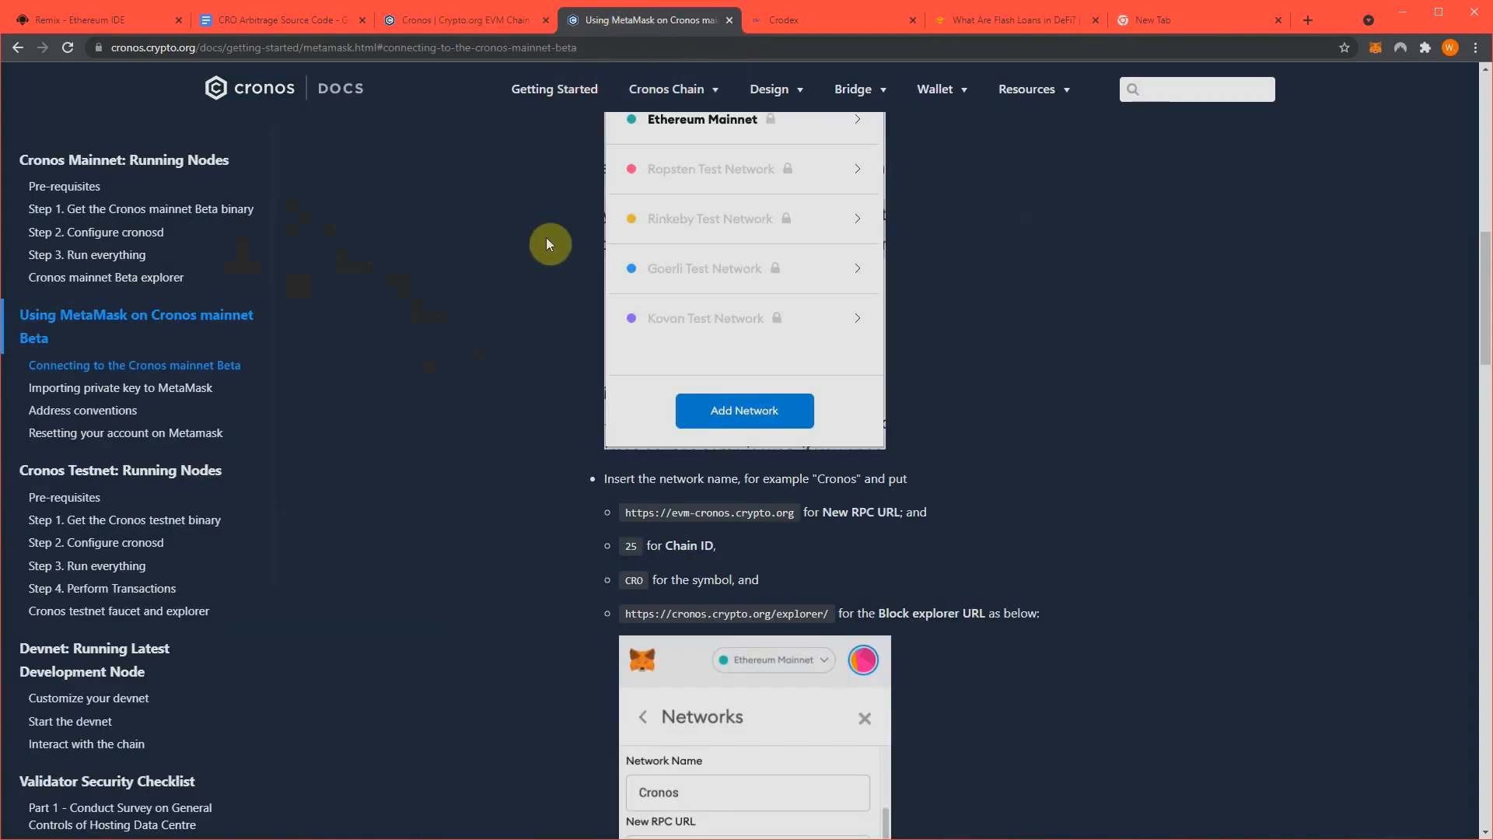
pyautogui.scroll(3)
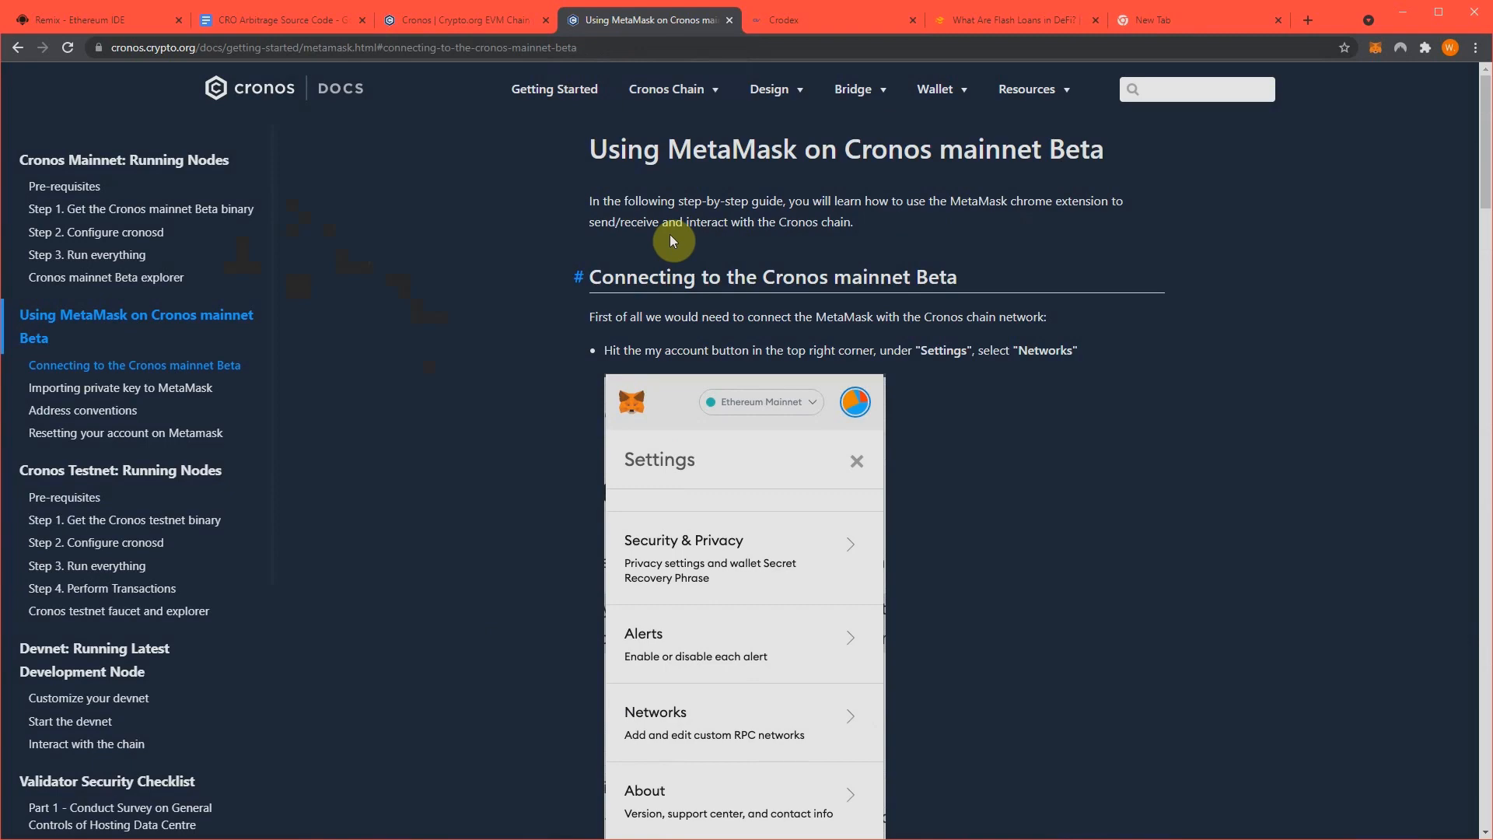
pyautogui.scroll(-3)
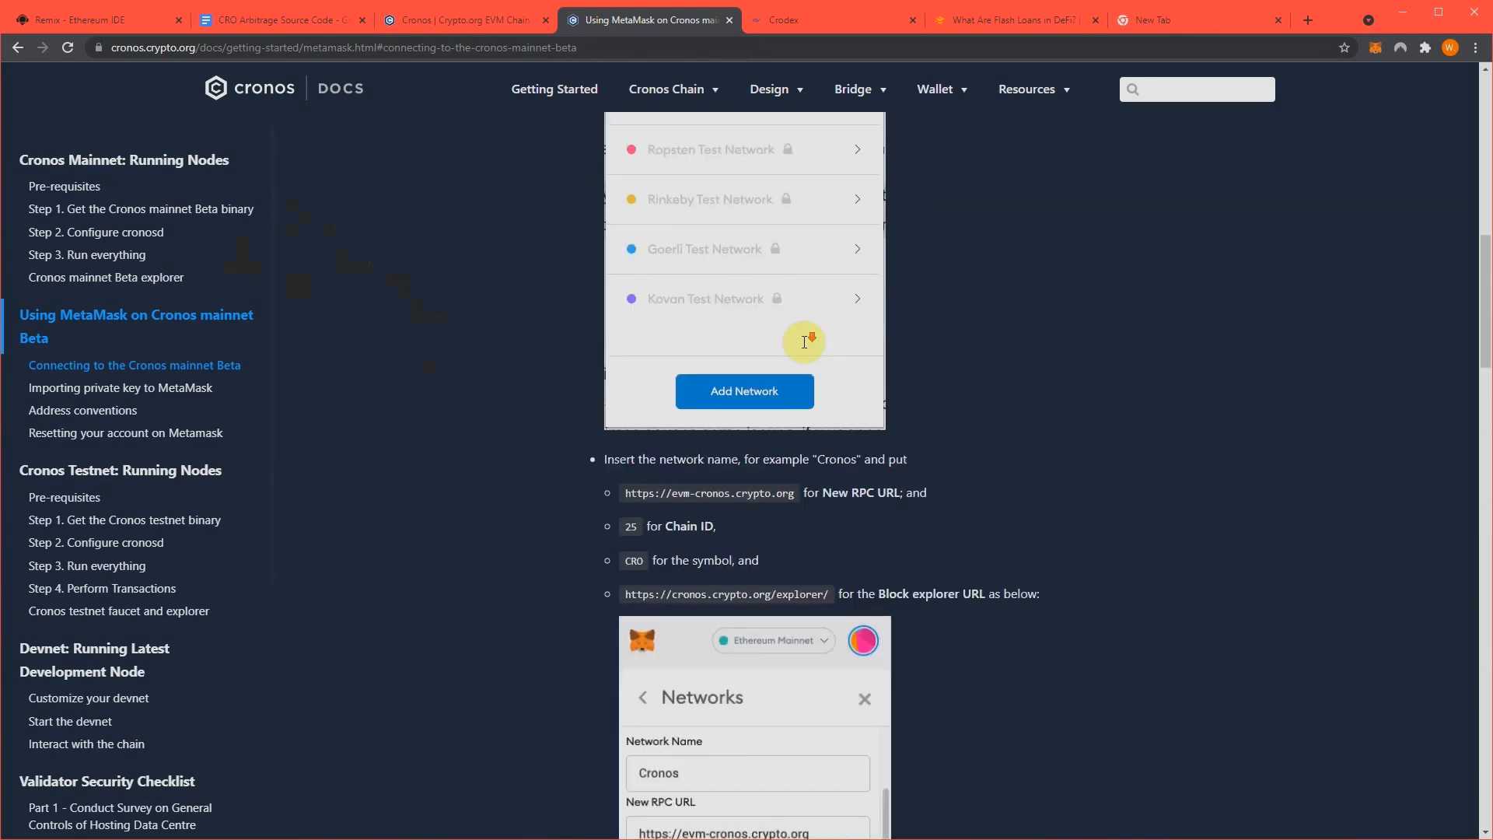
pyautogui.scroll(-3)
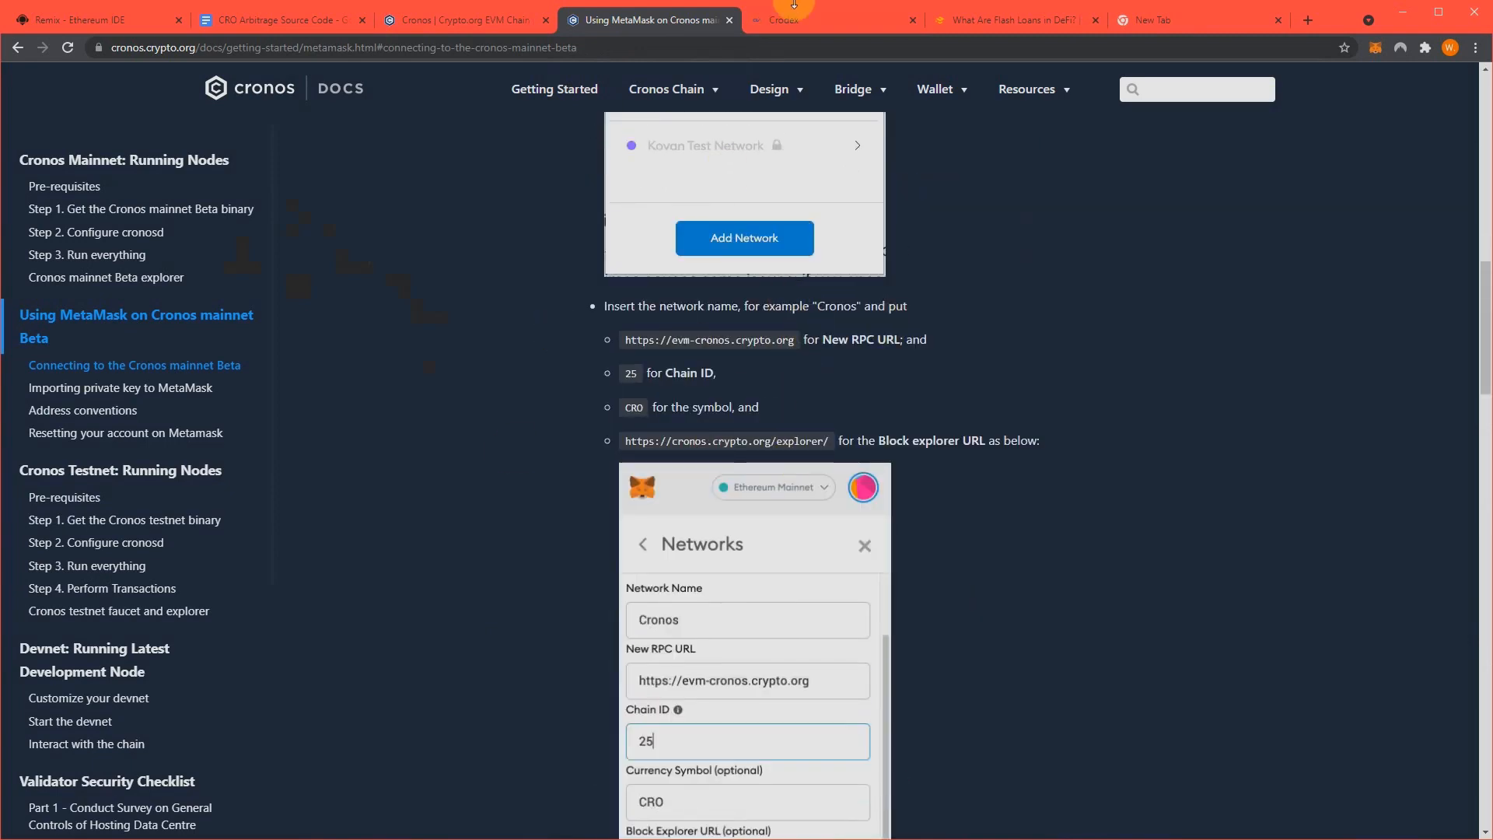
pyautogui.moveTo(804, 19)
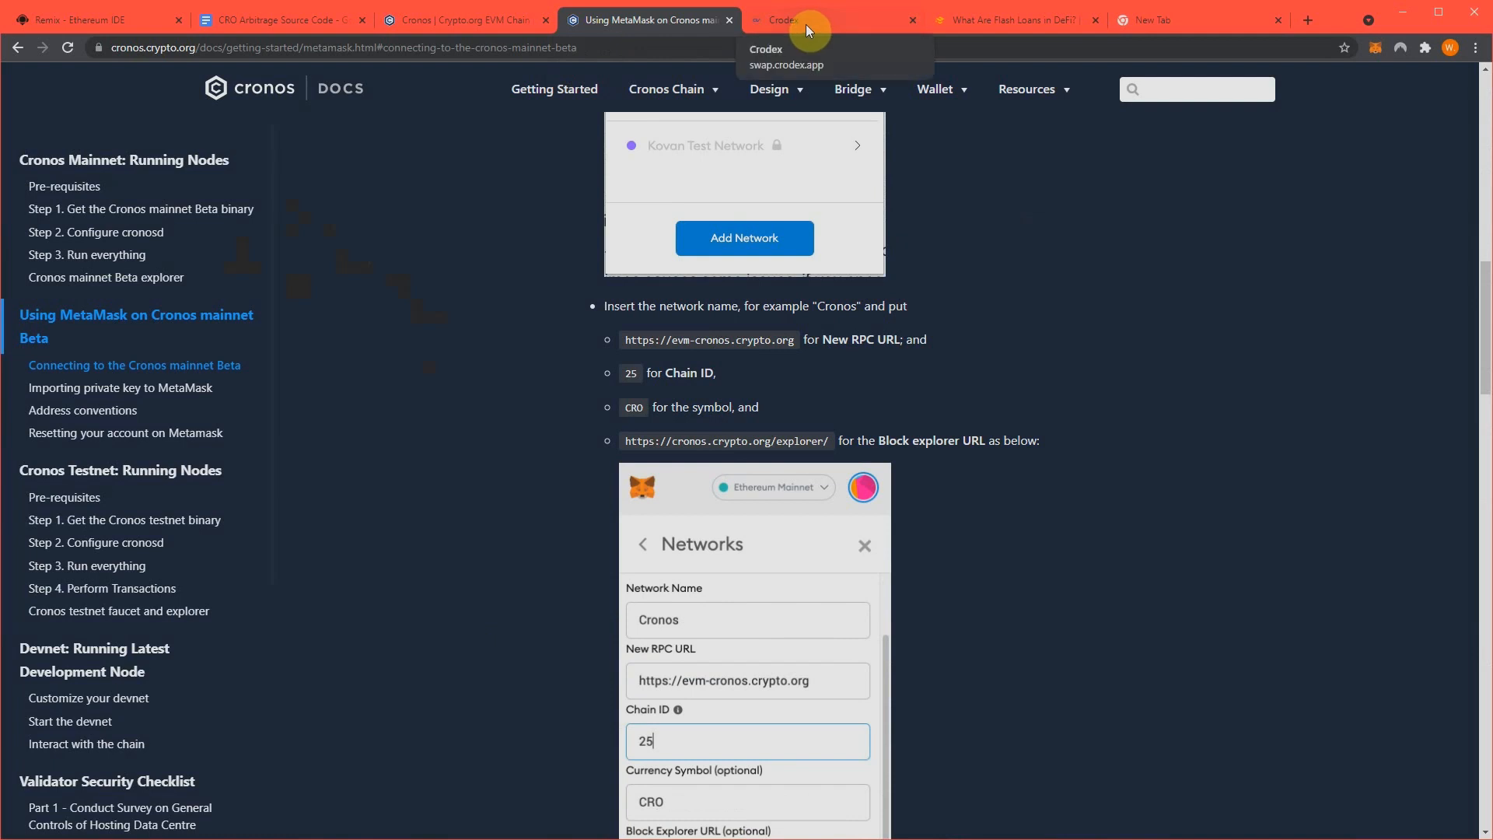
# Show the Crodex swap page with its CRO swap form, no wallet connected yet
pyautogui.click(824, 20)
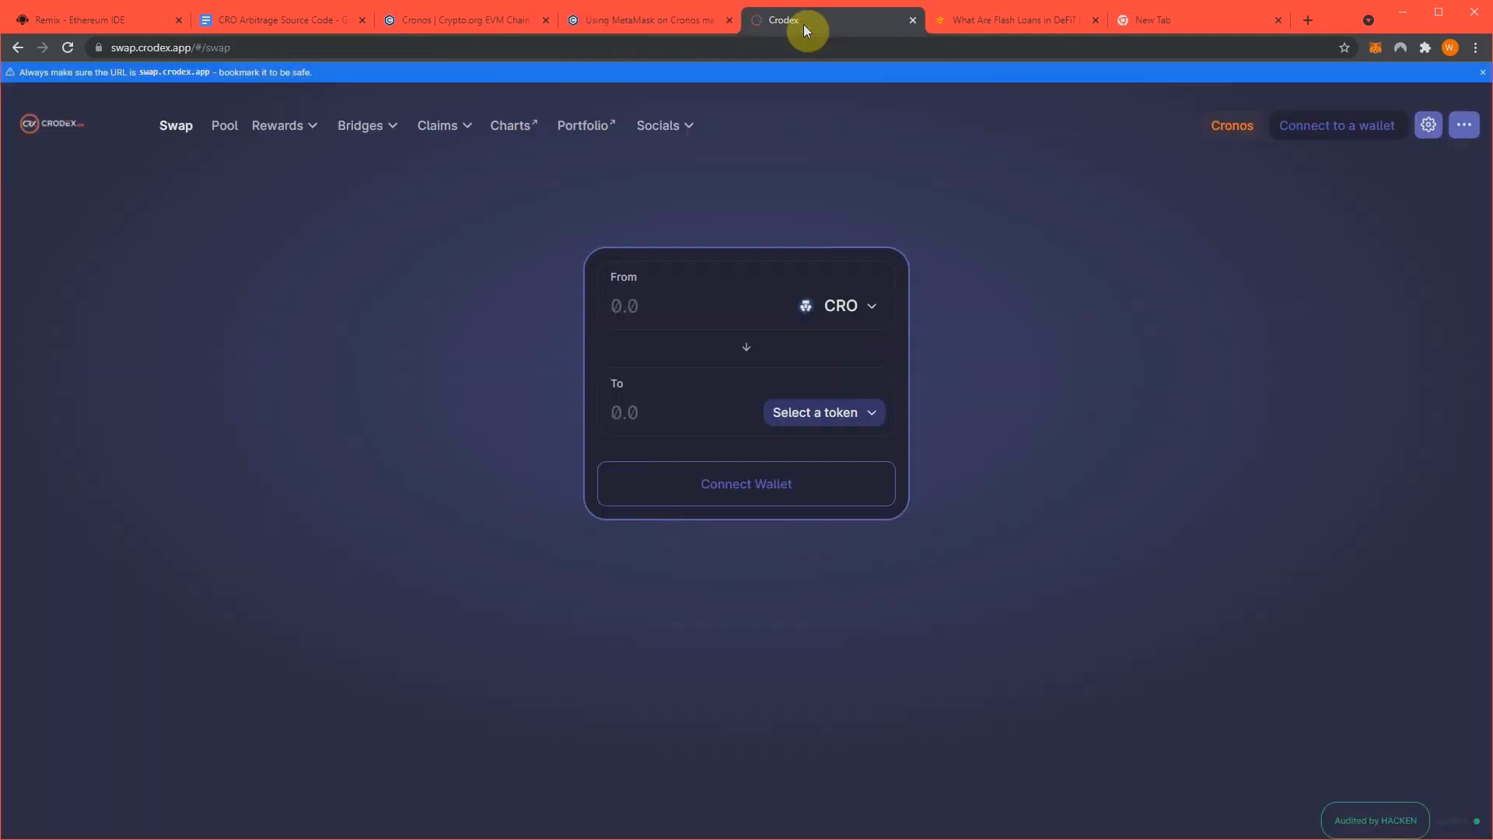
pyautogui.moveTo(435, 224)
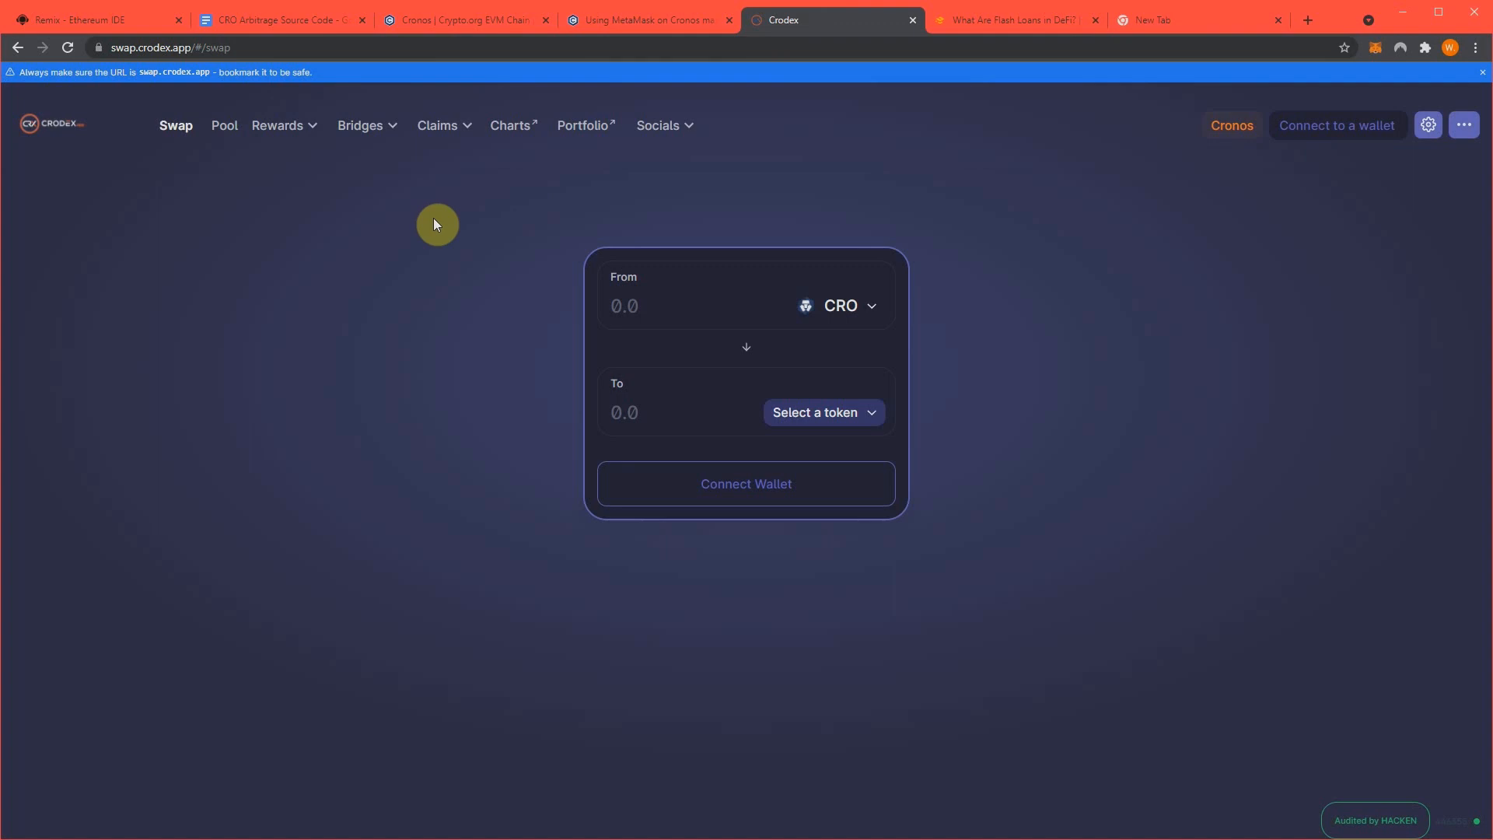
pyautogui.moveTo(1051, 20)
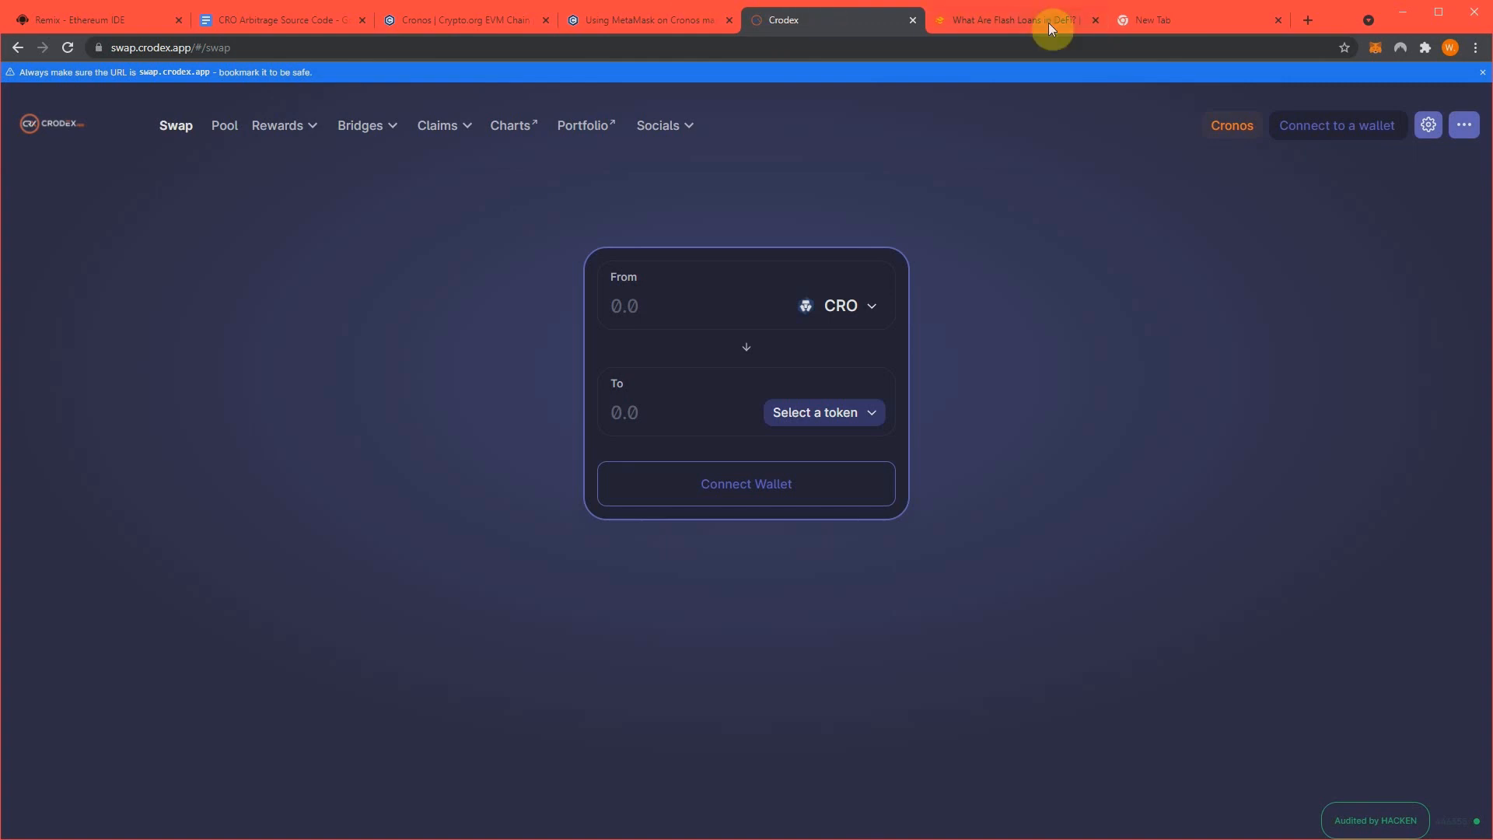
# Review the flash loans article, select all contract code in the source document, and return to Remix
pyautogui.click(1009, 18)
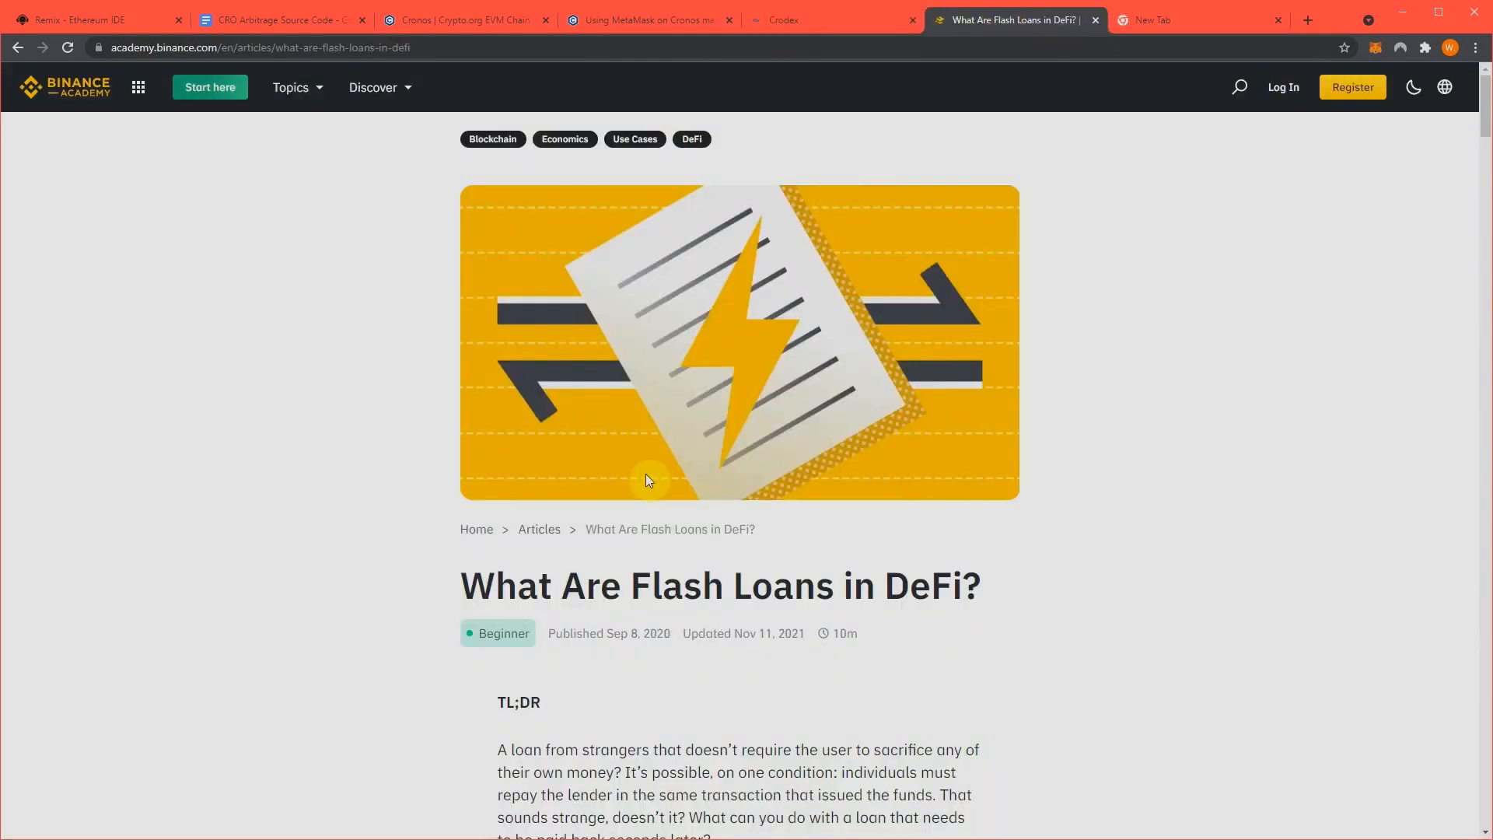
pyautogui.moveTo(500, 502)
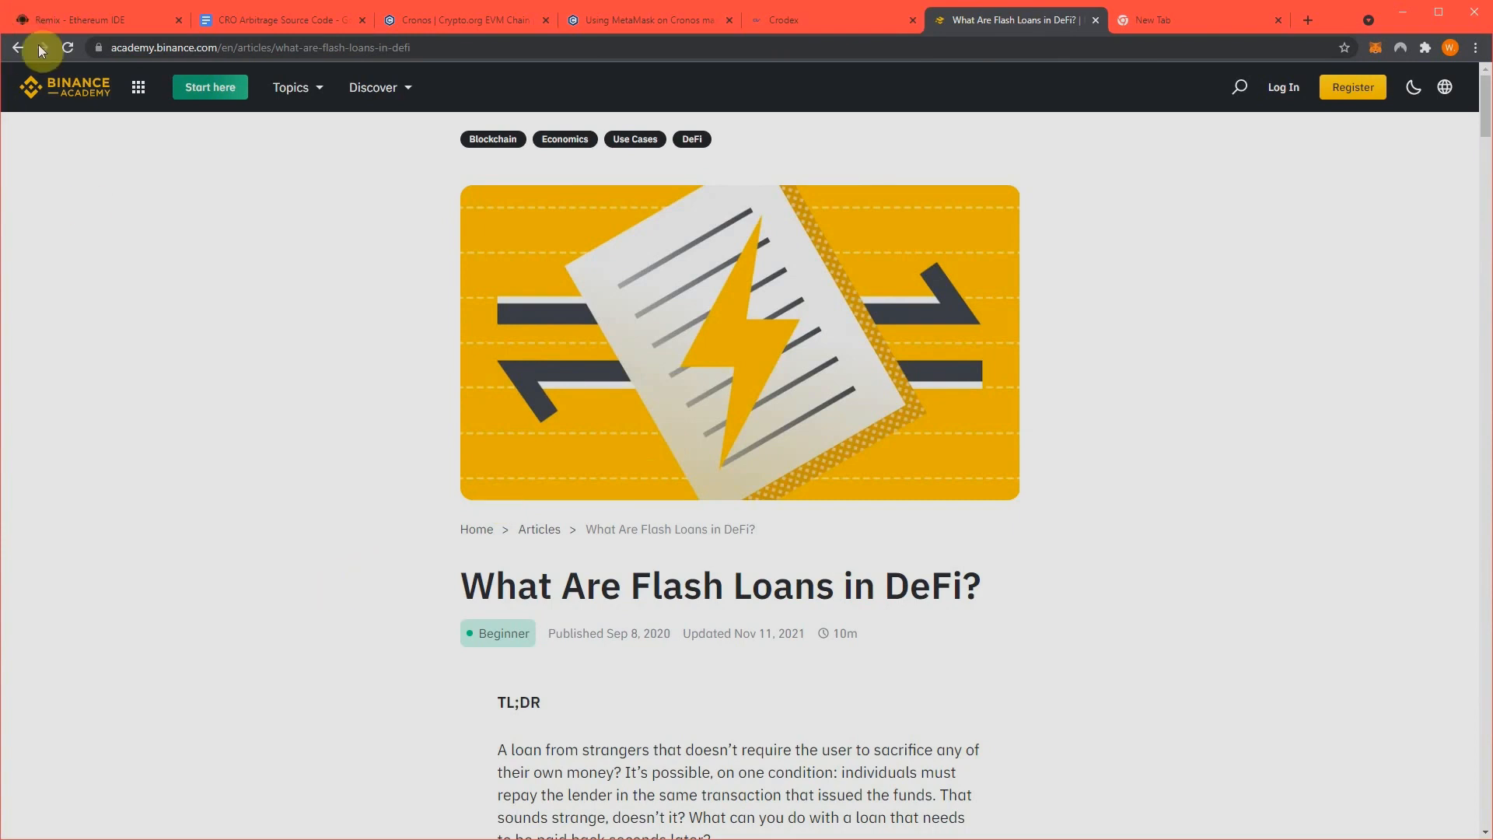
pyautogui.click(90, 19)
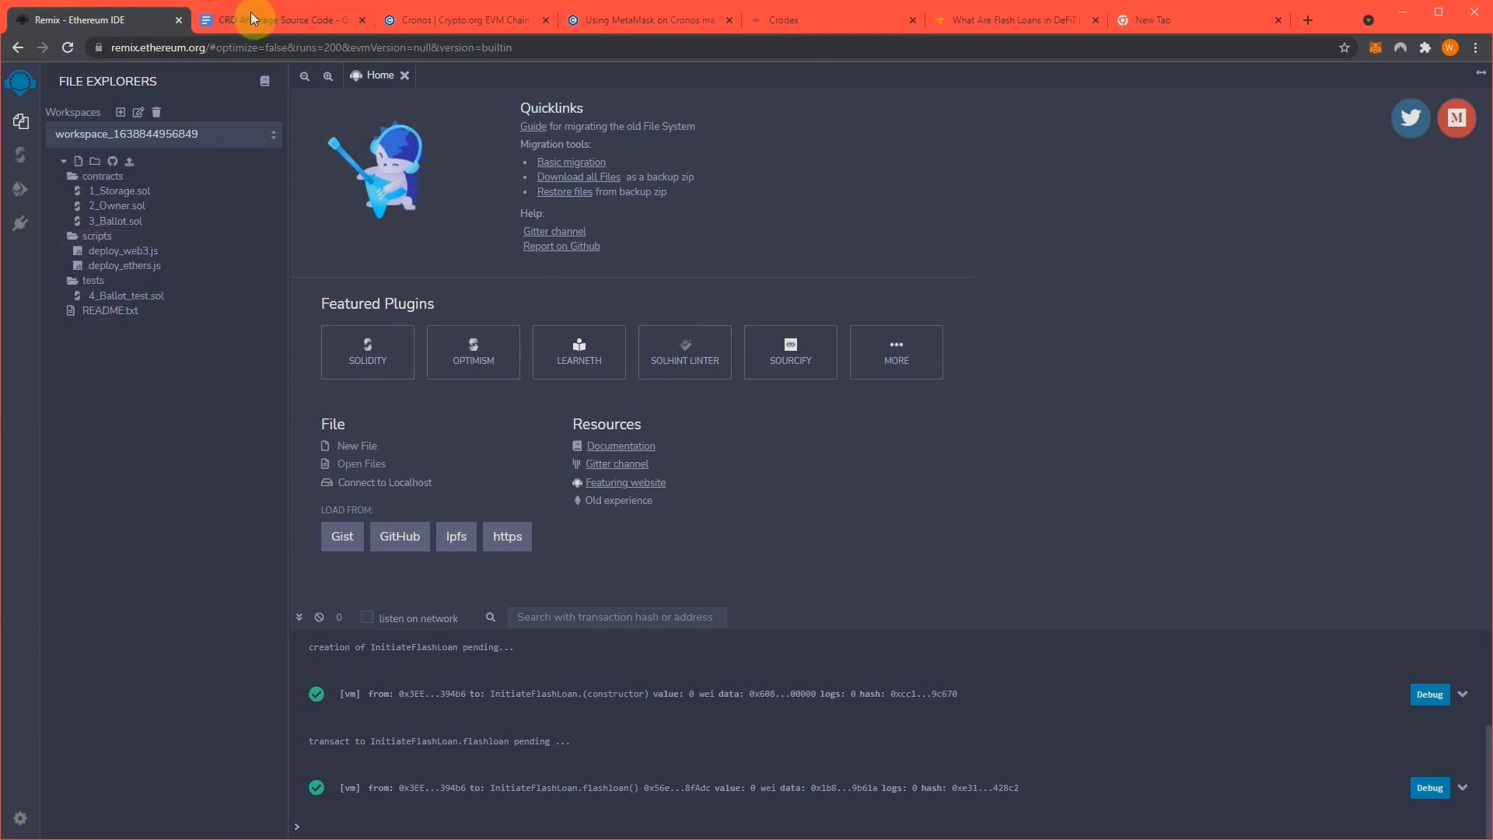
pyautogui.click(278, 18)
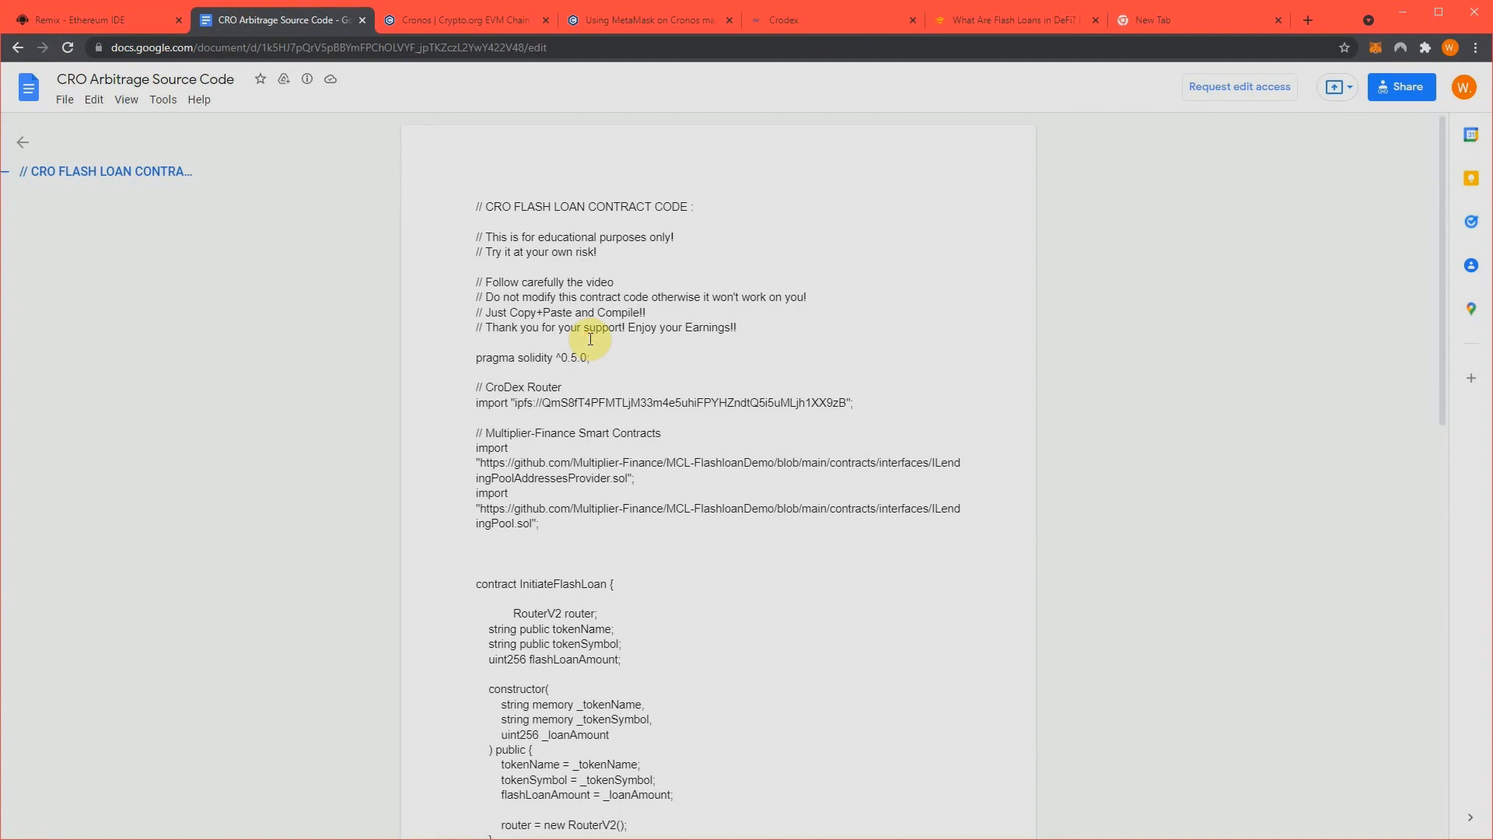
pyautogui.press('ctrl+a')
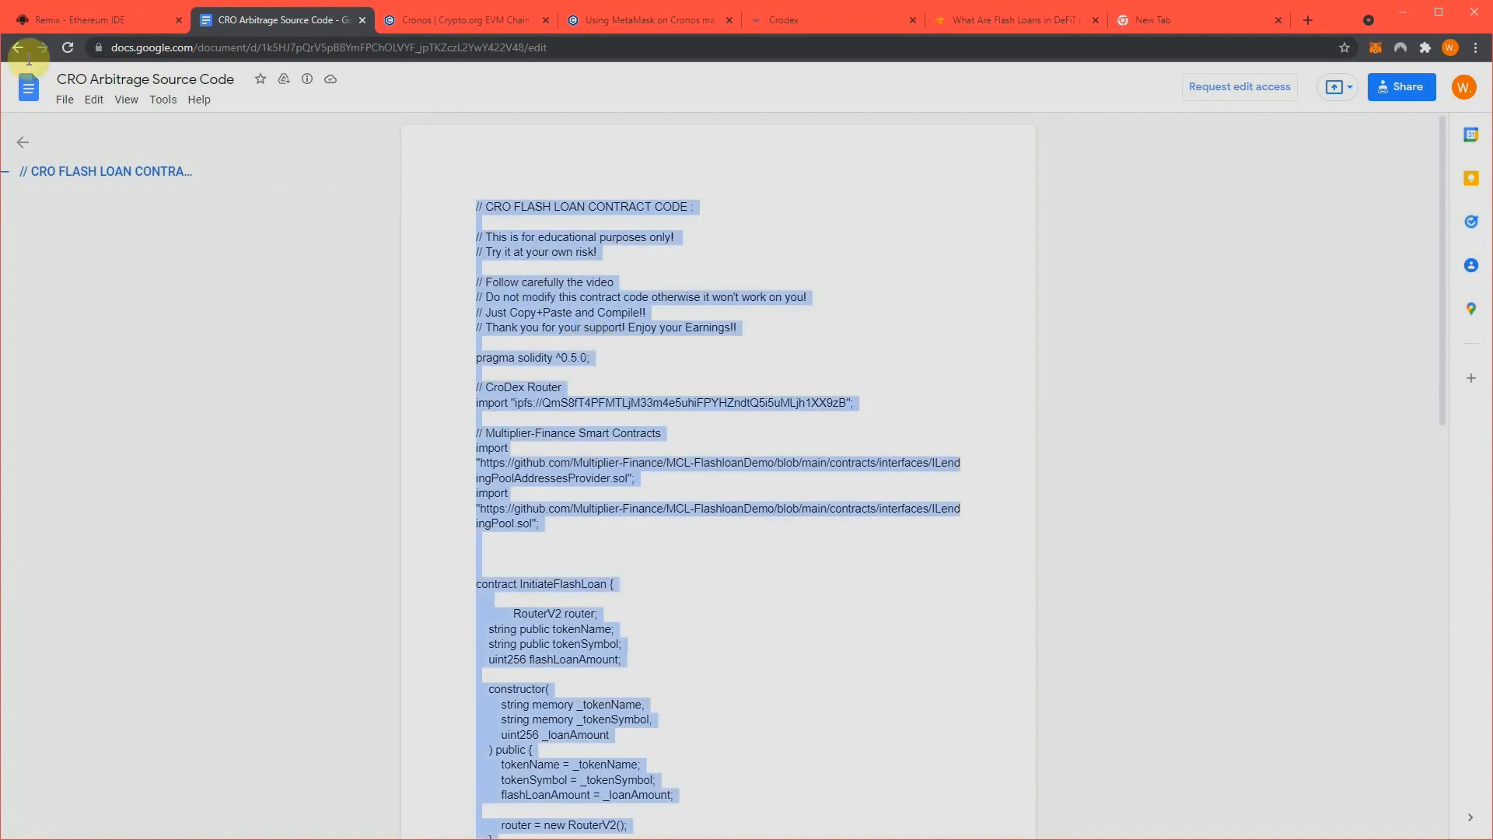
pyautogui.click(95, 19)
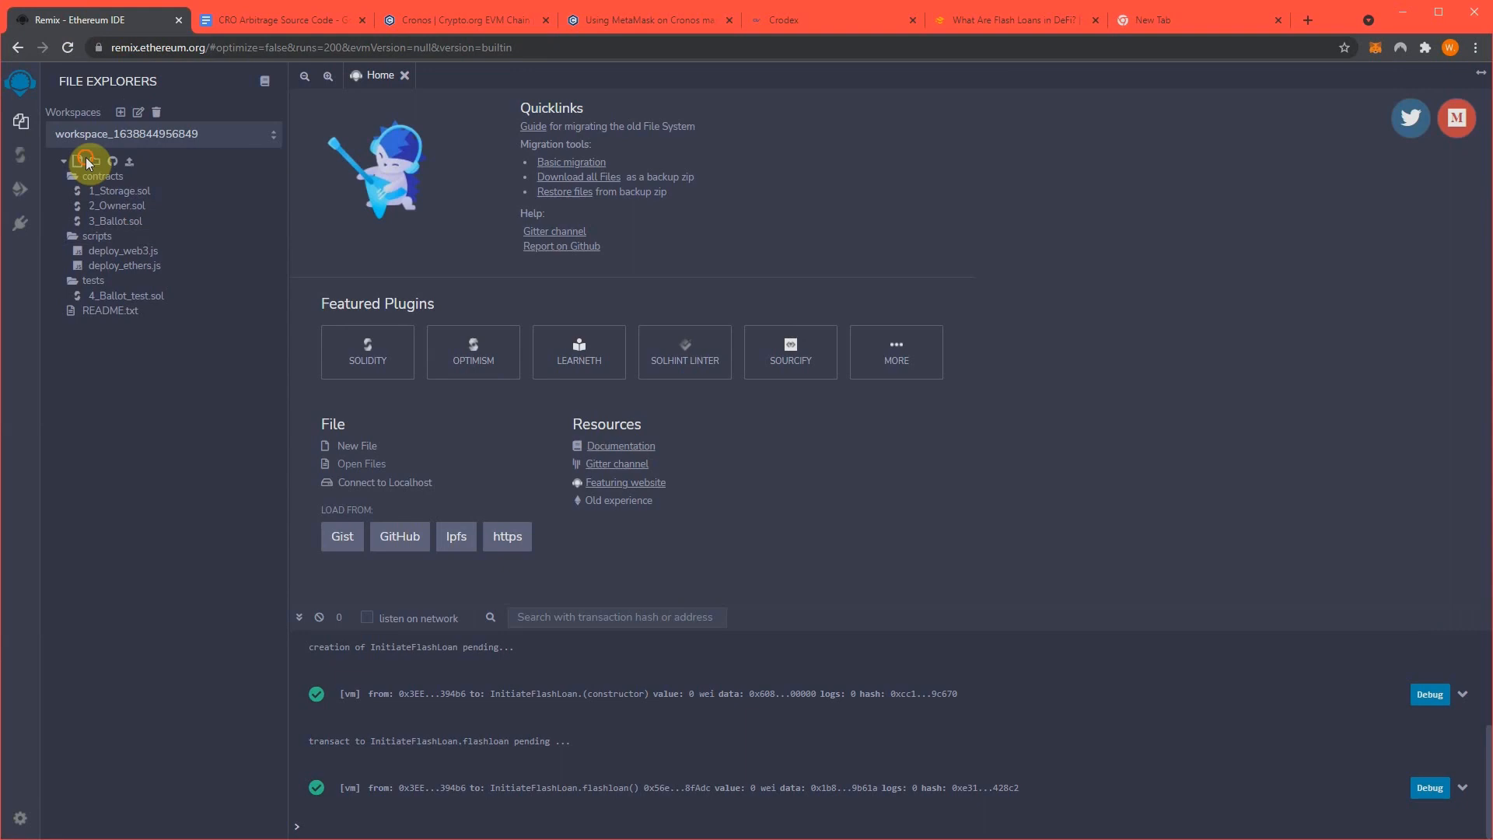
# Create croArbitrage.sol in the workspace and place the cursor in the empty editor for the code
pyautogui.click(79, 160)
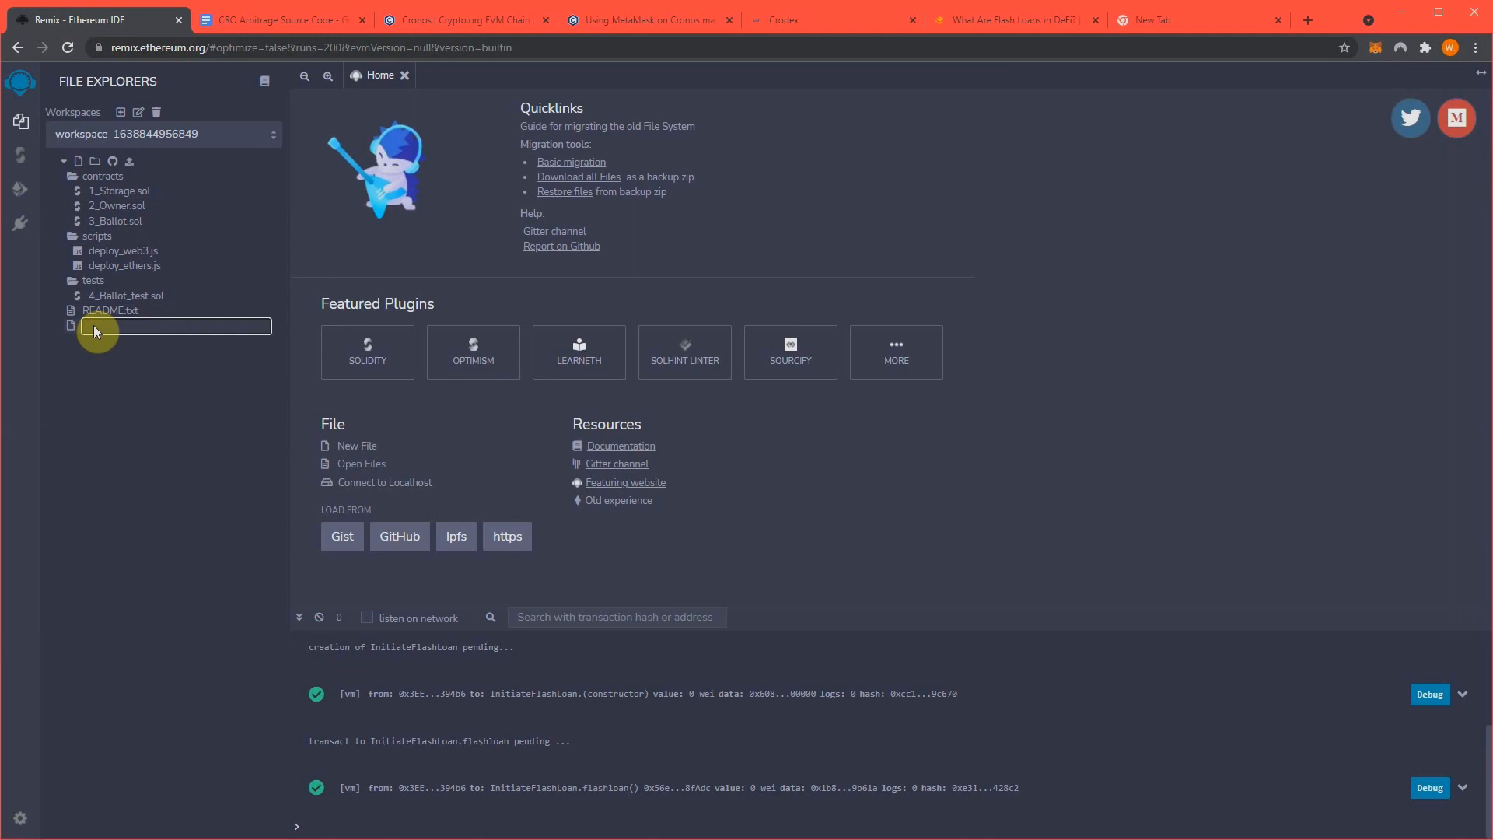
pyautogui.write('croArbitrage')
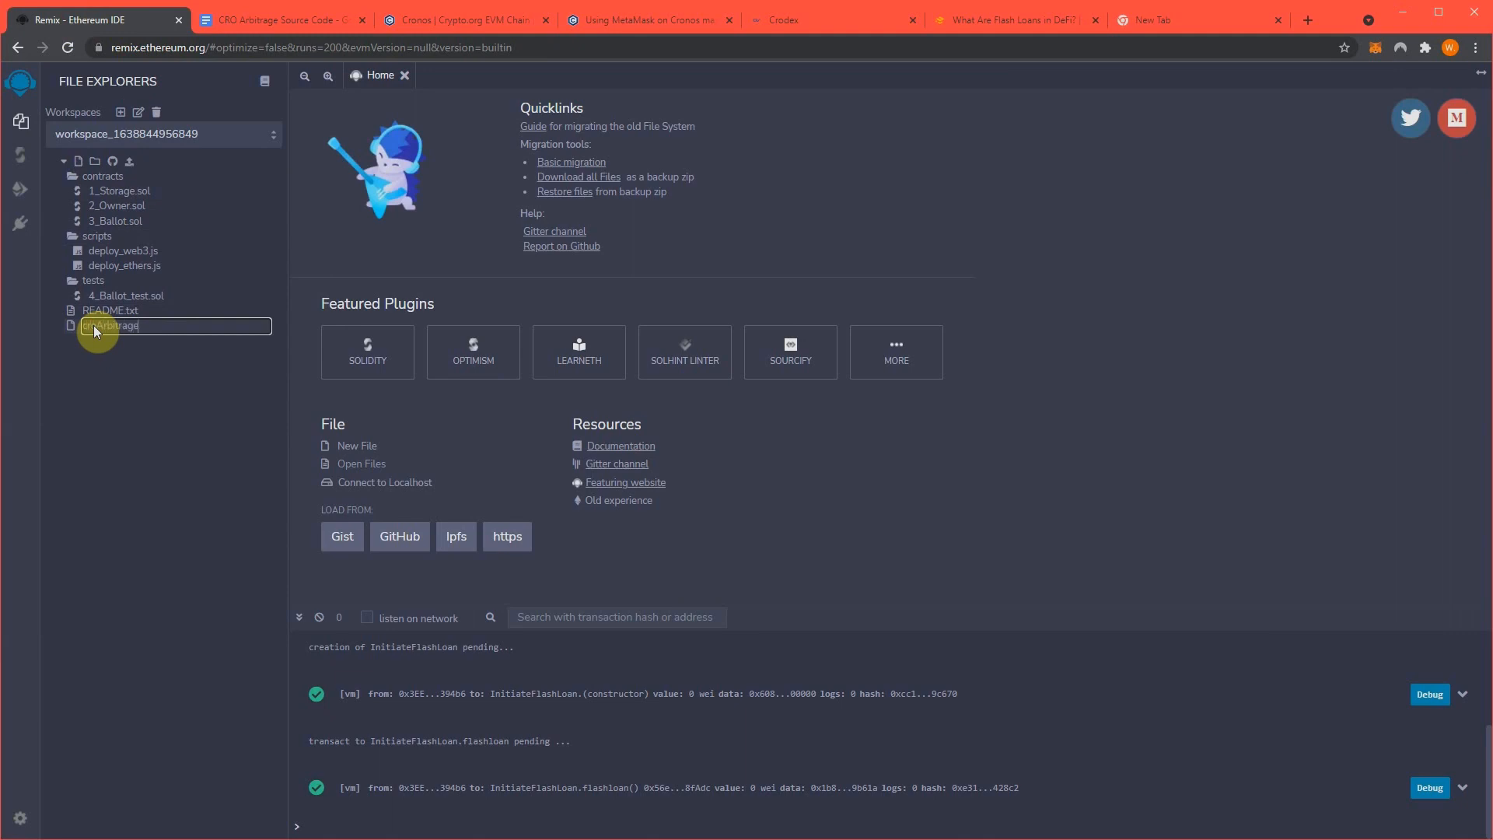
pyautogui.press('Return')
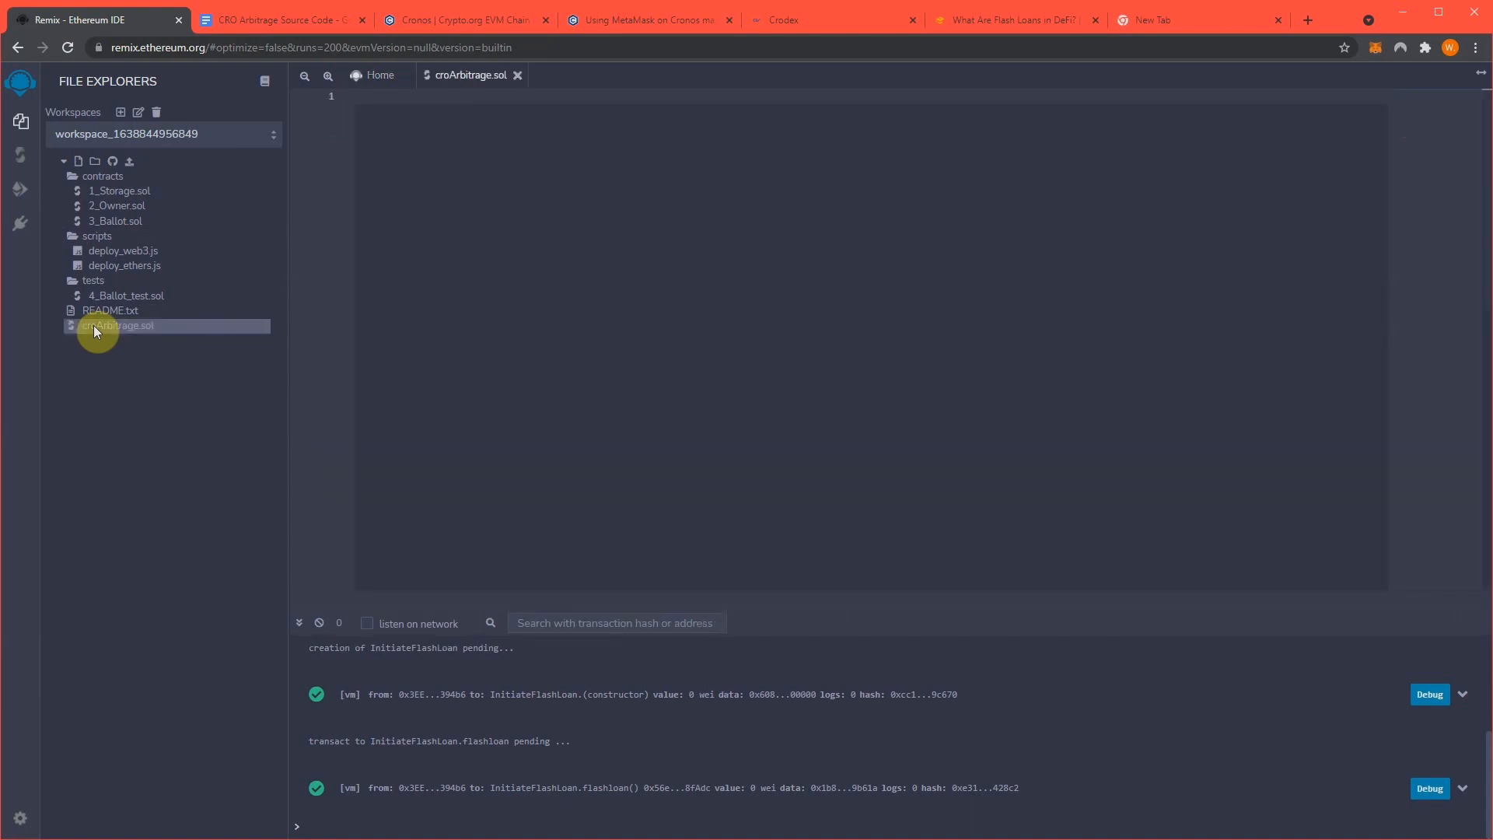
pyautogui.click(117, 325)
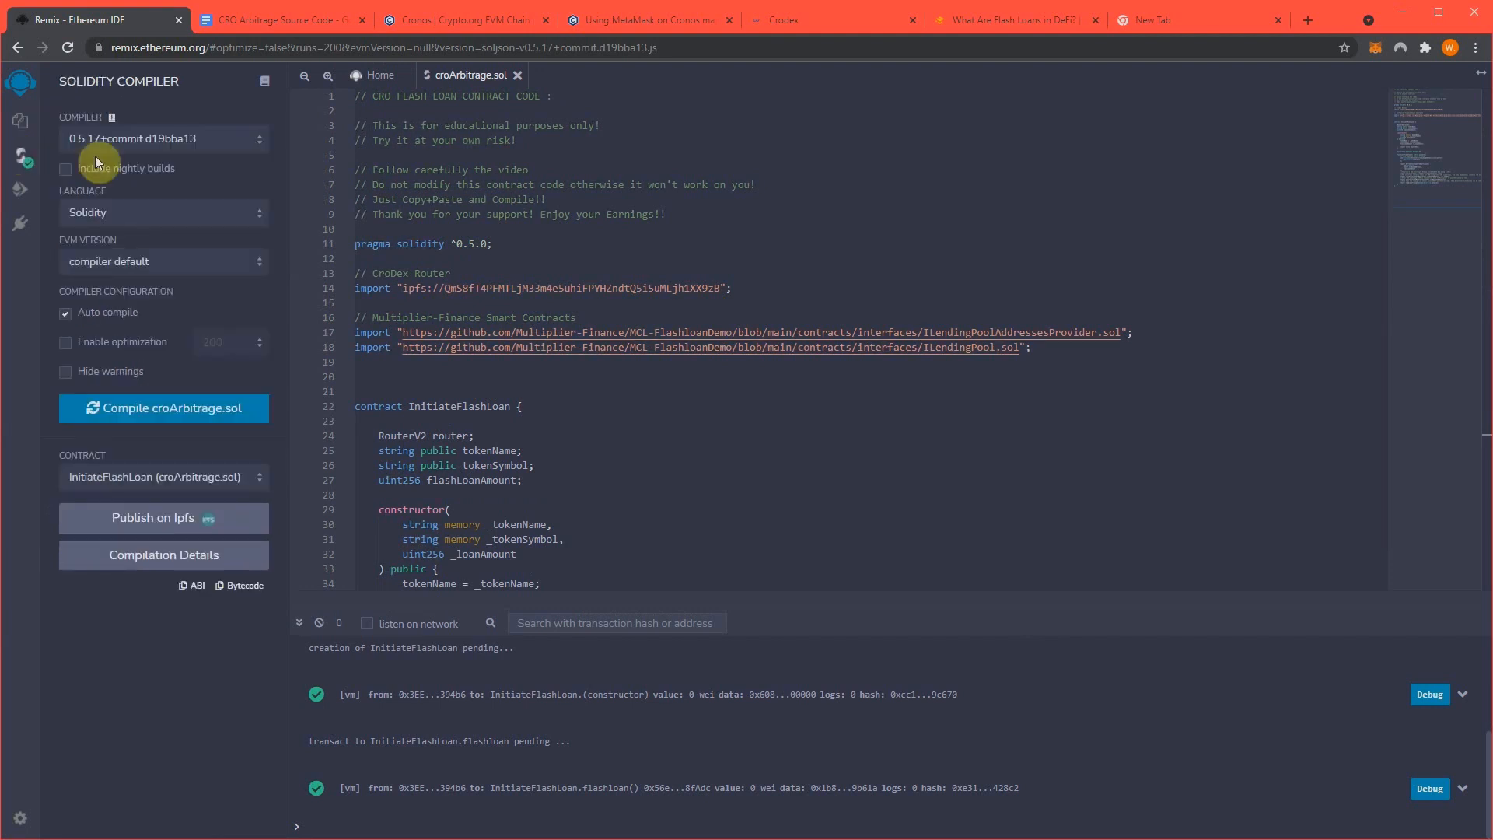
pyautogui.moveTo(137, 150)
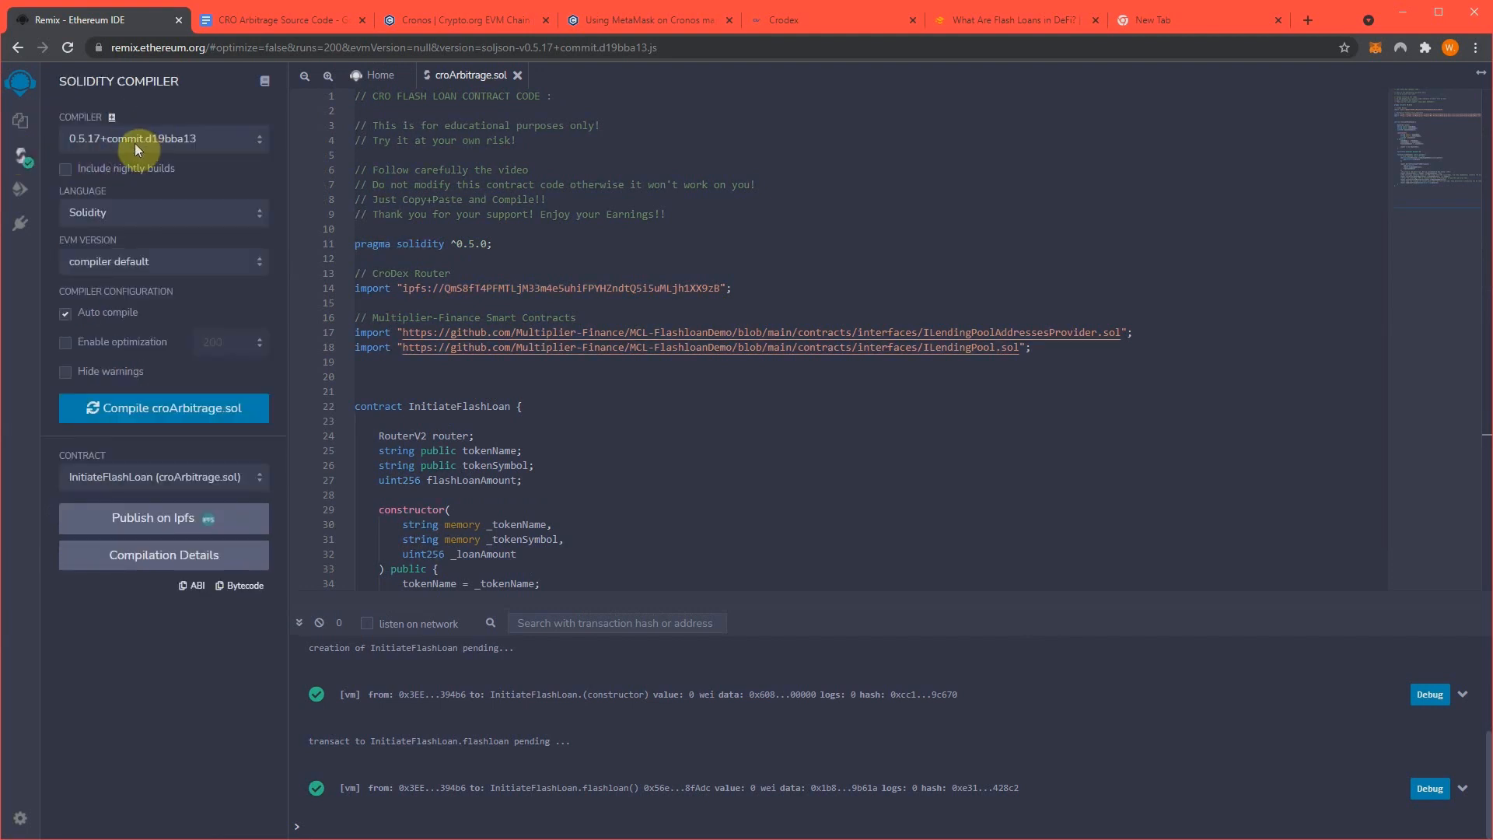
# Switch the Solidity compiler version from 0.5.17 to 0.5.0+commit.1d4f565a
pyautogui.click(164, 138)
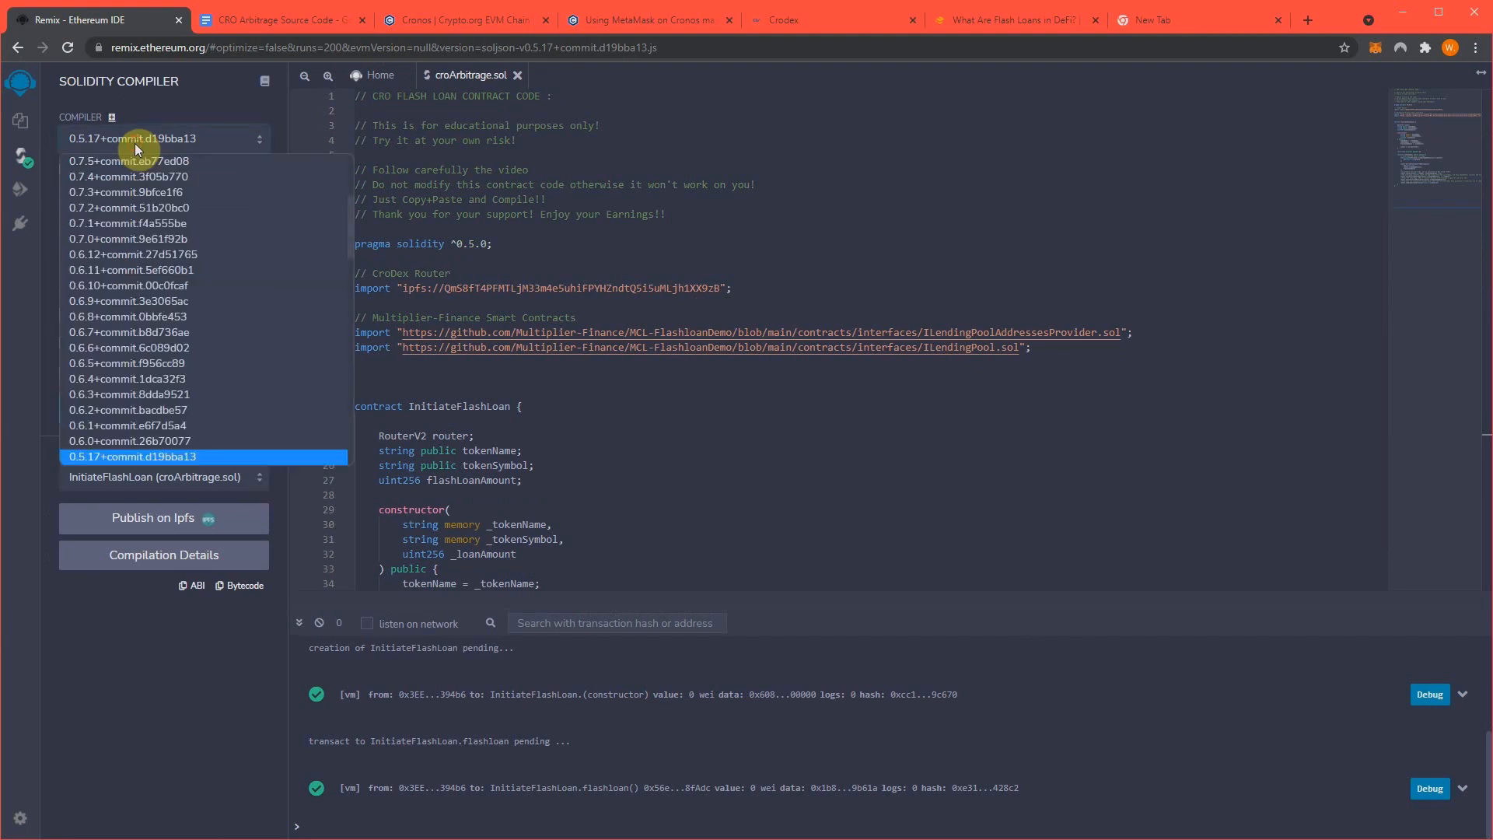
pyautogui.scroll(-3)
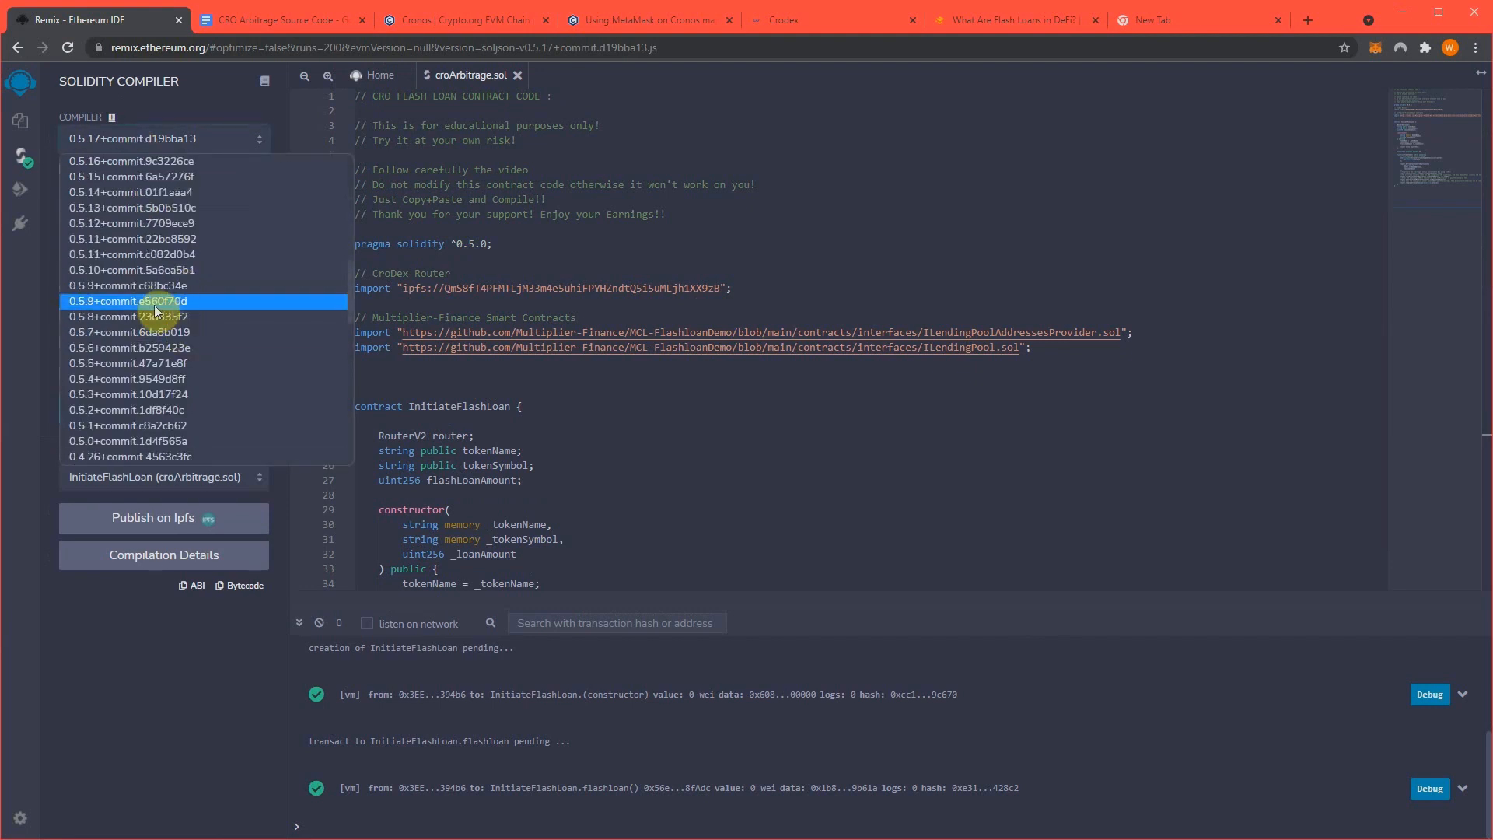
pyautogui.click(126, 440)
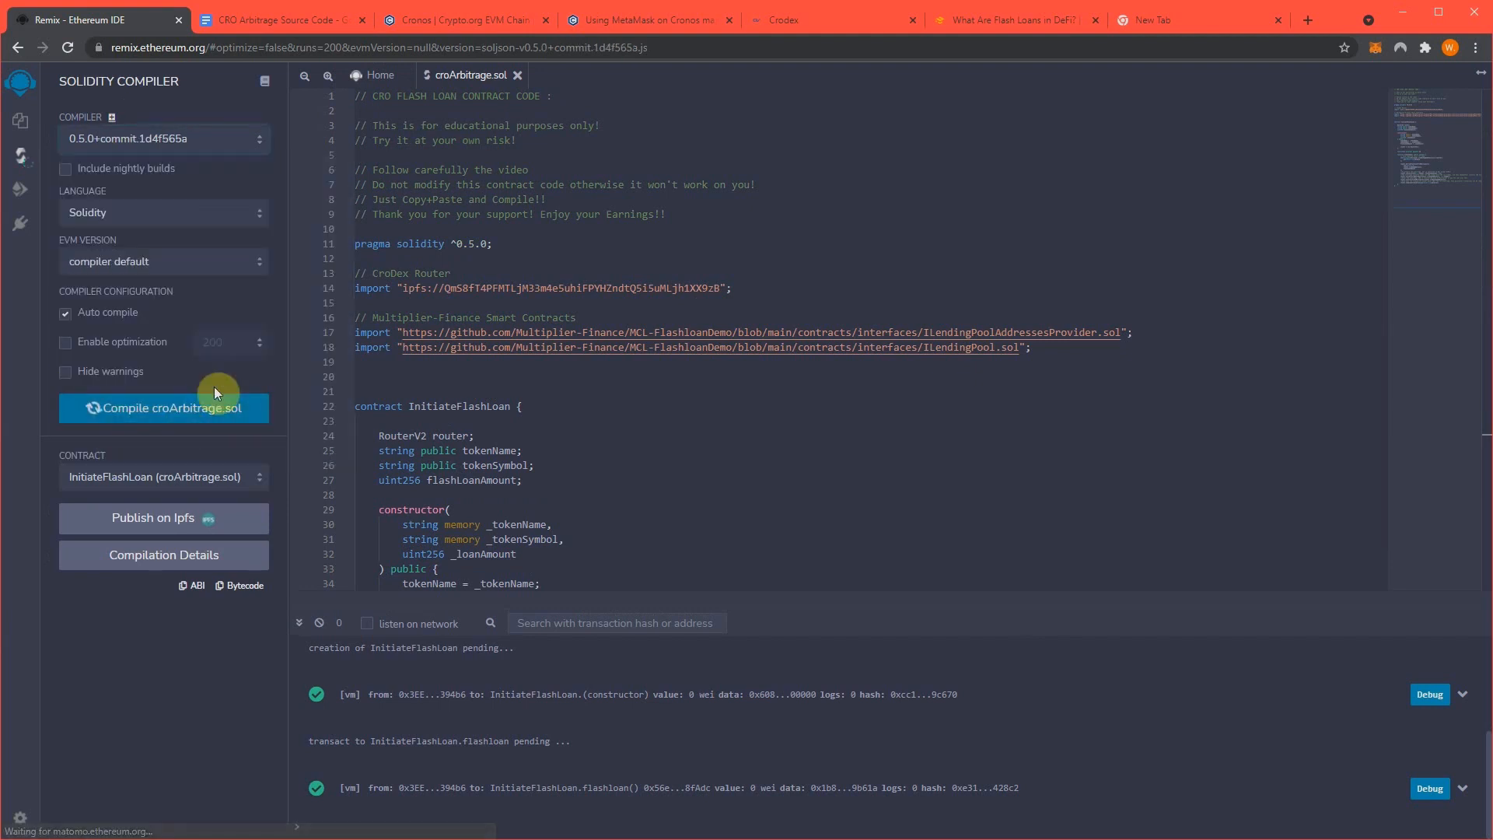
pyautogui.moveTo(157, 498)
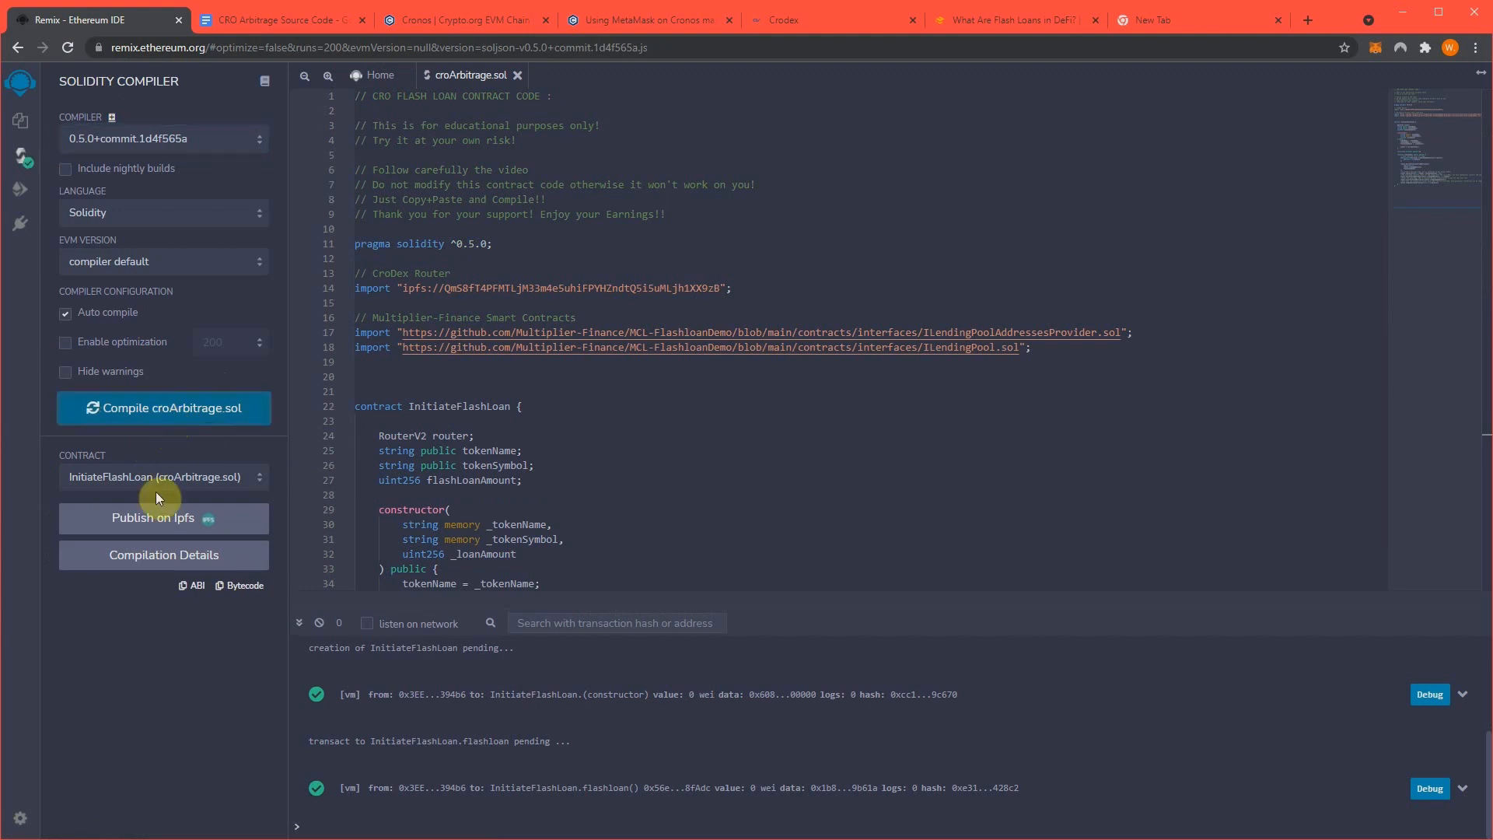
pyautogui.moveTo(33, 184)
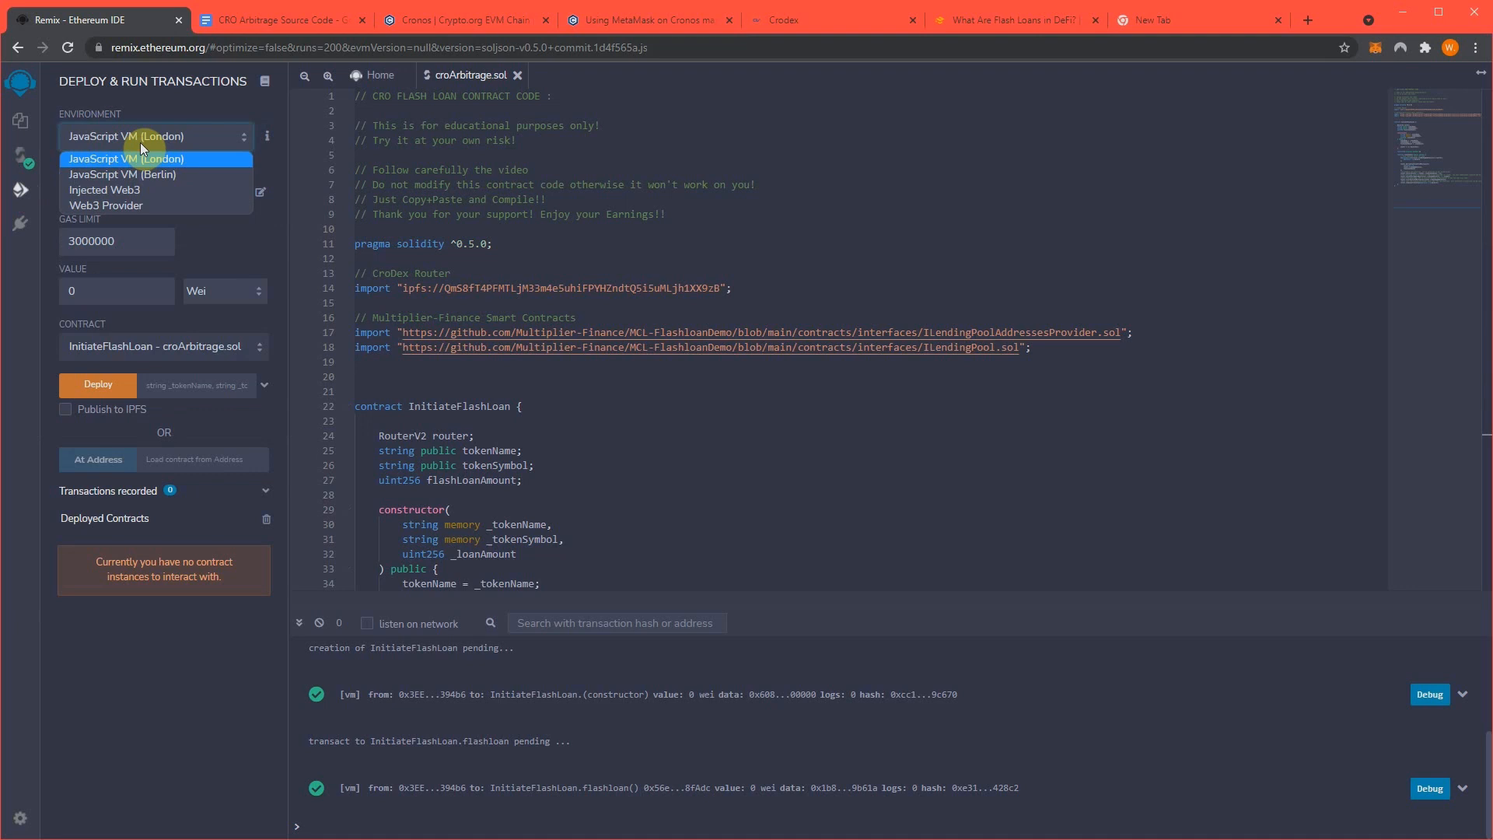
pyautogui.moveTo(102, 190)
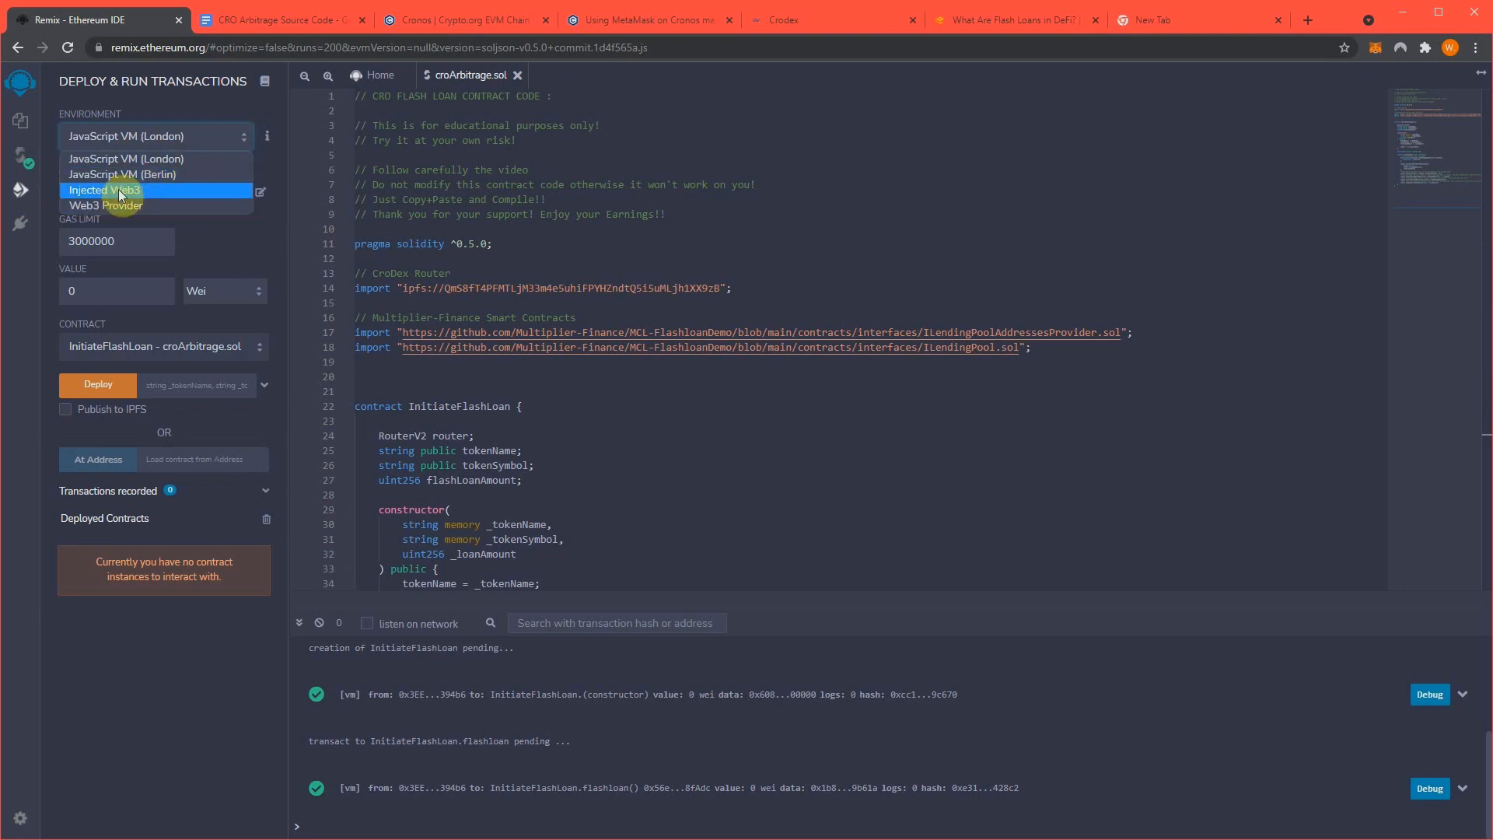
# Set the environment to Injected Web3 and connect MetaMask Account 6 to the Remix site
pyautogui.click(104, 190)
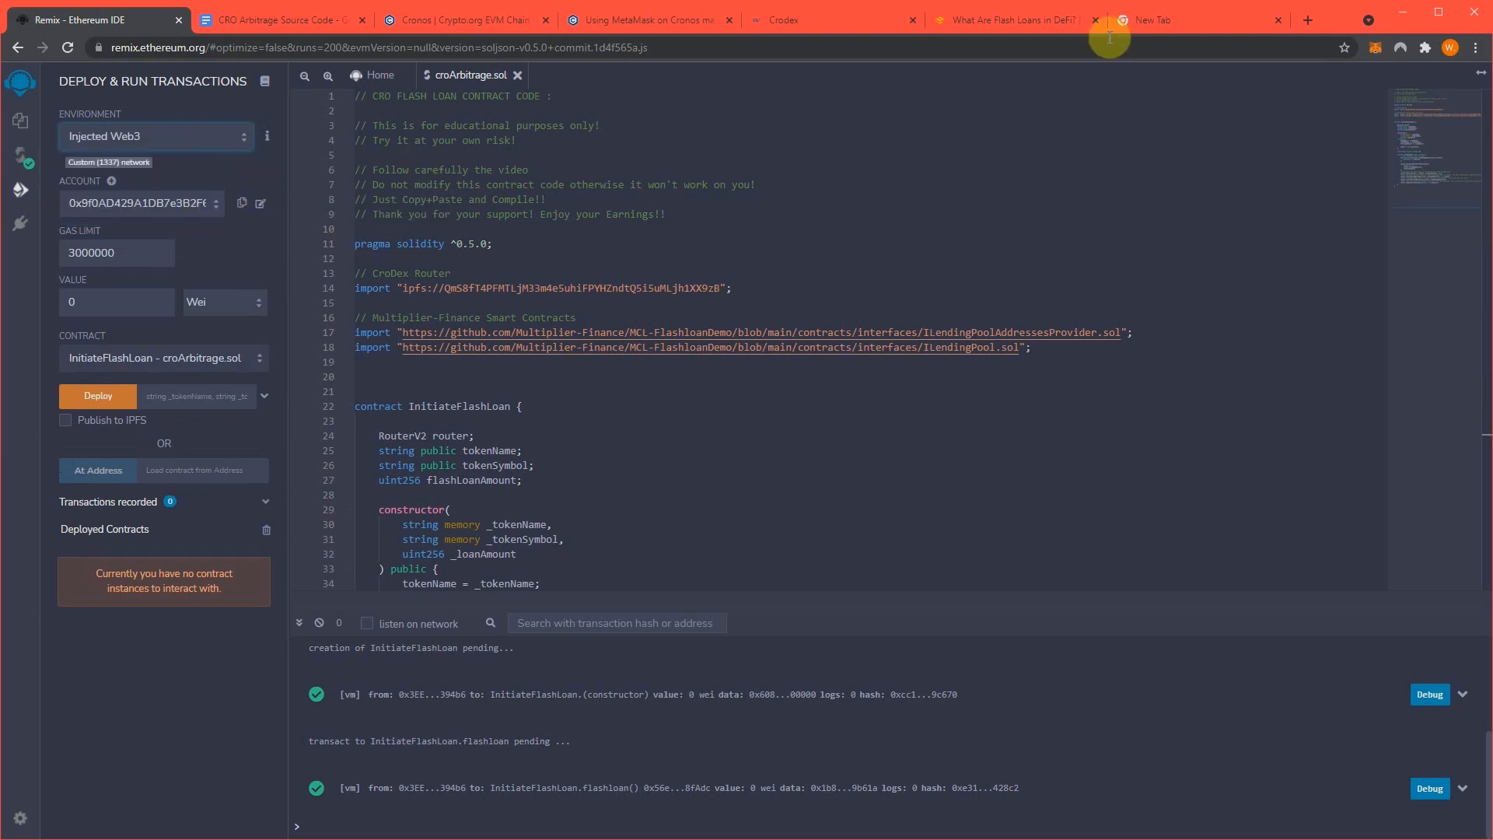
pyautogui.click(1398, 48)
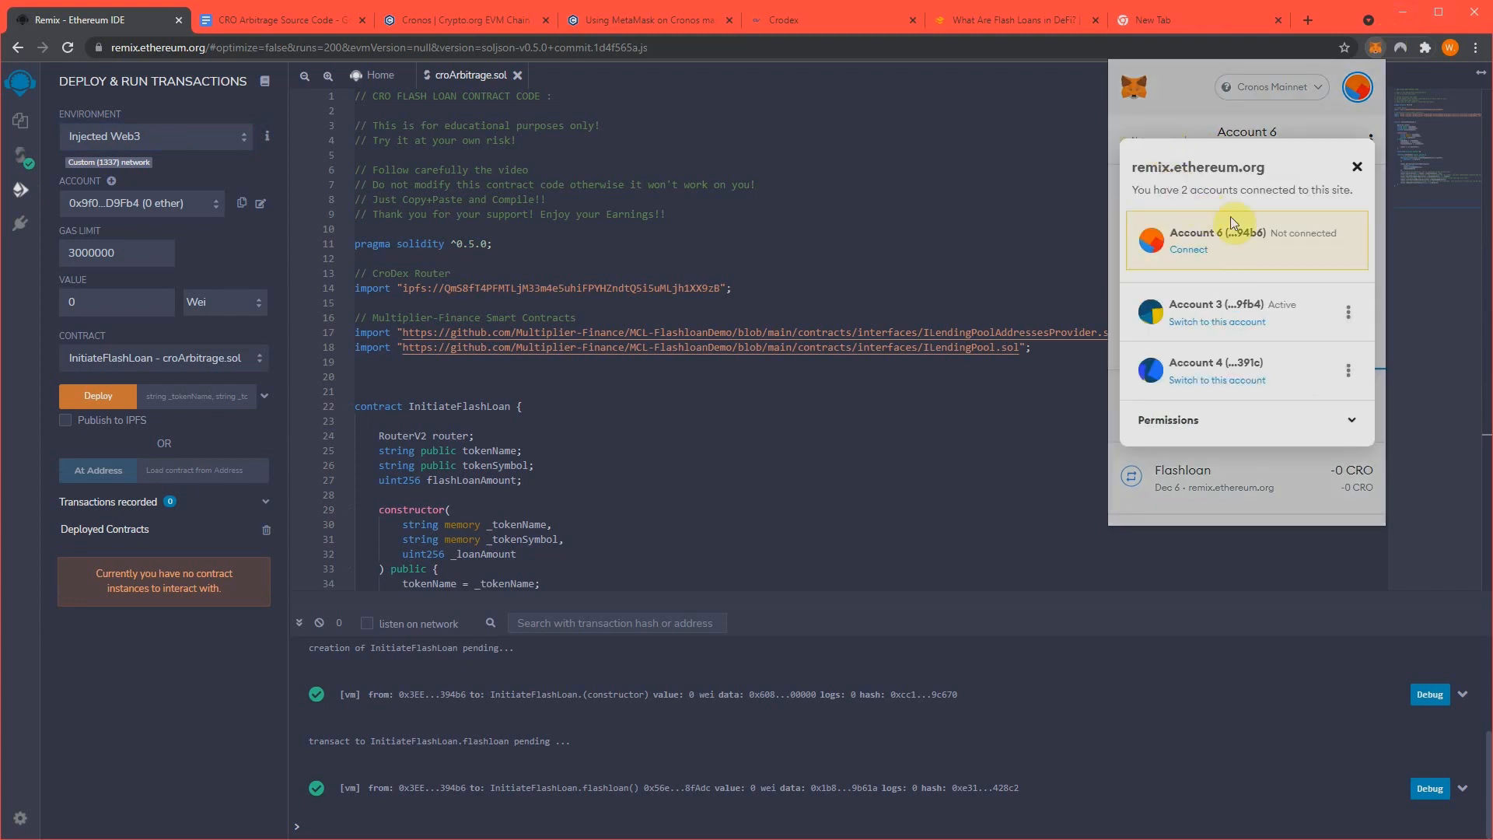
pyautogui.click(1187, 249)
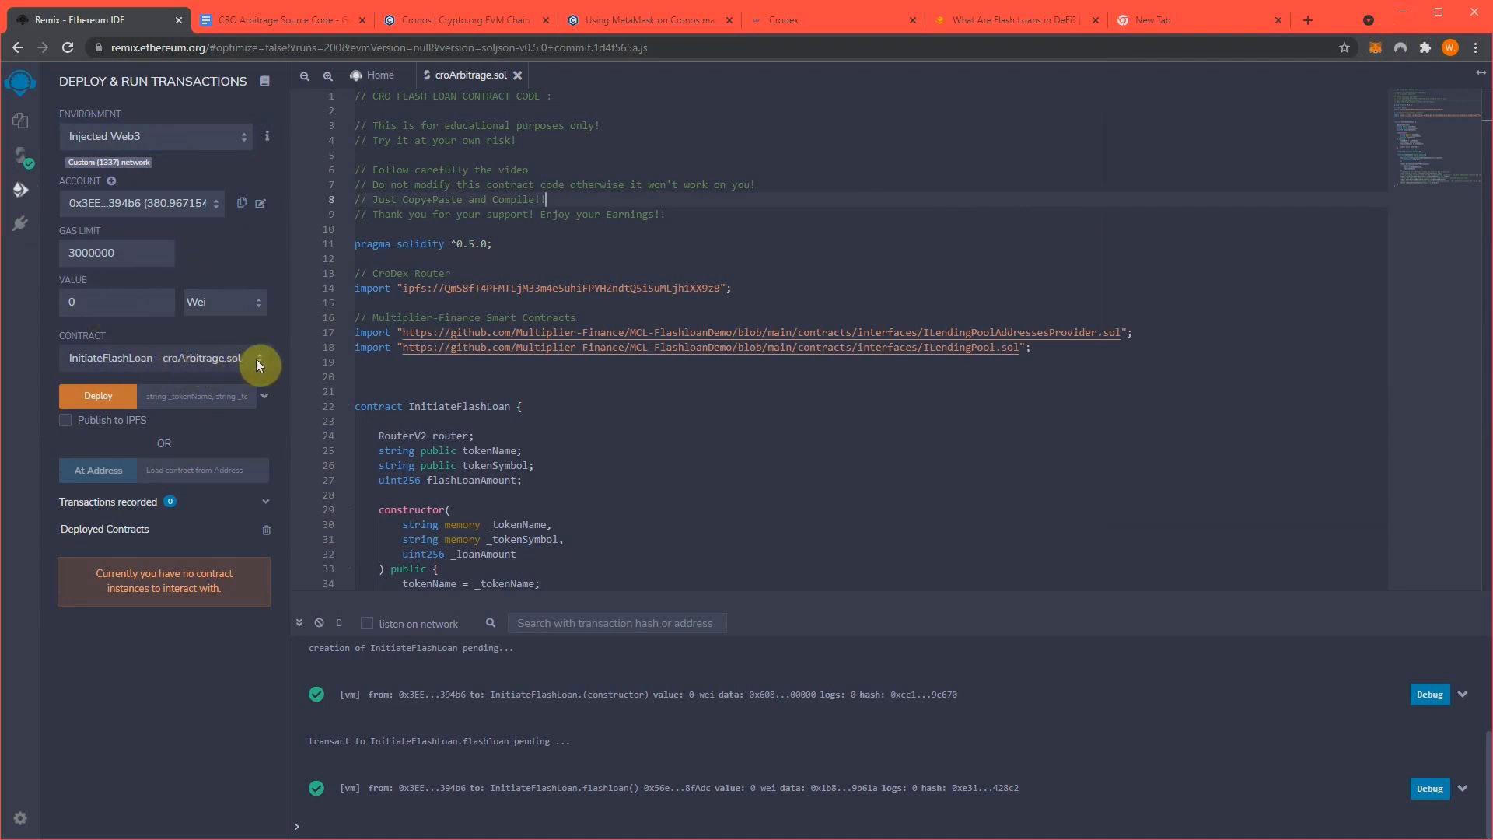
pyautogui.moveTo(196, 395)
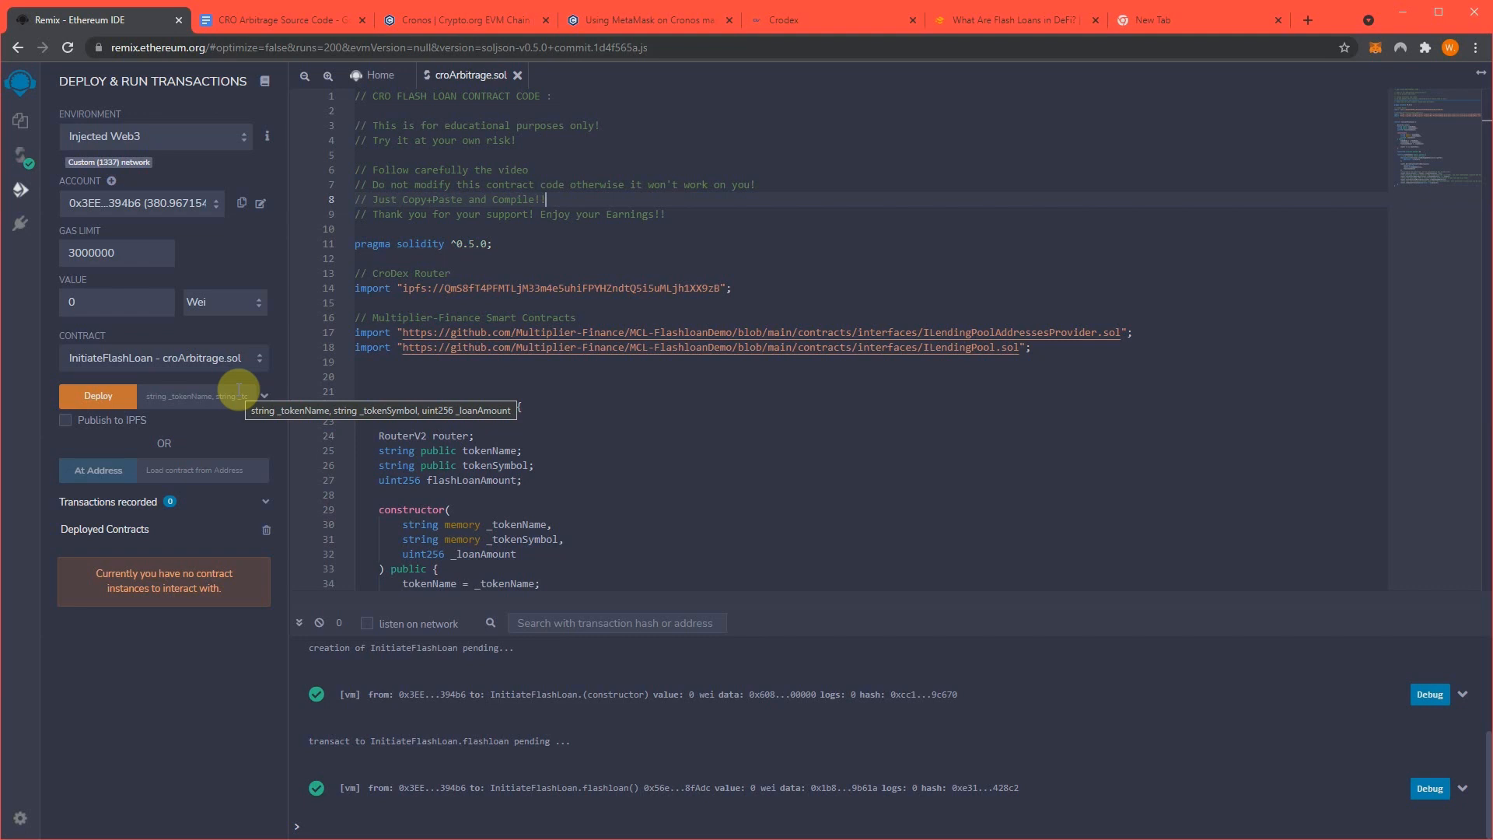
# Expand the InitiateFlashLoan deploy form to reveal token name, symbol and loan amount fields
pyautogui.click(265, 400)
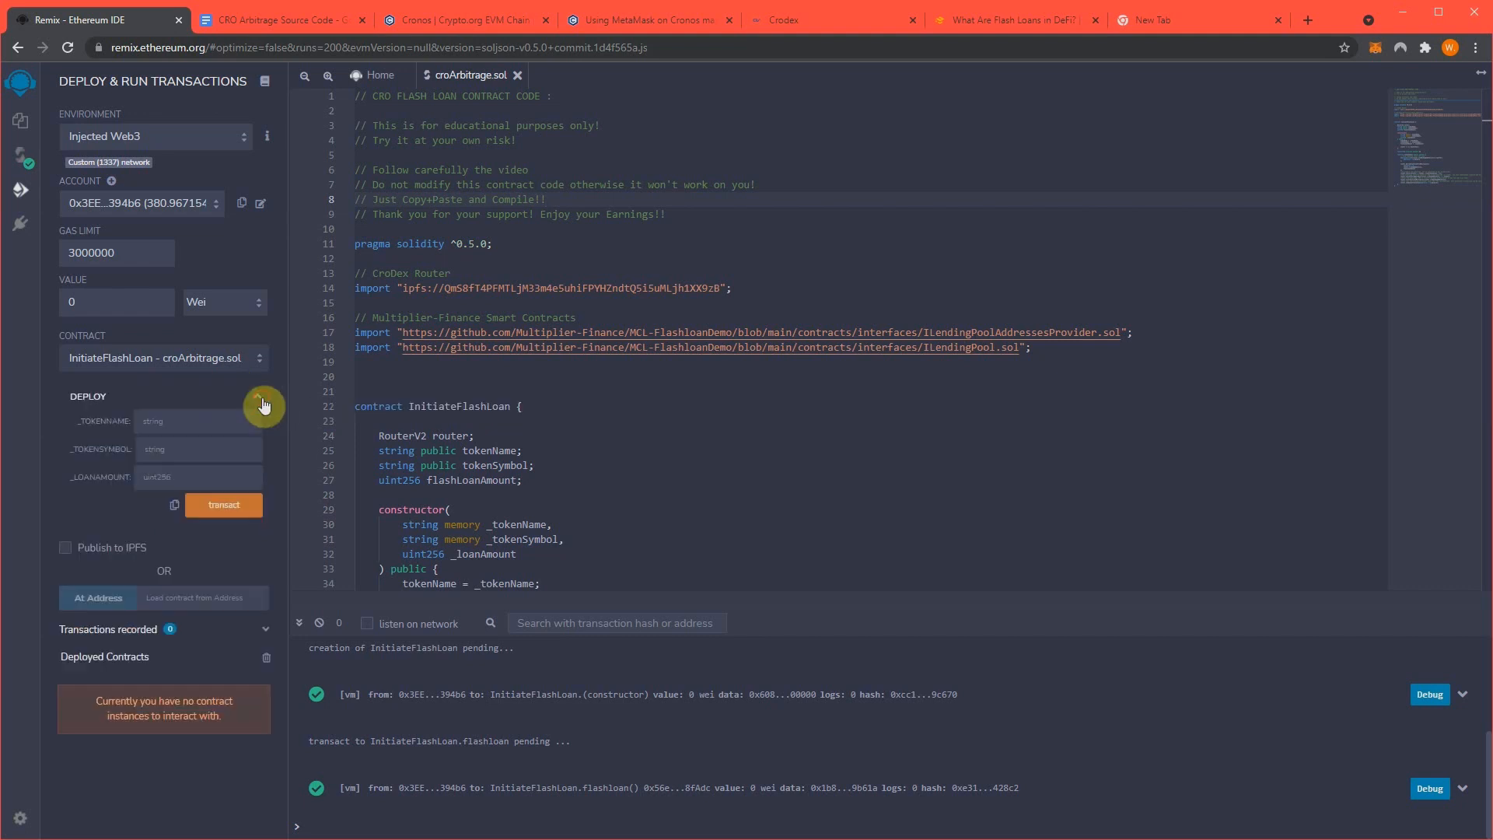
# Enter myToken2 as the token name in the deploy form
pyautogui.click(190, 420)
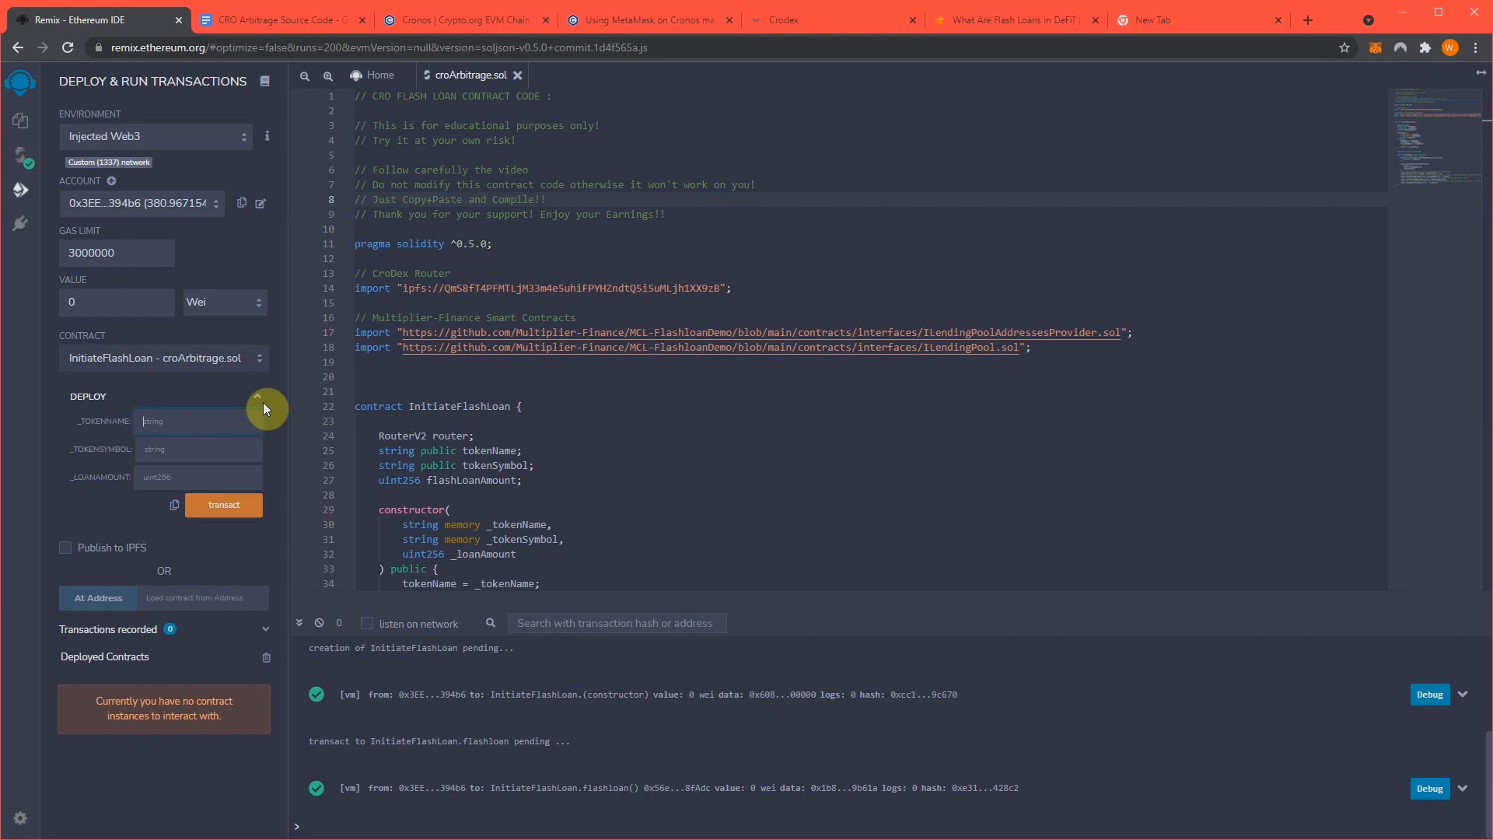
pyautogui.write('myToken')
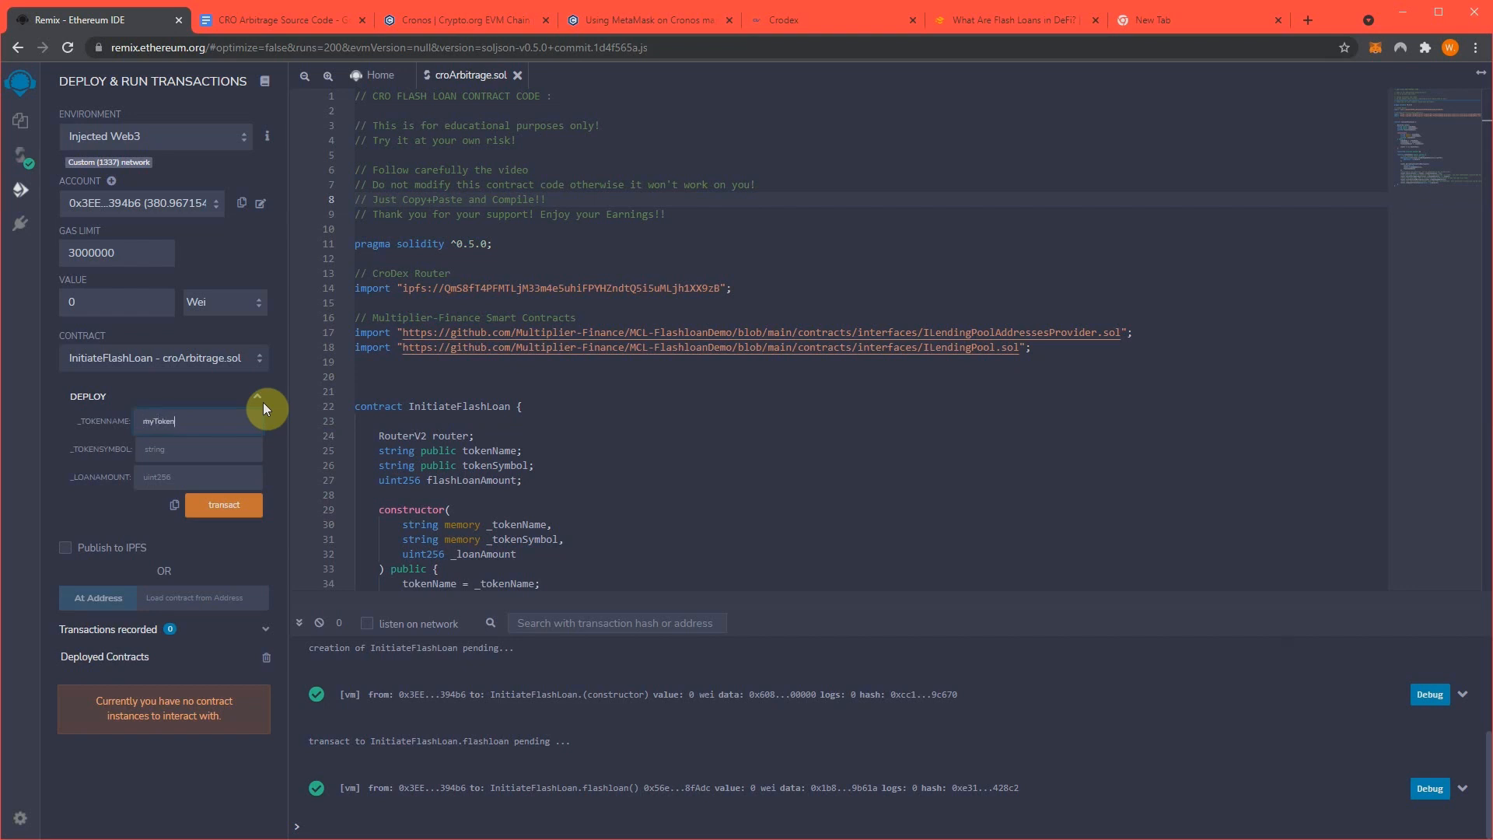
pyautogui.write('2')
pyautogui.click(199, 476)
pyautogui.write('30000')
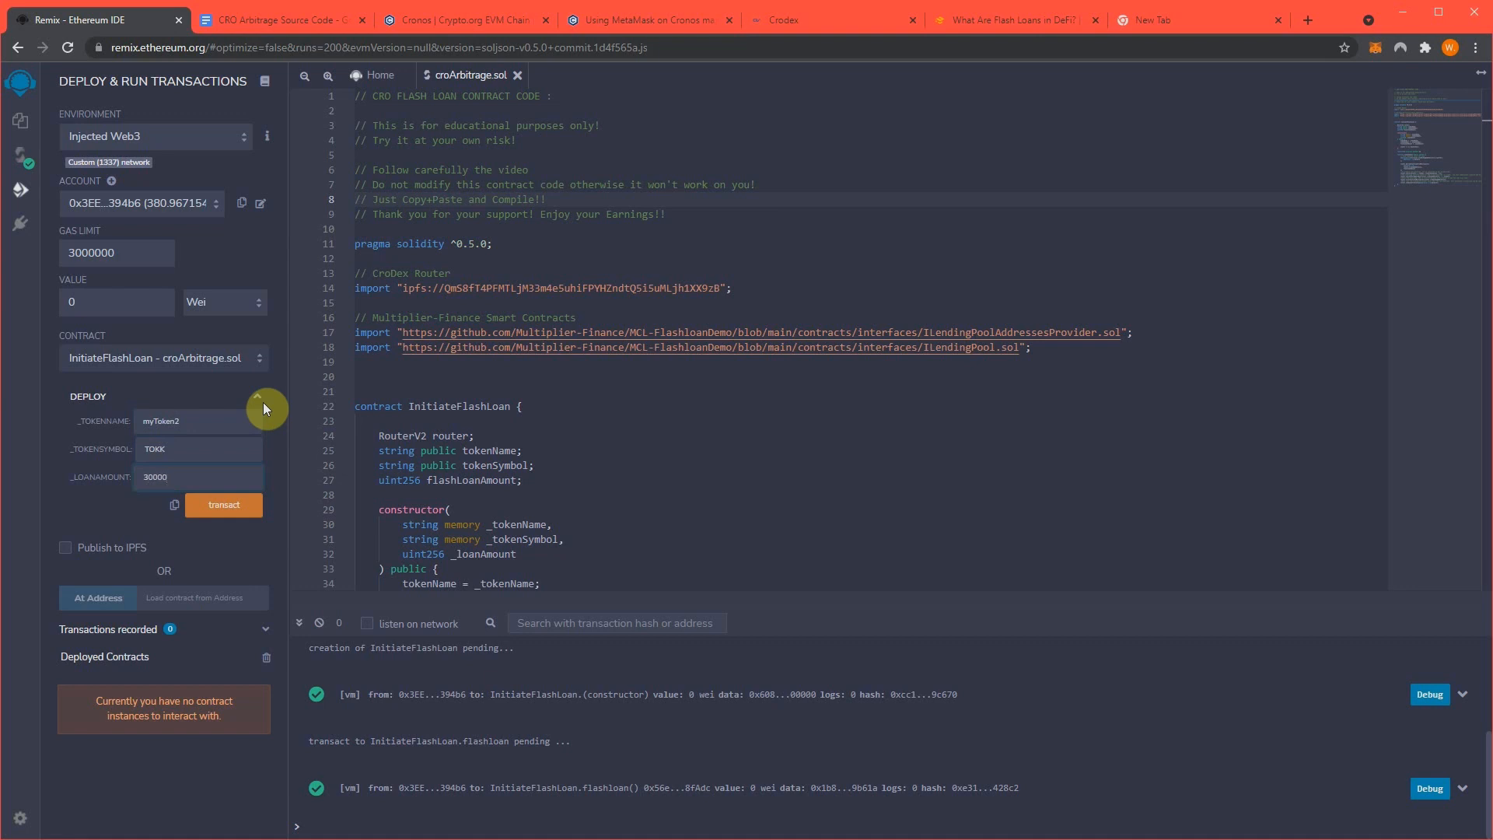
pyautogui.moveTo(224, 504)
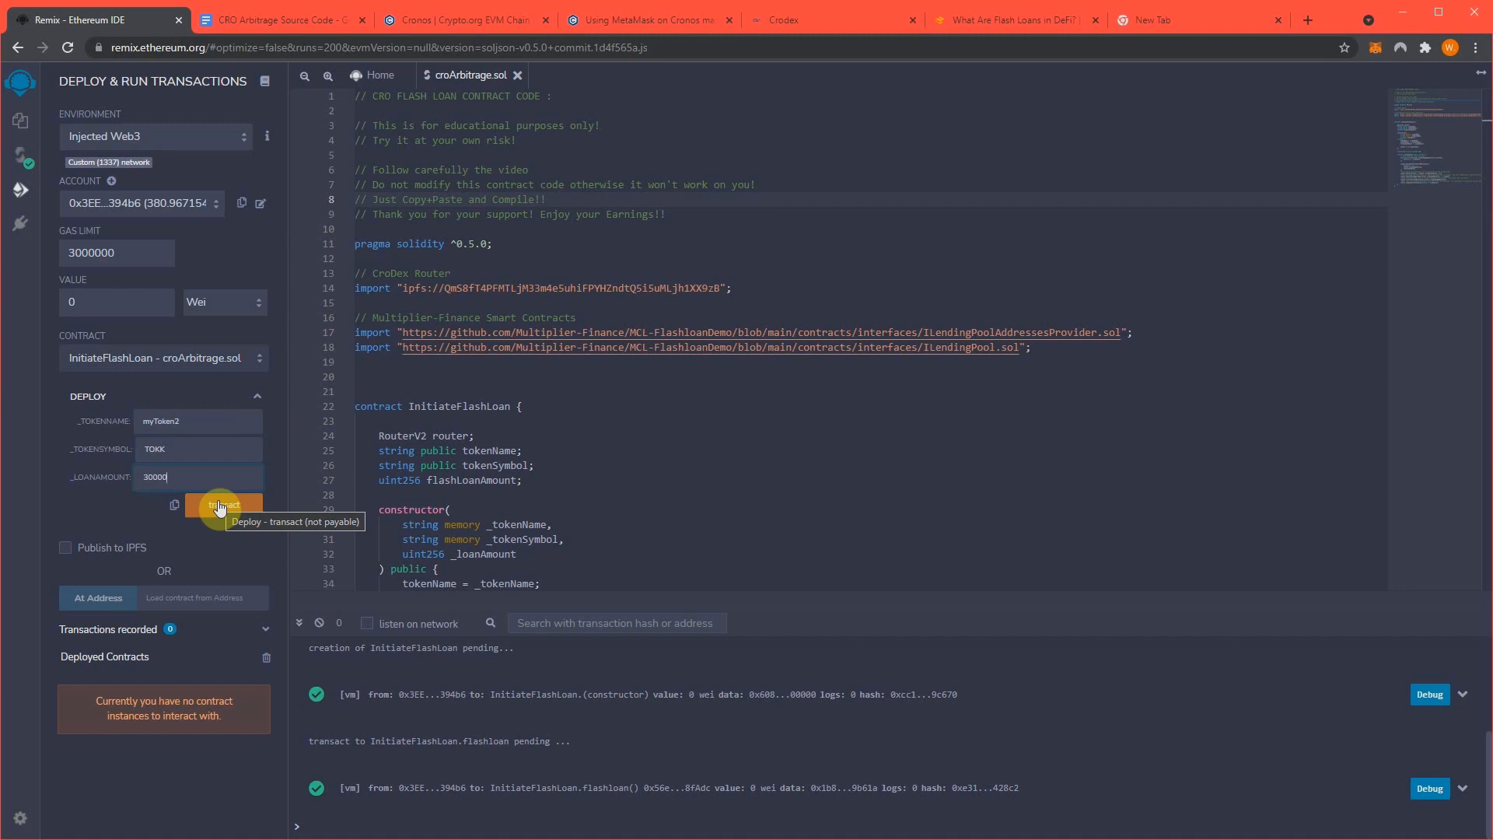
# Submit the InitiateFlashLoan deployment and confirm the transaction in MetaMask
pyautogui.click(222, 504)
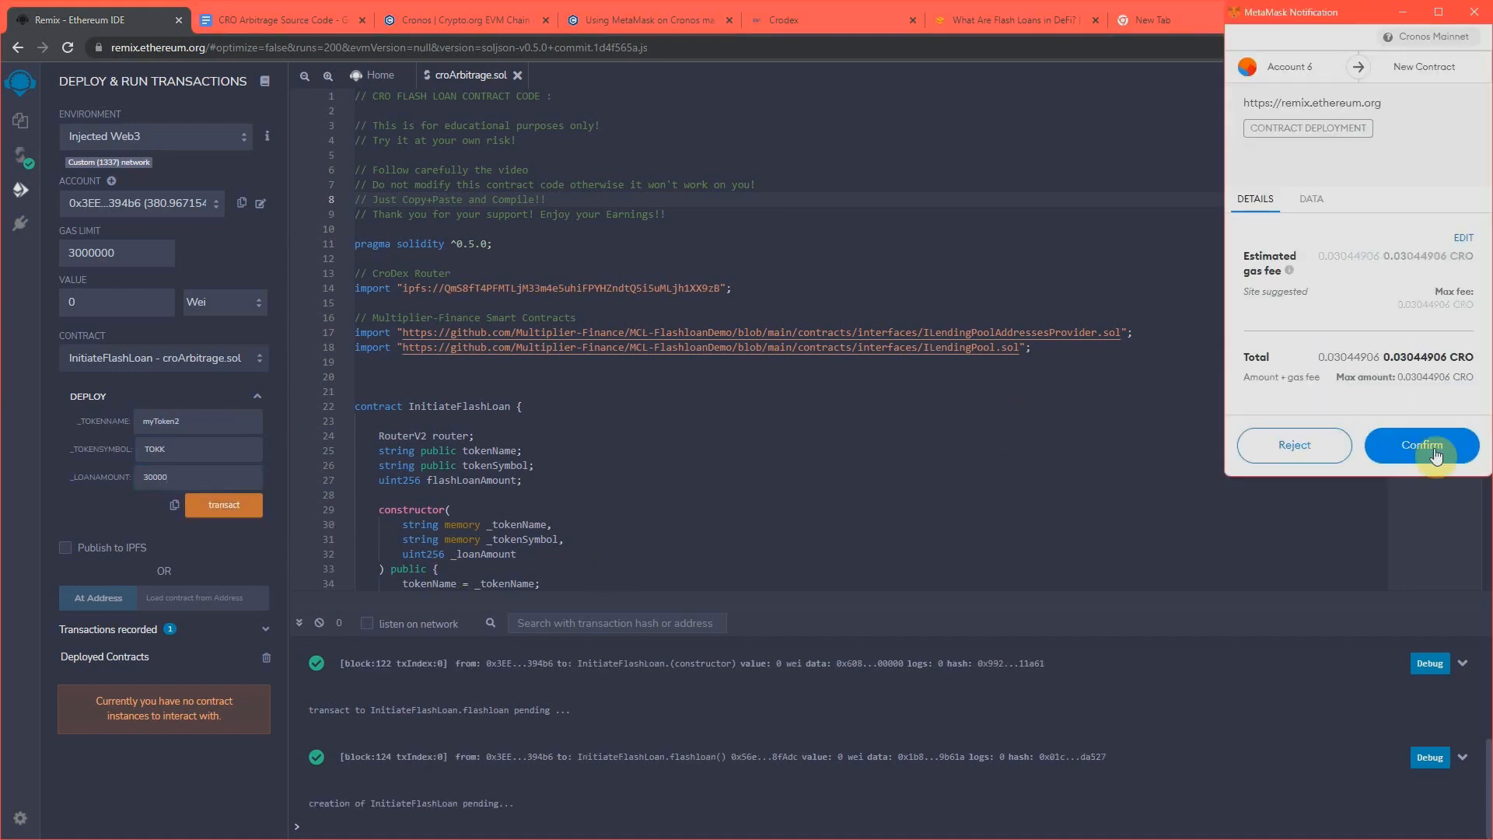
pyautogui.click(1420, 445)
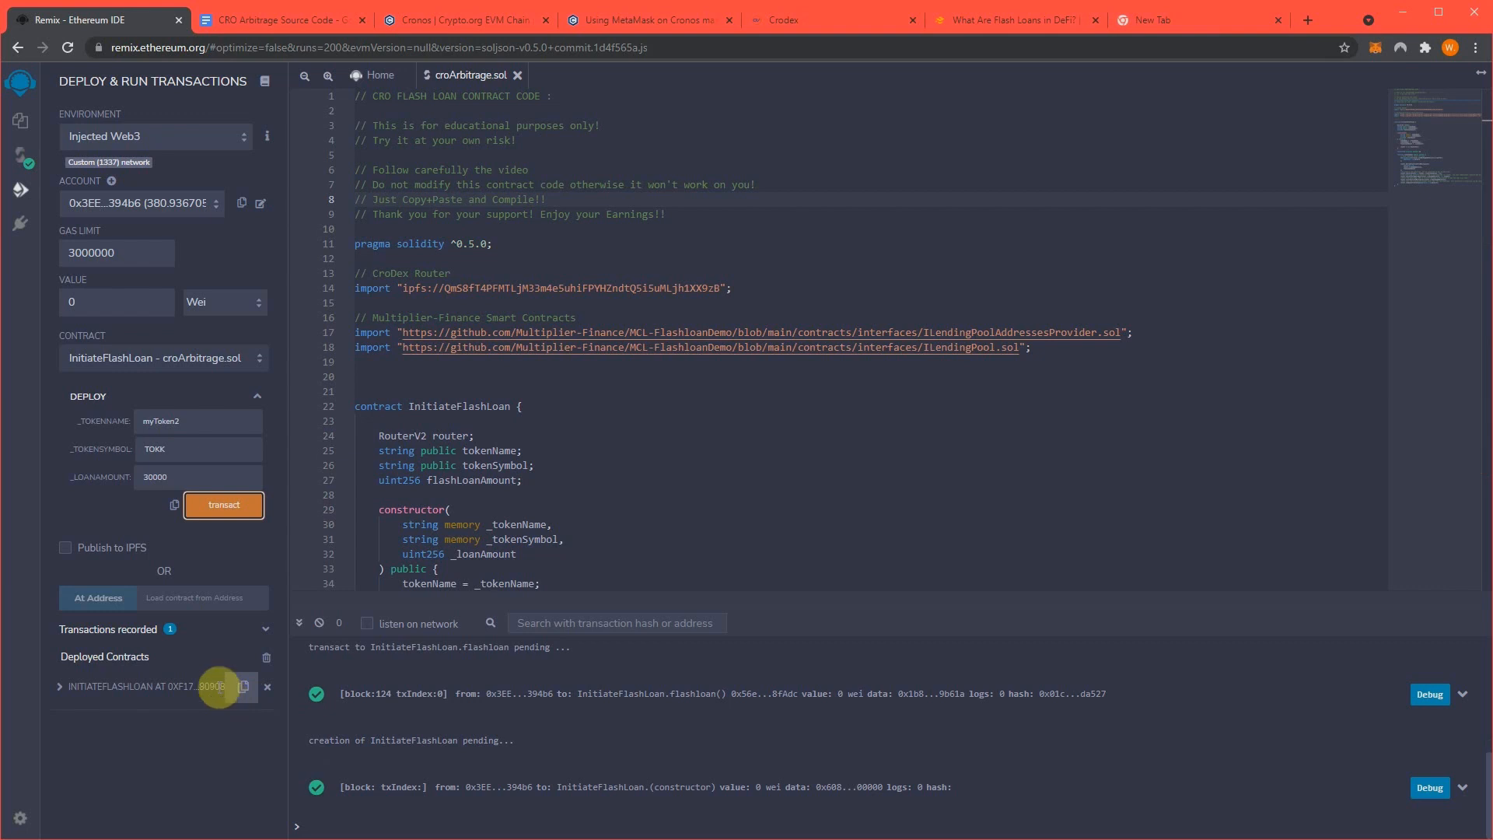
pyautogui.moveTo(244, 686)
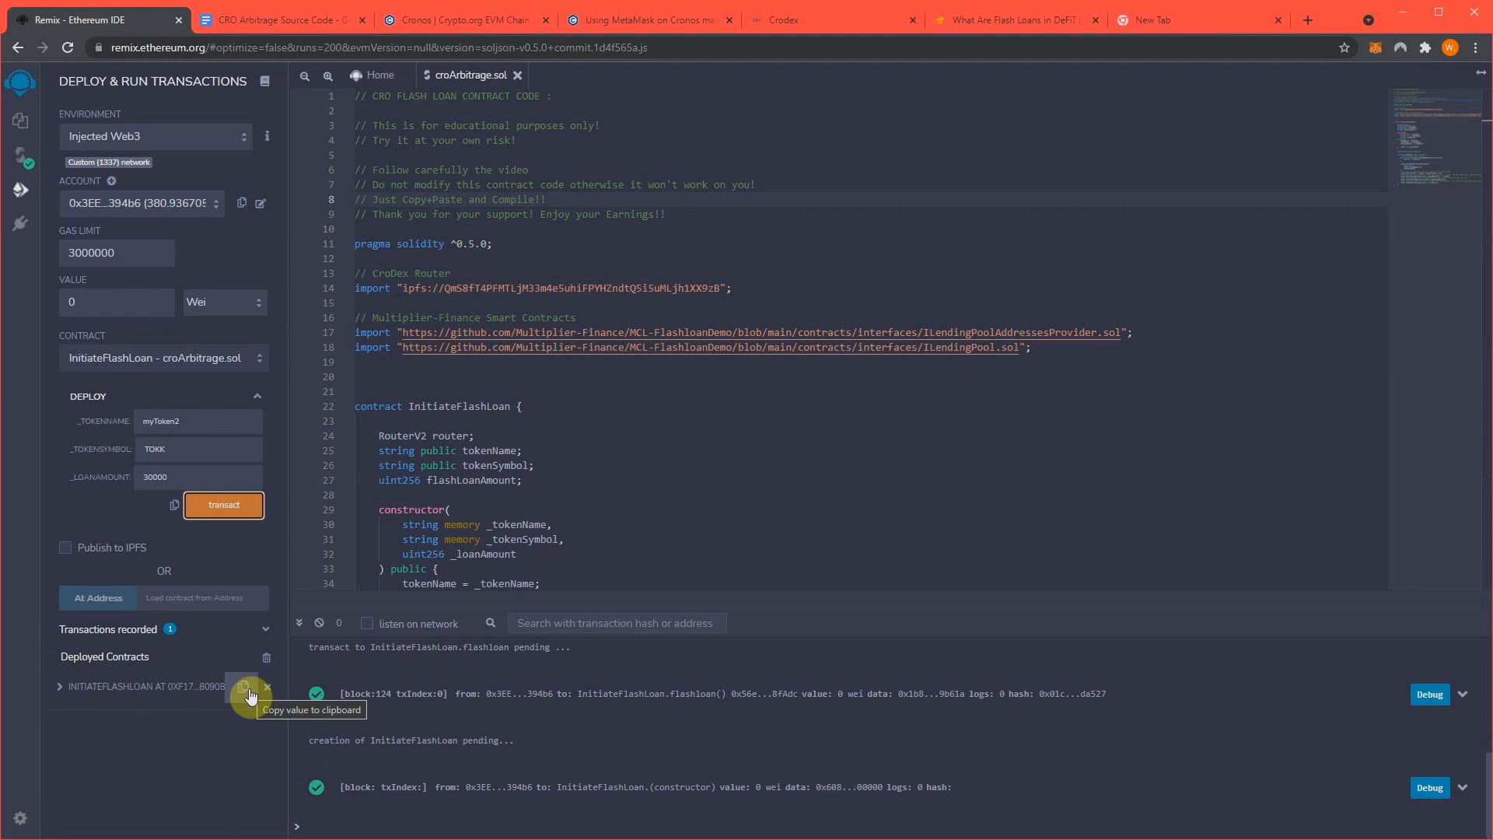
pyautogui.moveTo(232, 686)
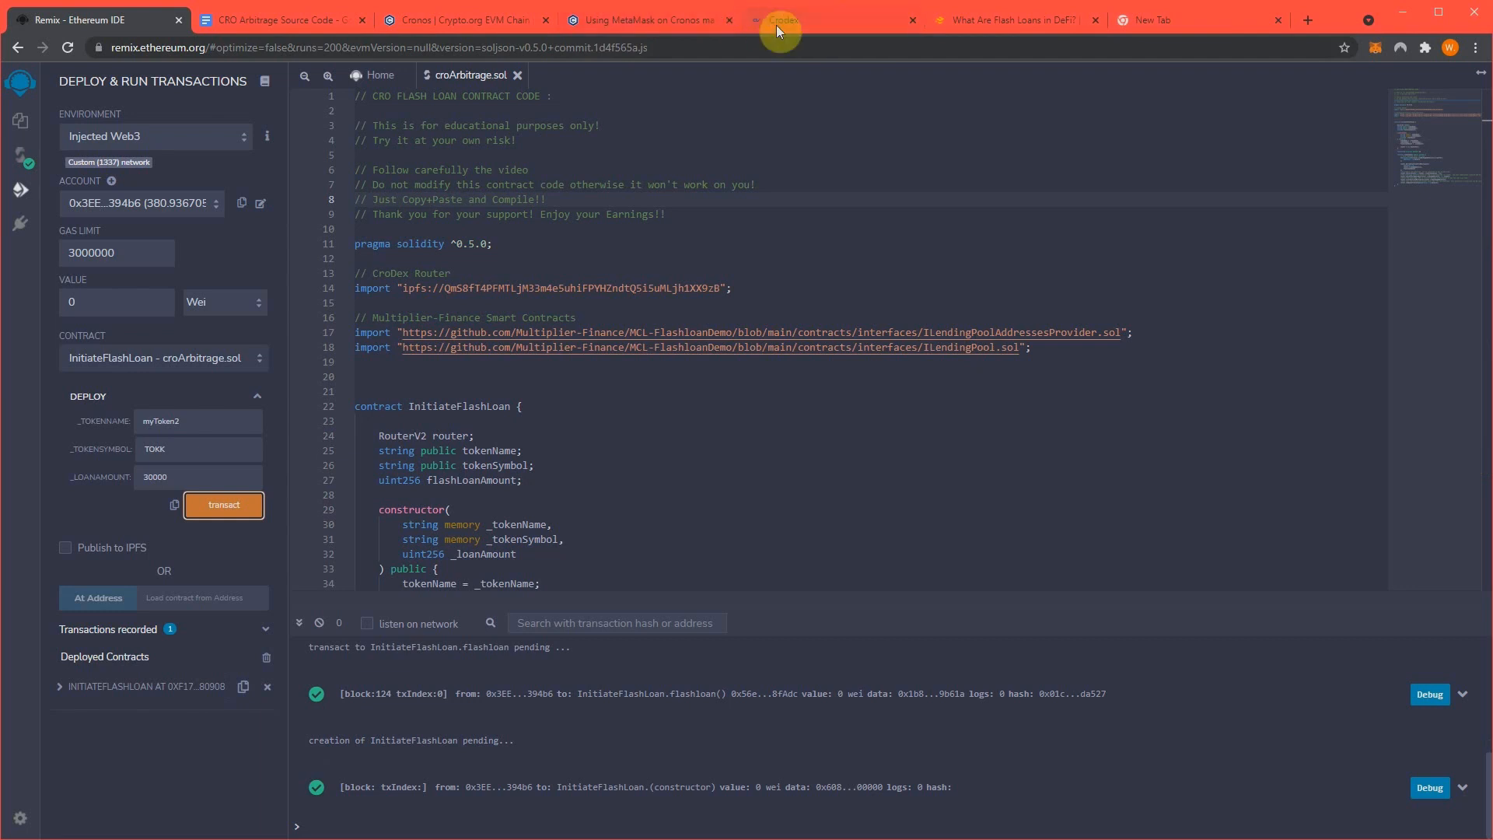
# Get a Crodex quote showing 200 USDC costs about 331.6 CRO, then return to Remix
pyautogui.click(778, 20)
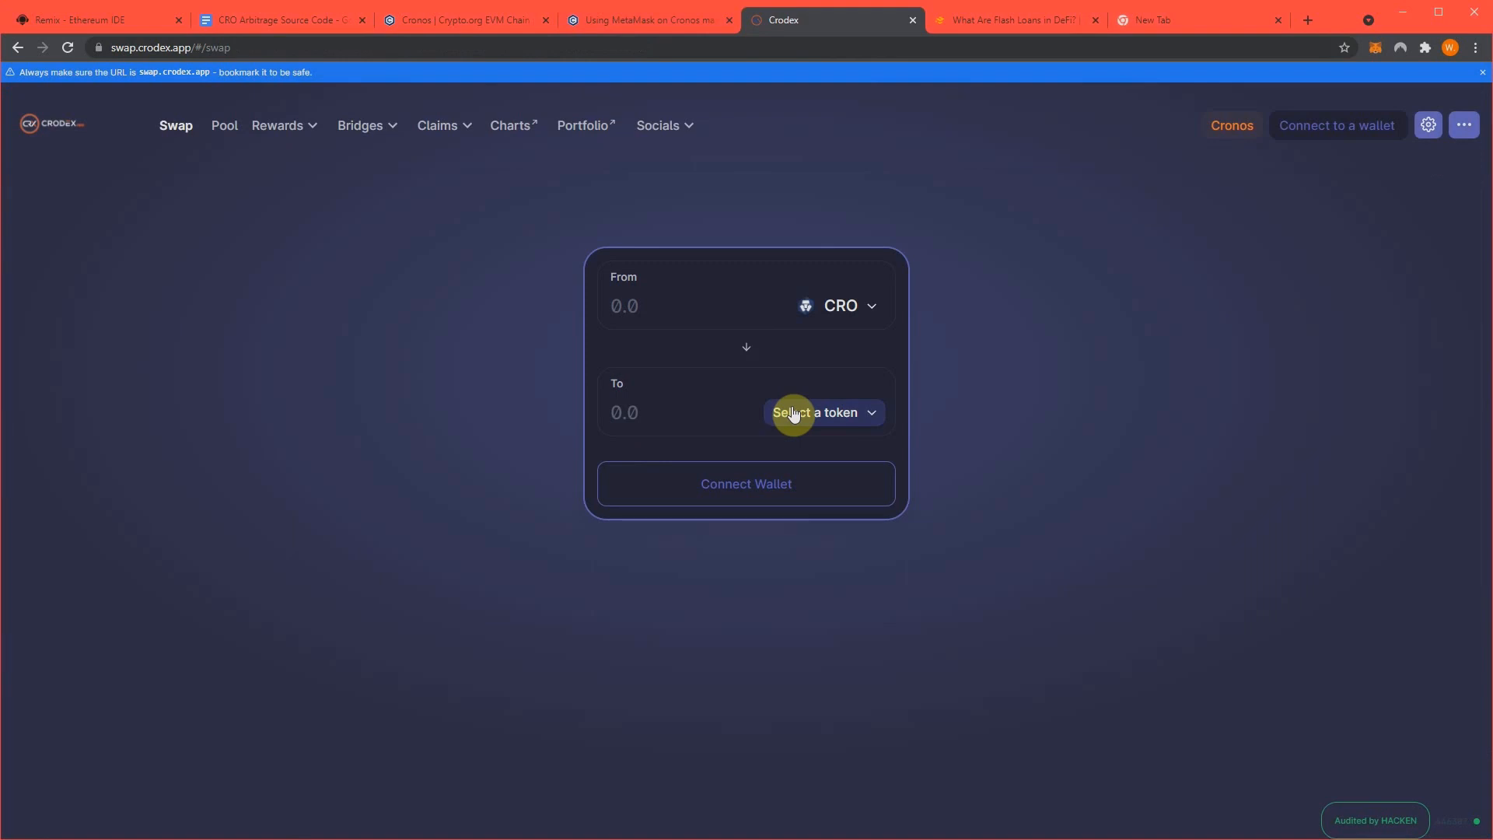
pyautogui.click(816, 412)
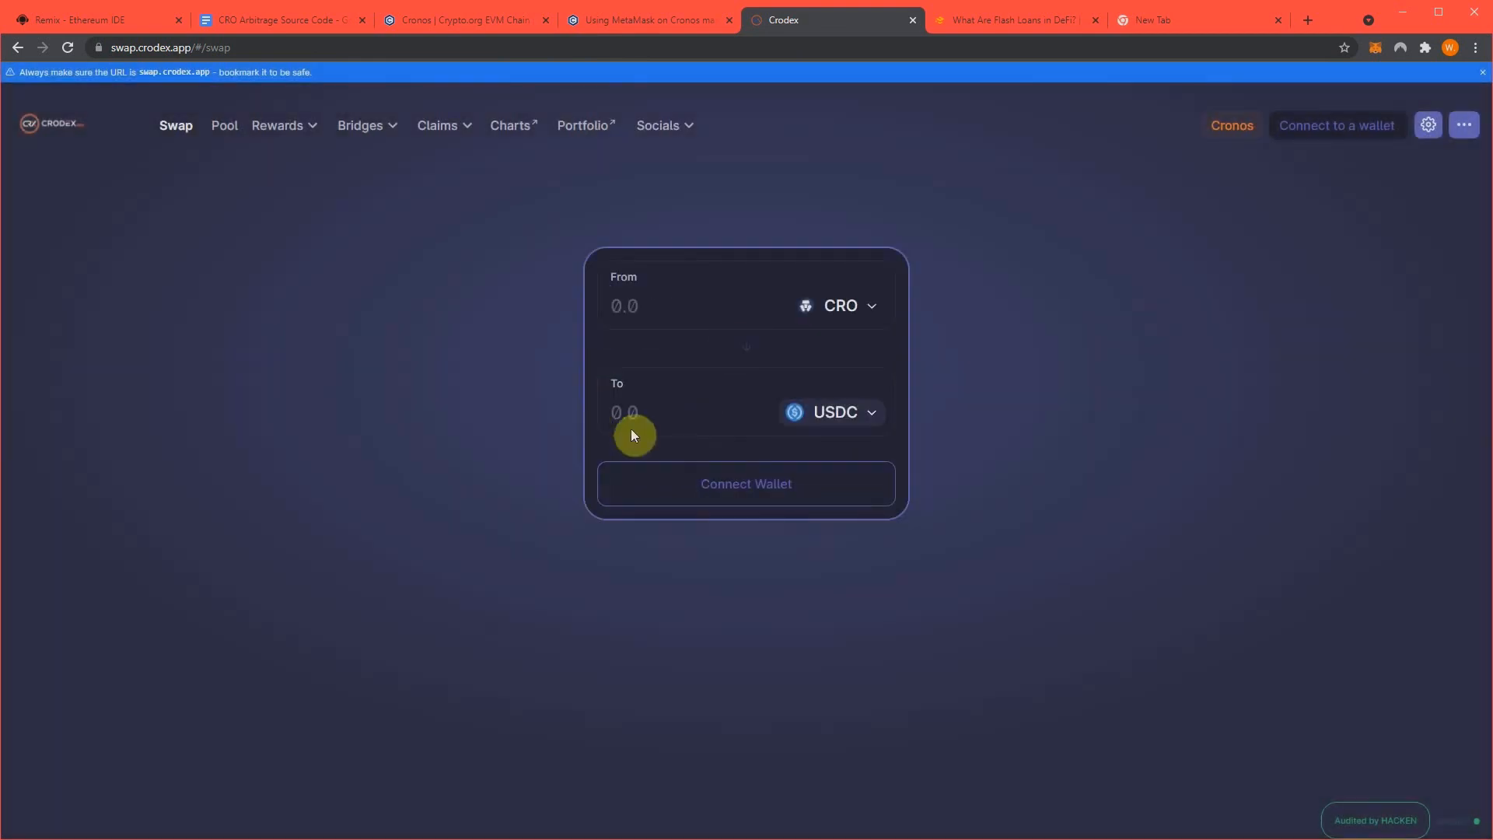
pyautogui.write('20')
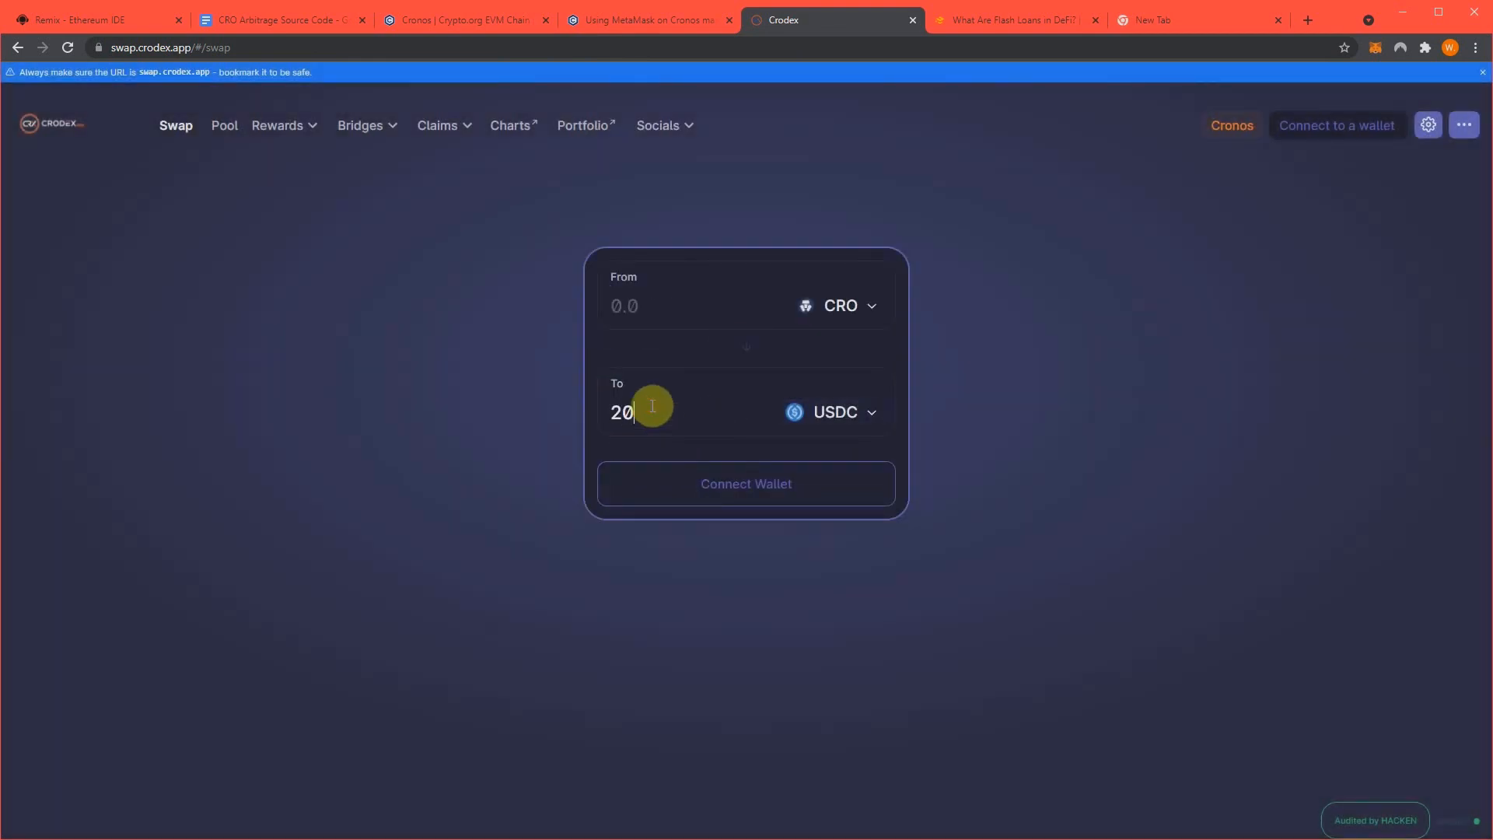
pyautogui.write('0')
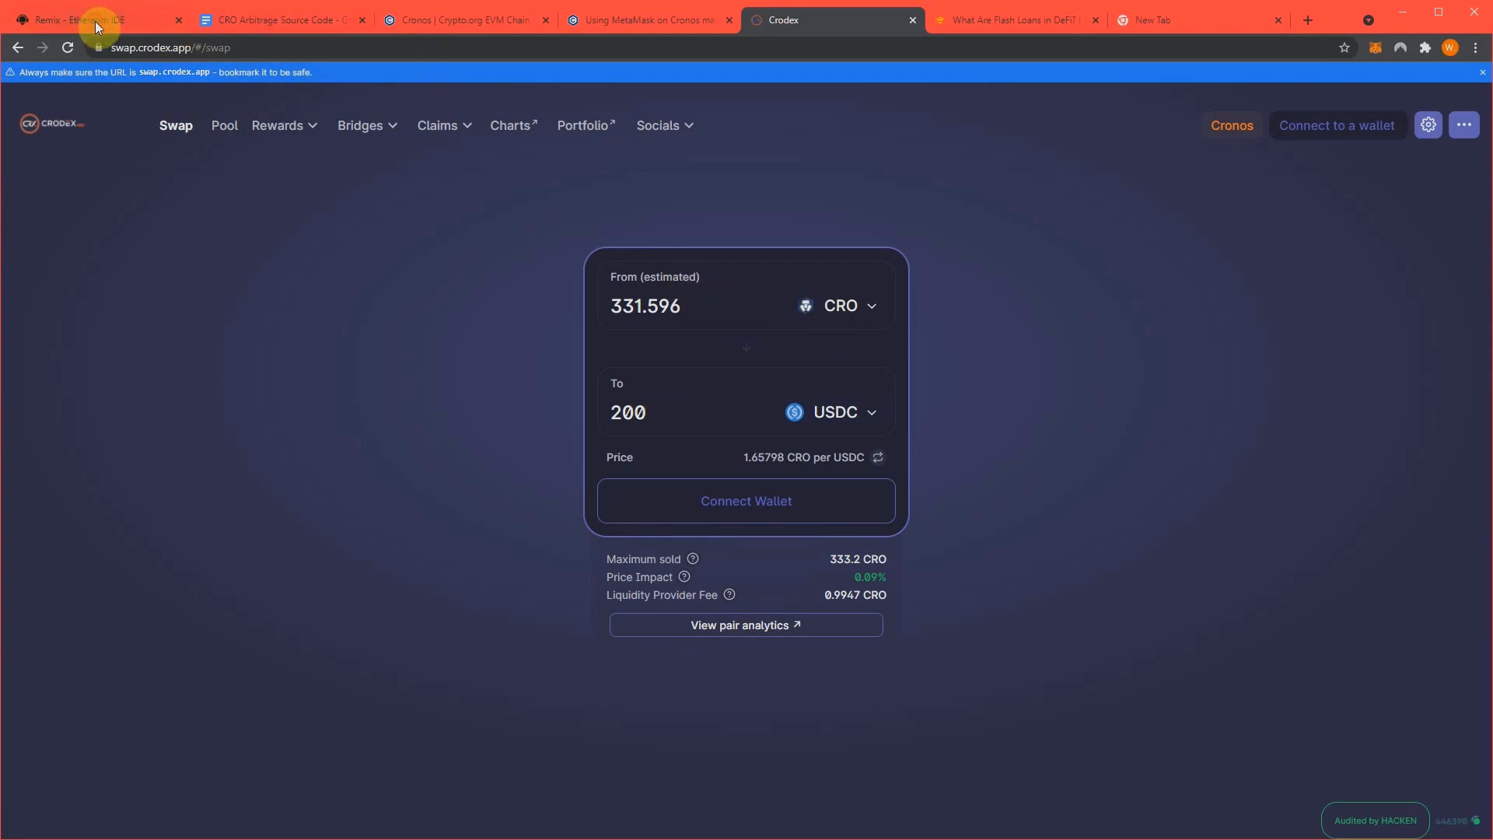
pyautogui.click(90, 20)
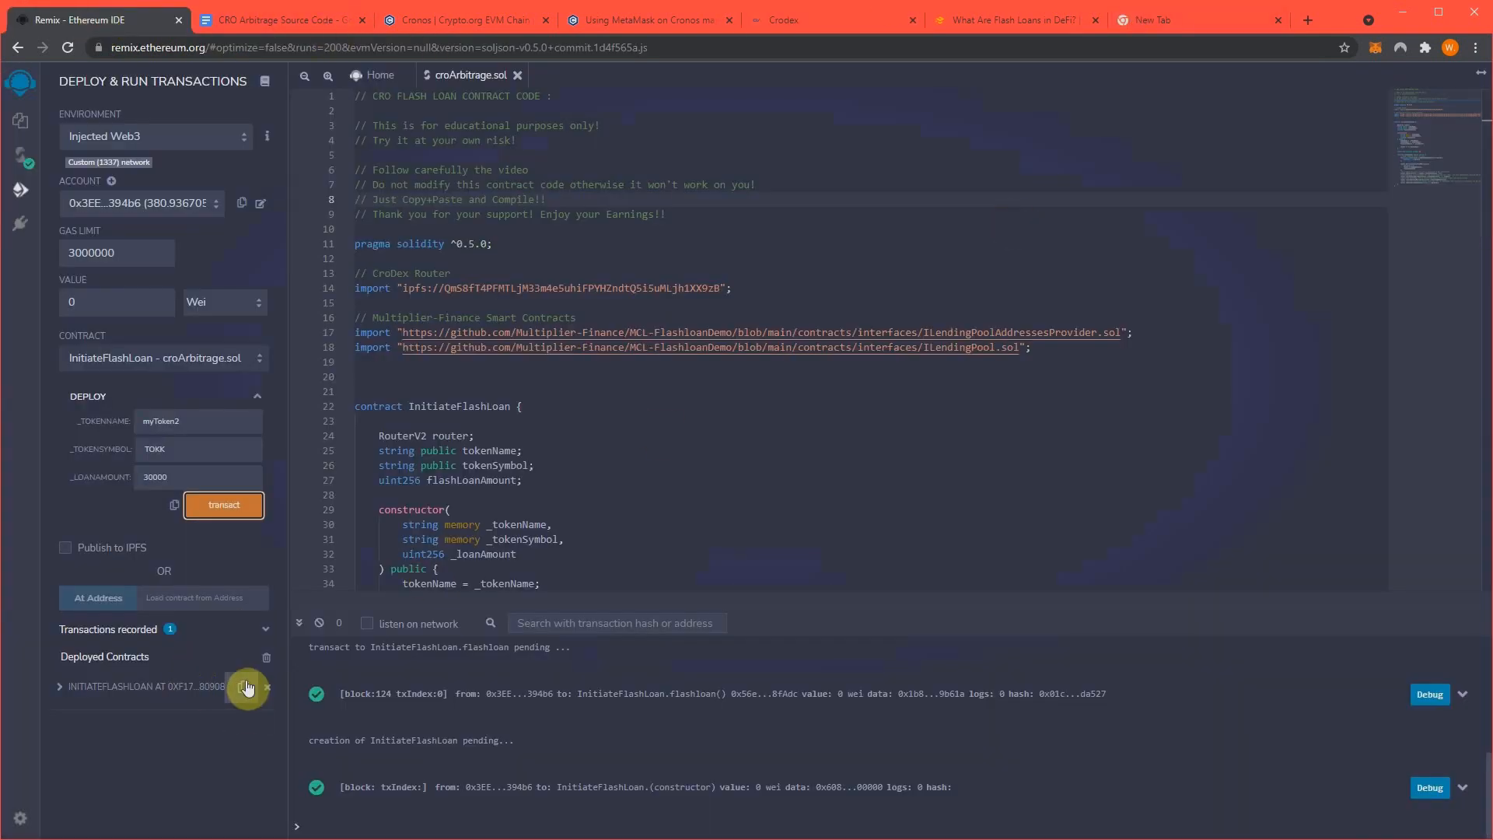
# Send 331 CRO from MetaMask to the copied contract address and confirm the transfer
pyautogui.click(1374, 49)
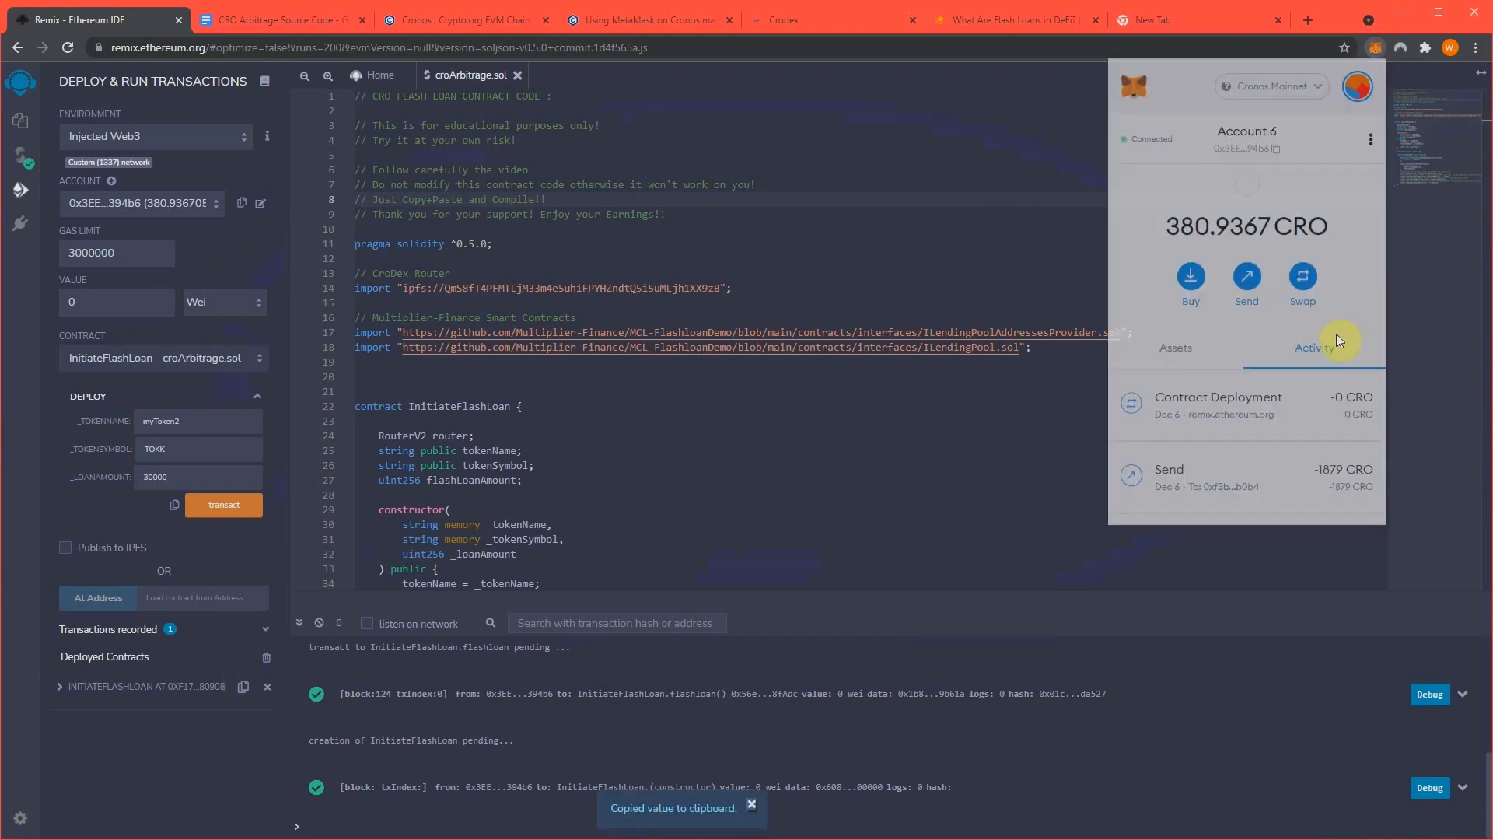
pyautogui.click(1246, 283)
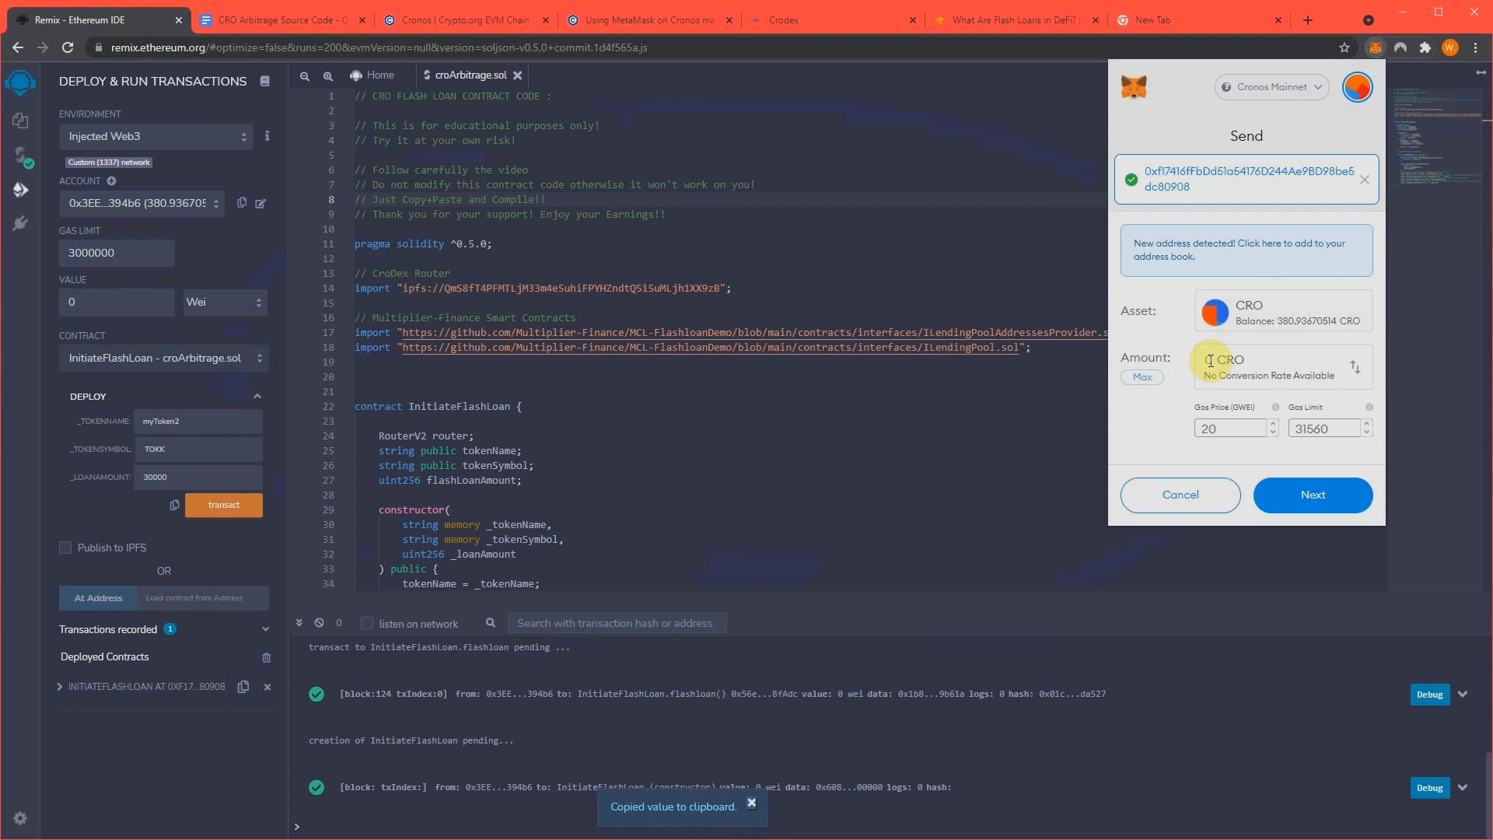
pyautogui.write('331')
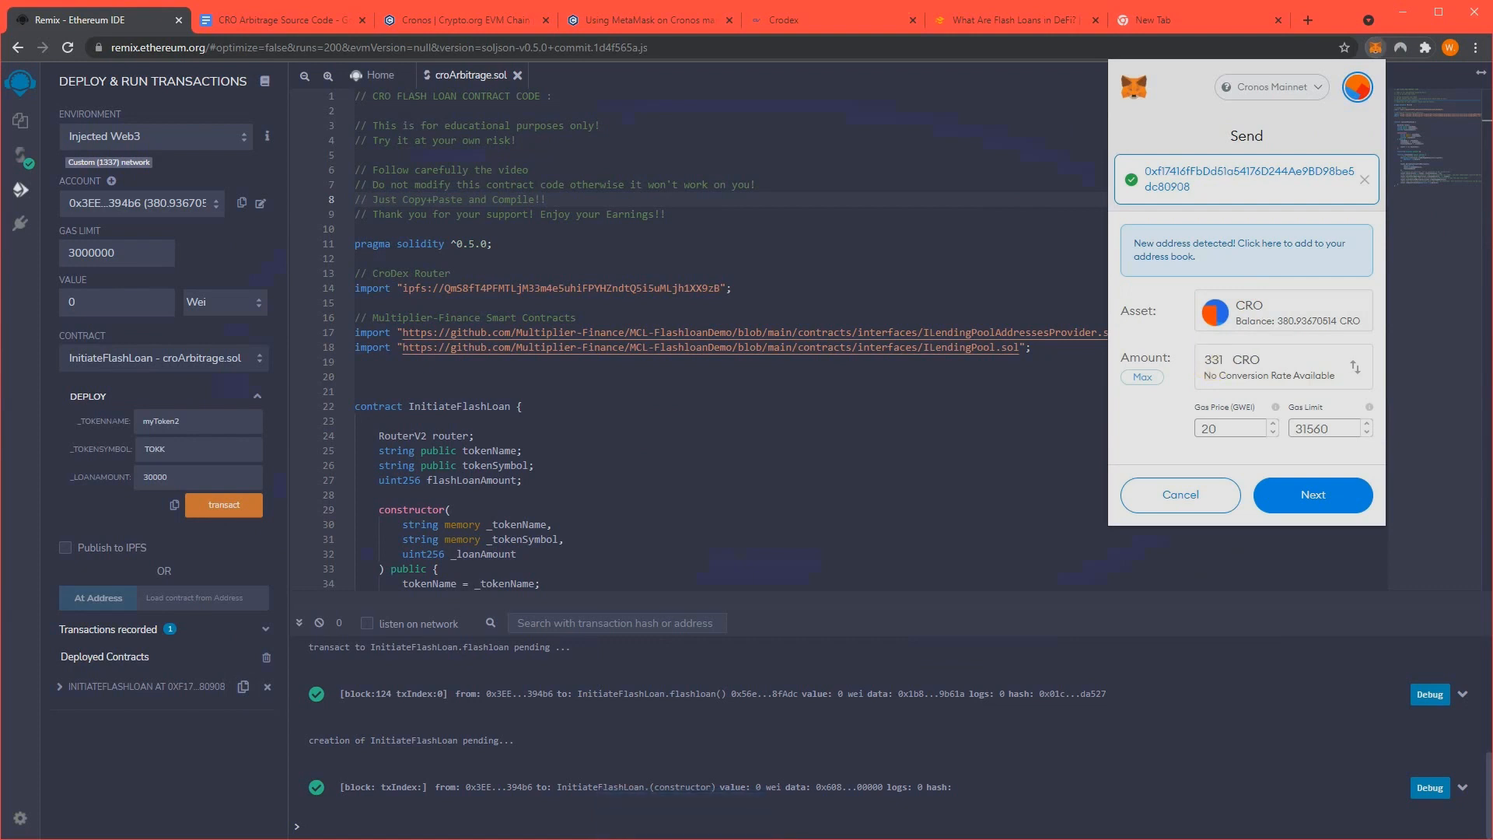
pyautogui.click(1312, 495)
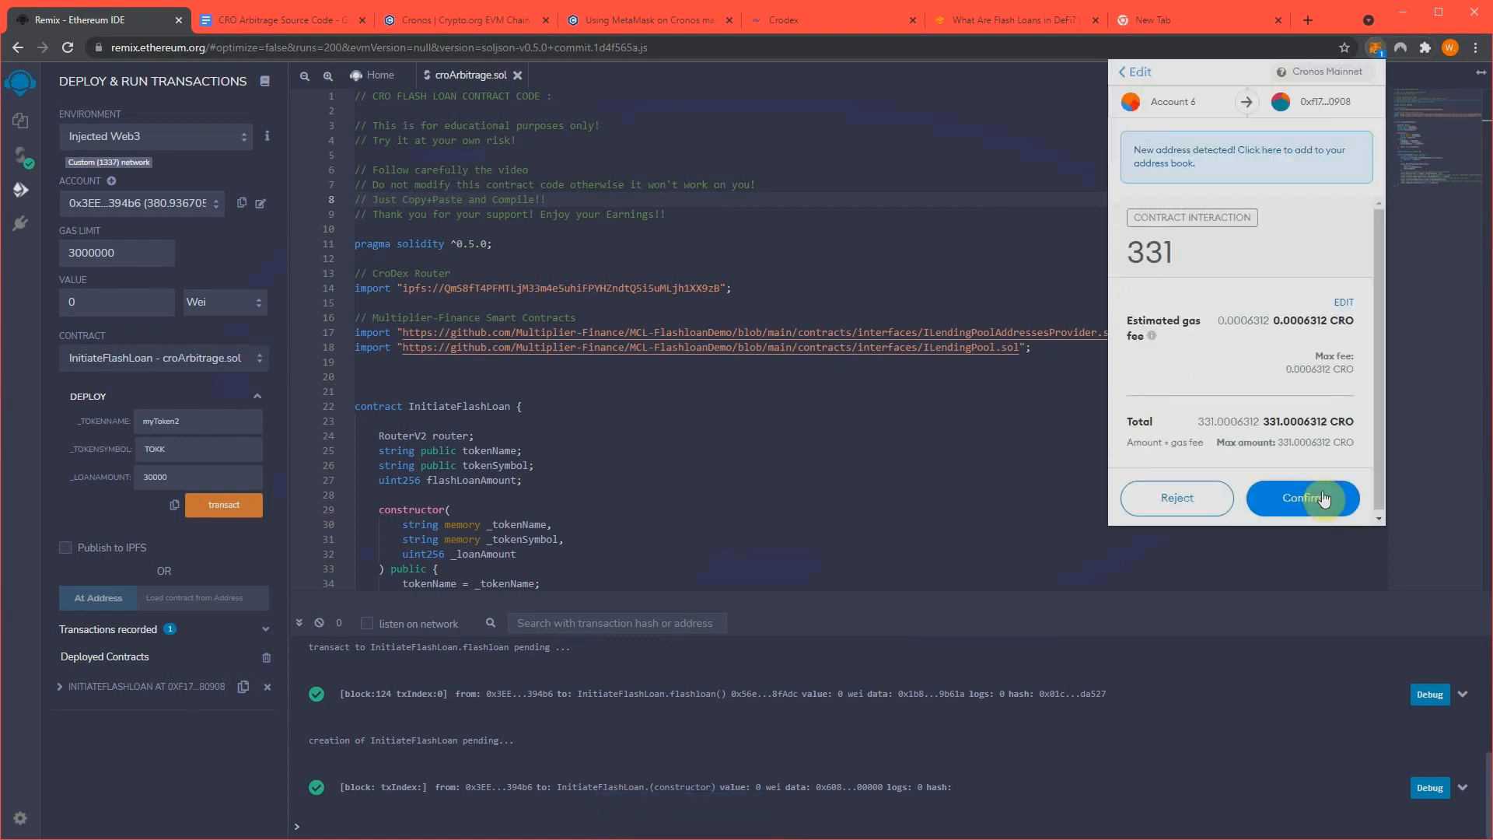
pyautogui.click(1302, 498)
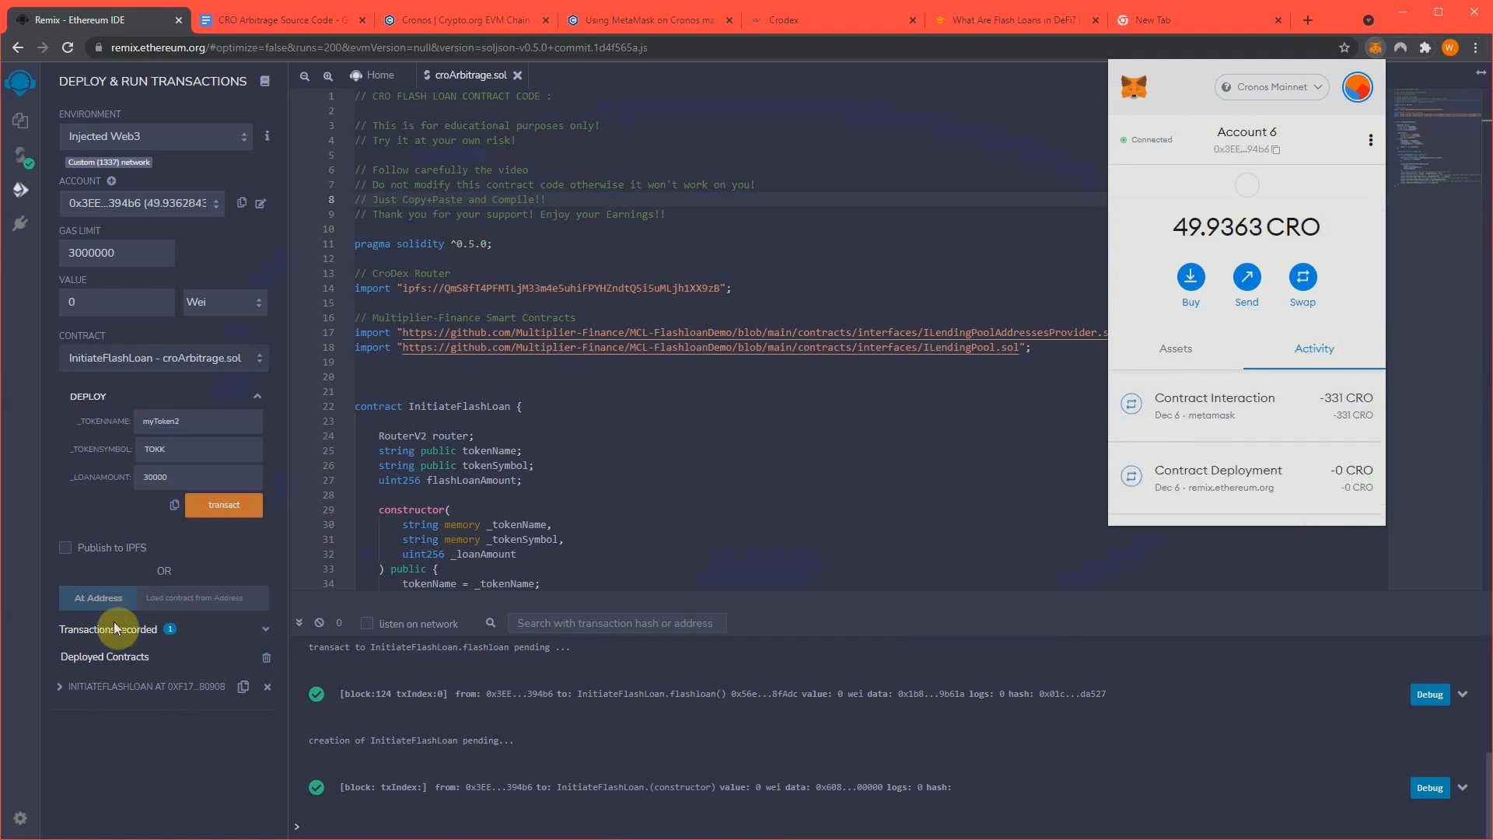
# Call the deployed InitiateFlashLoan contract's flashloan function and confirm it in MetaMask
pyautogui.click(59, 686)
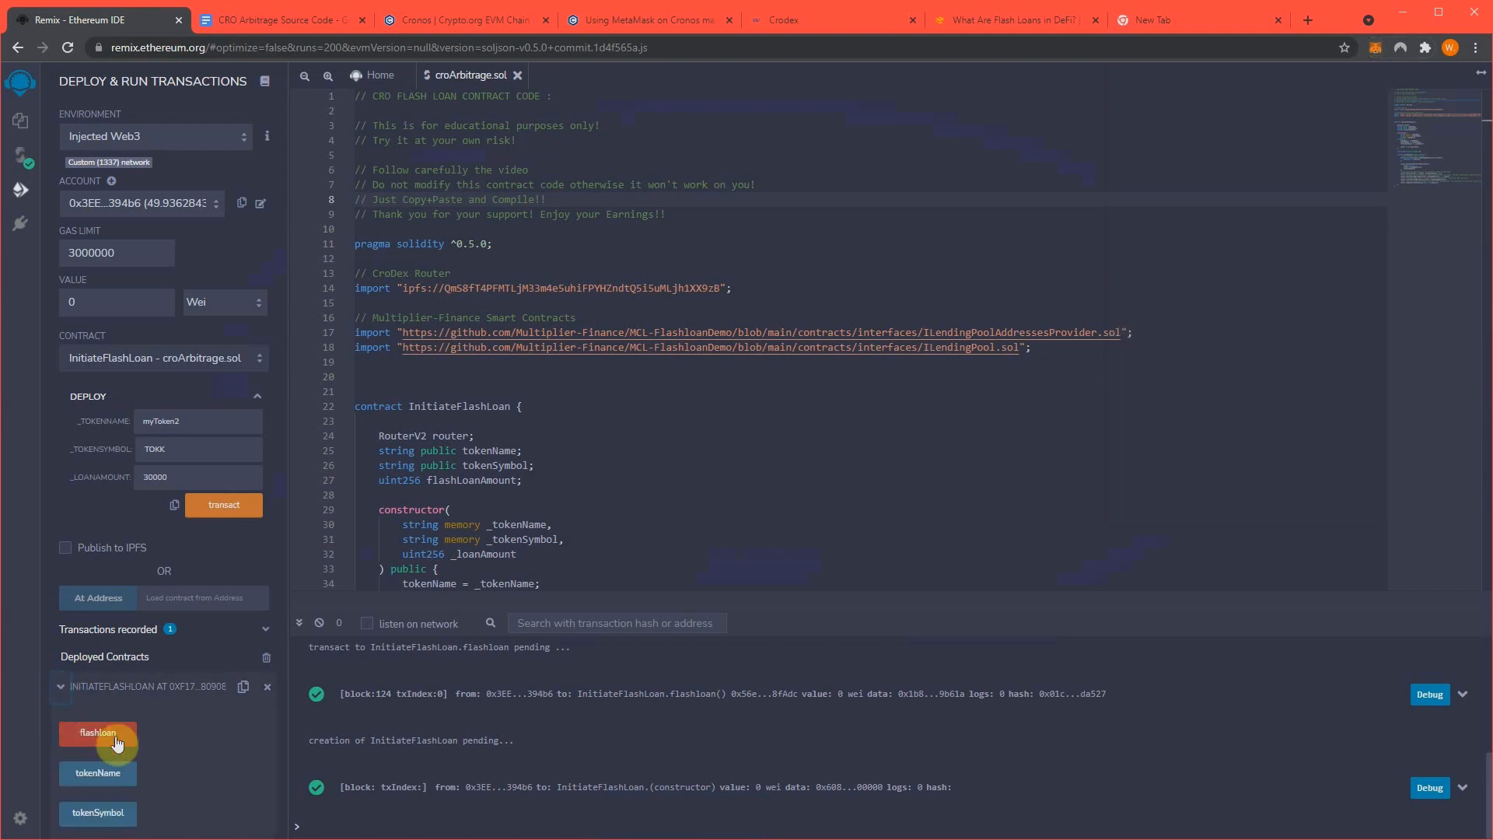
pyautogui.moveTo(144, 728)
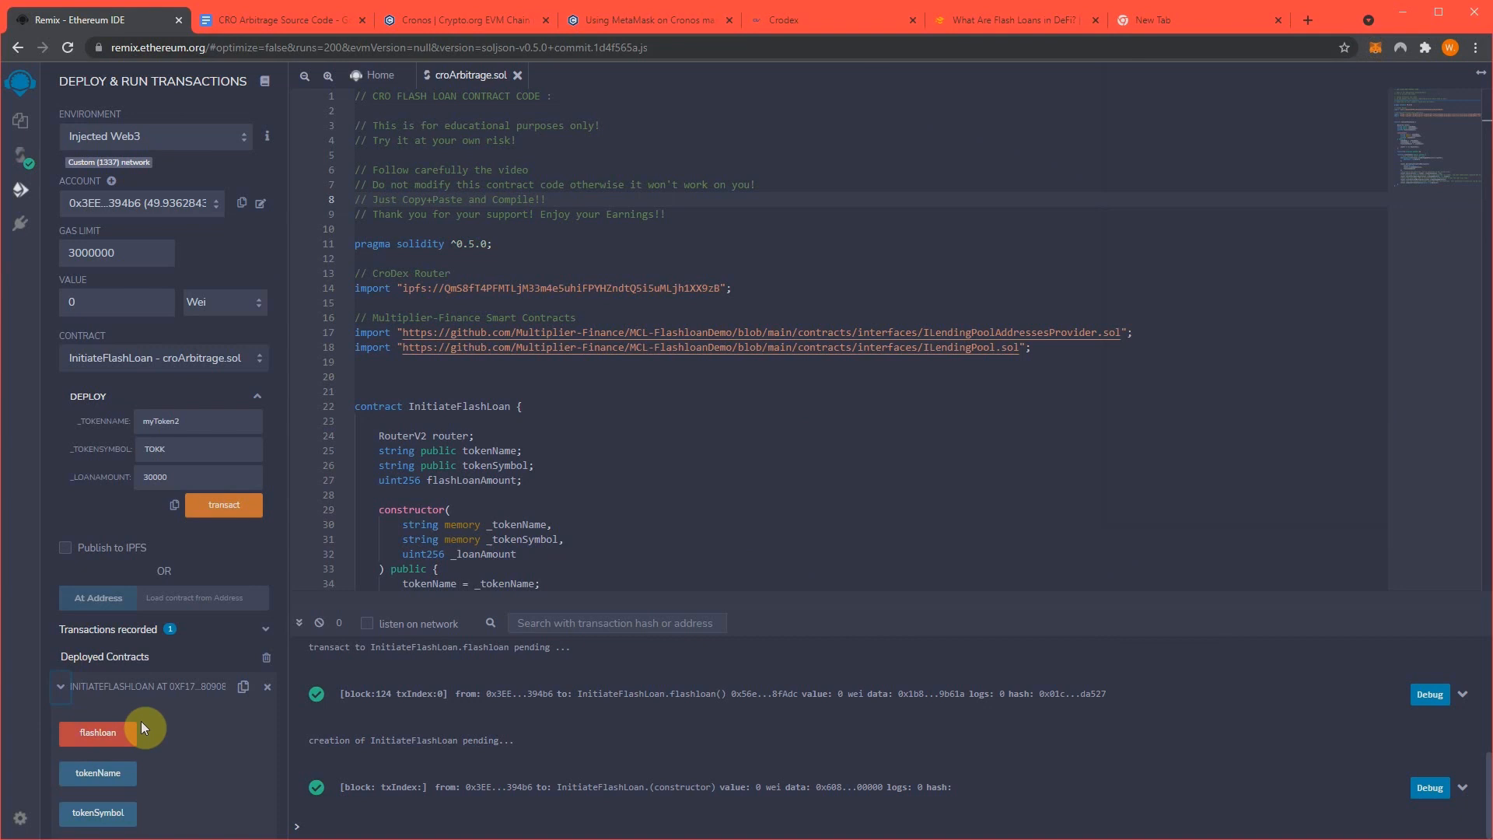
pyautogui.moveTo(1292, 163)
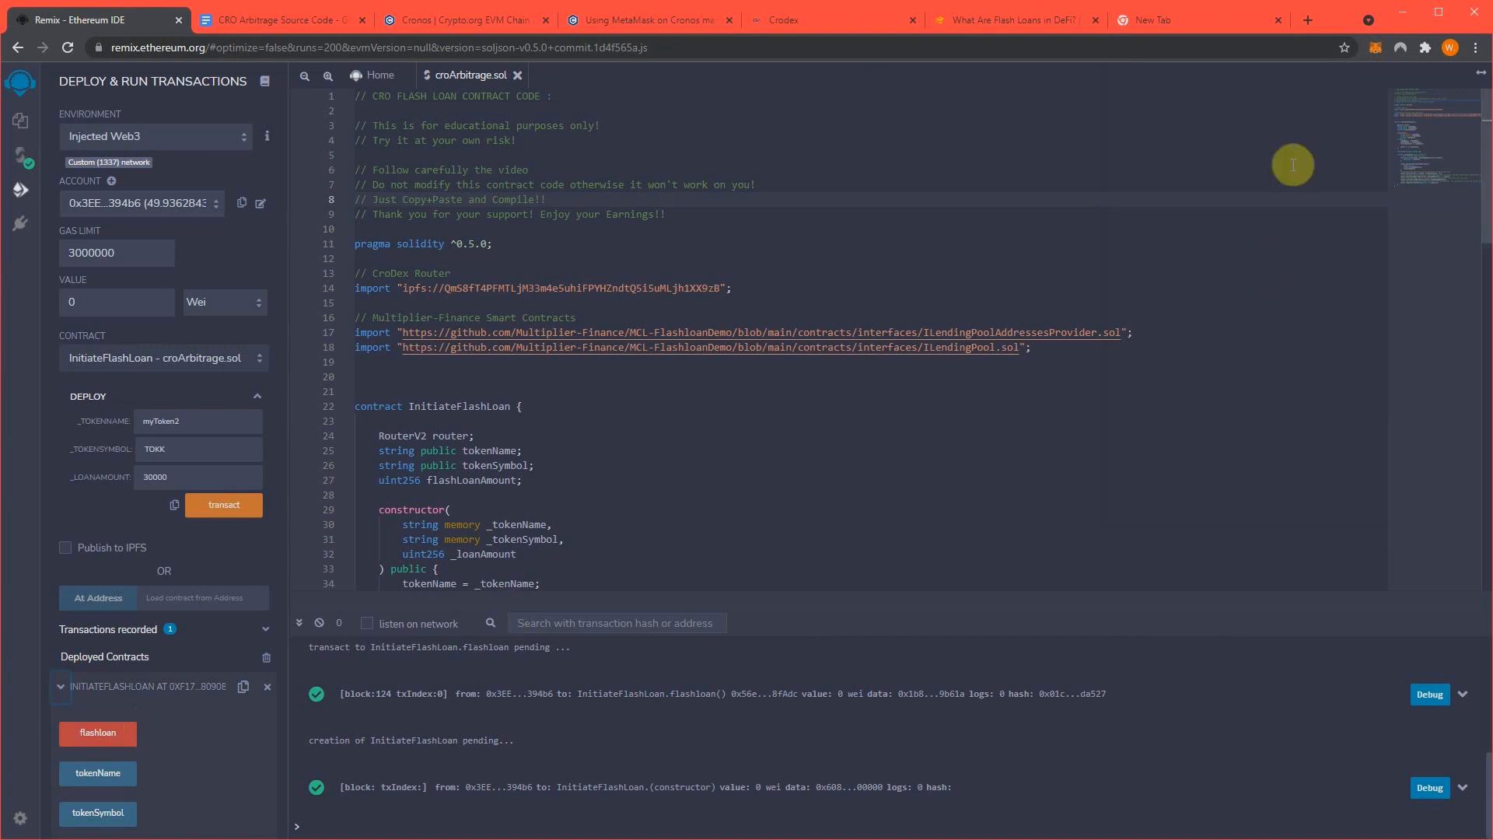
pyautogui.moveTo(1340, 86)
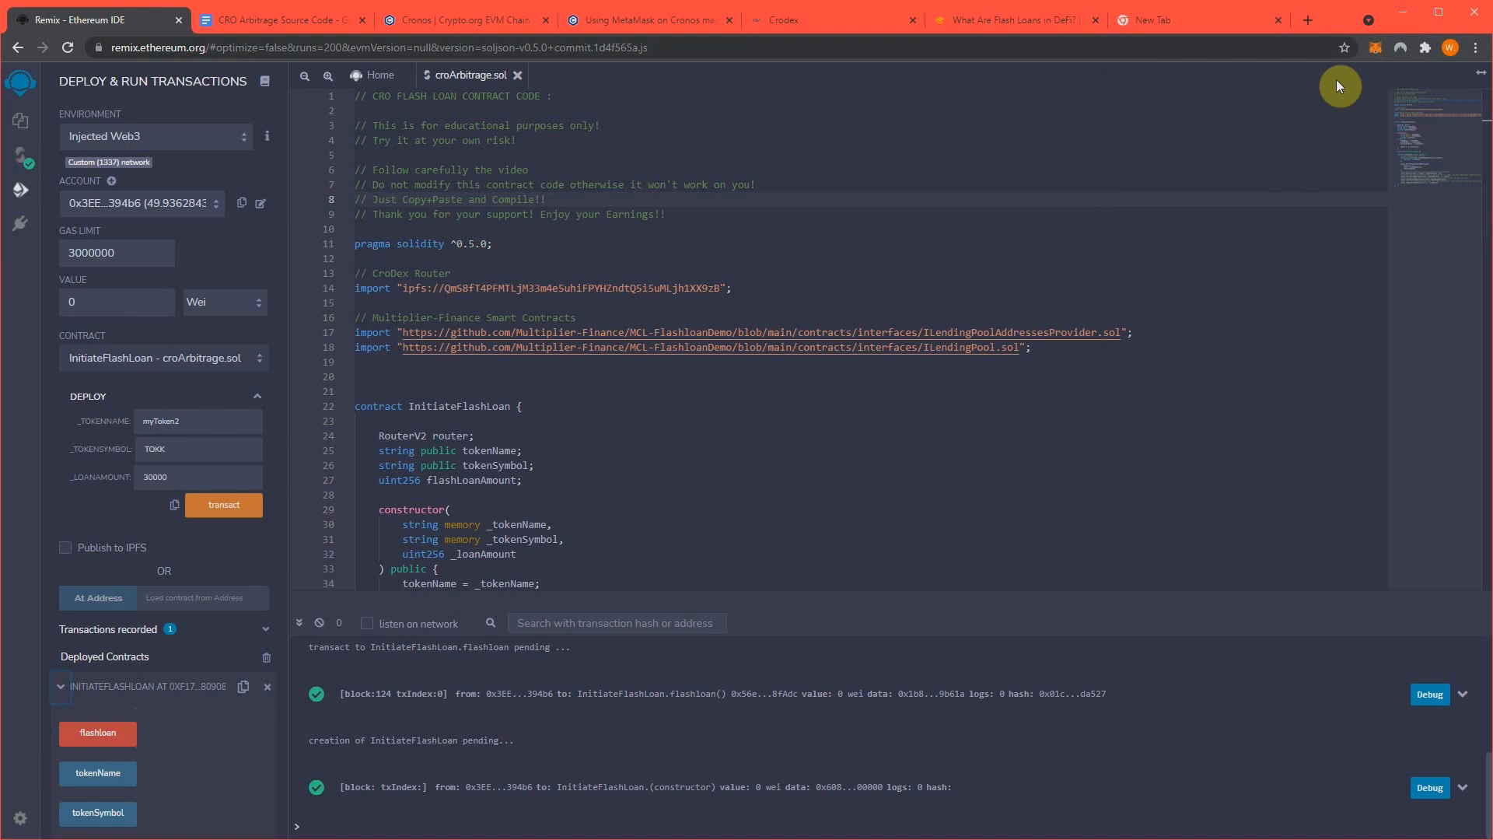
pyautogui.click(97, 733)
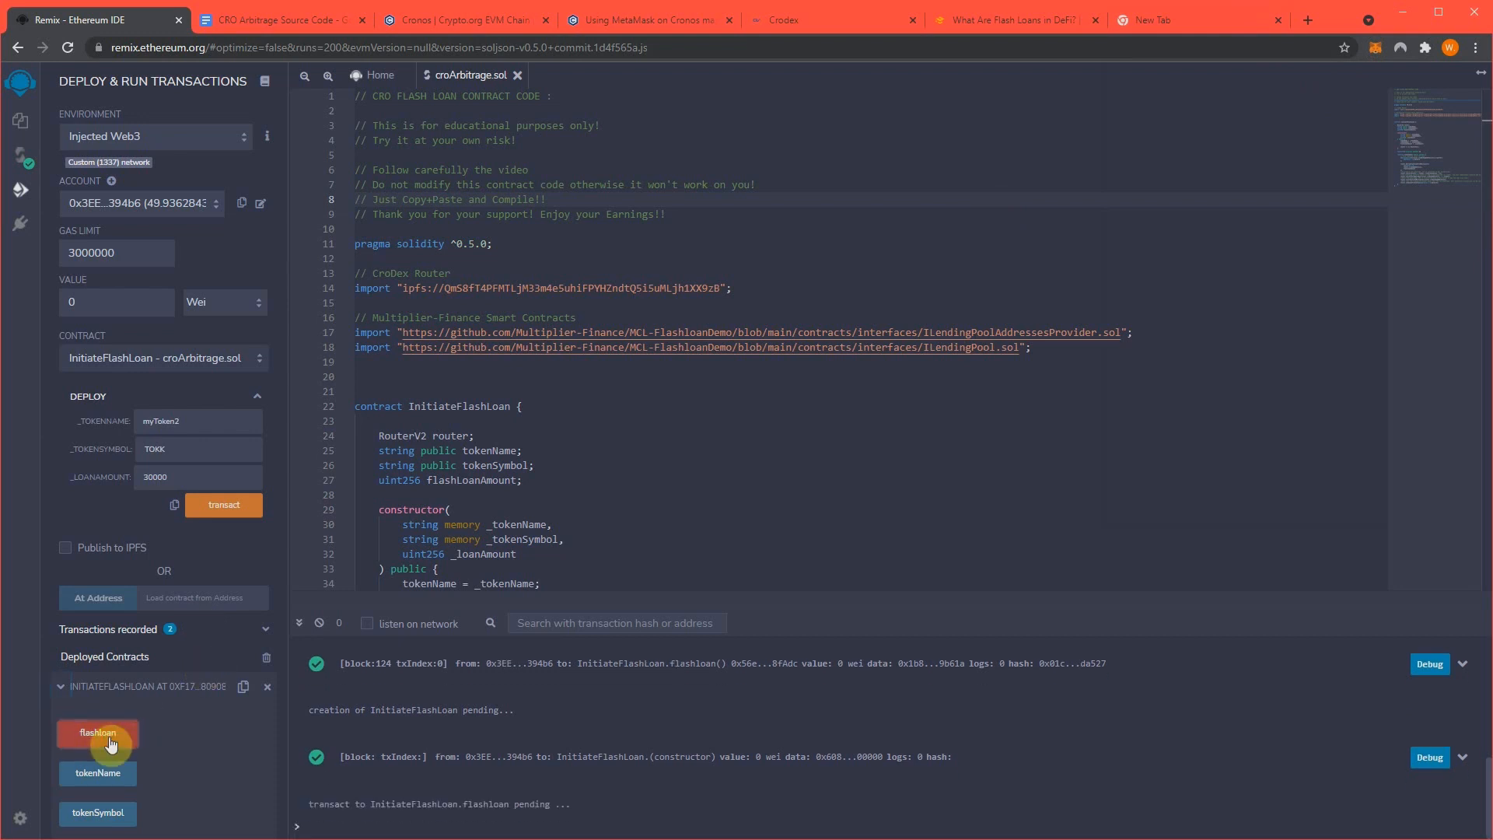
pyautogui.click(97, 733)
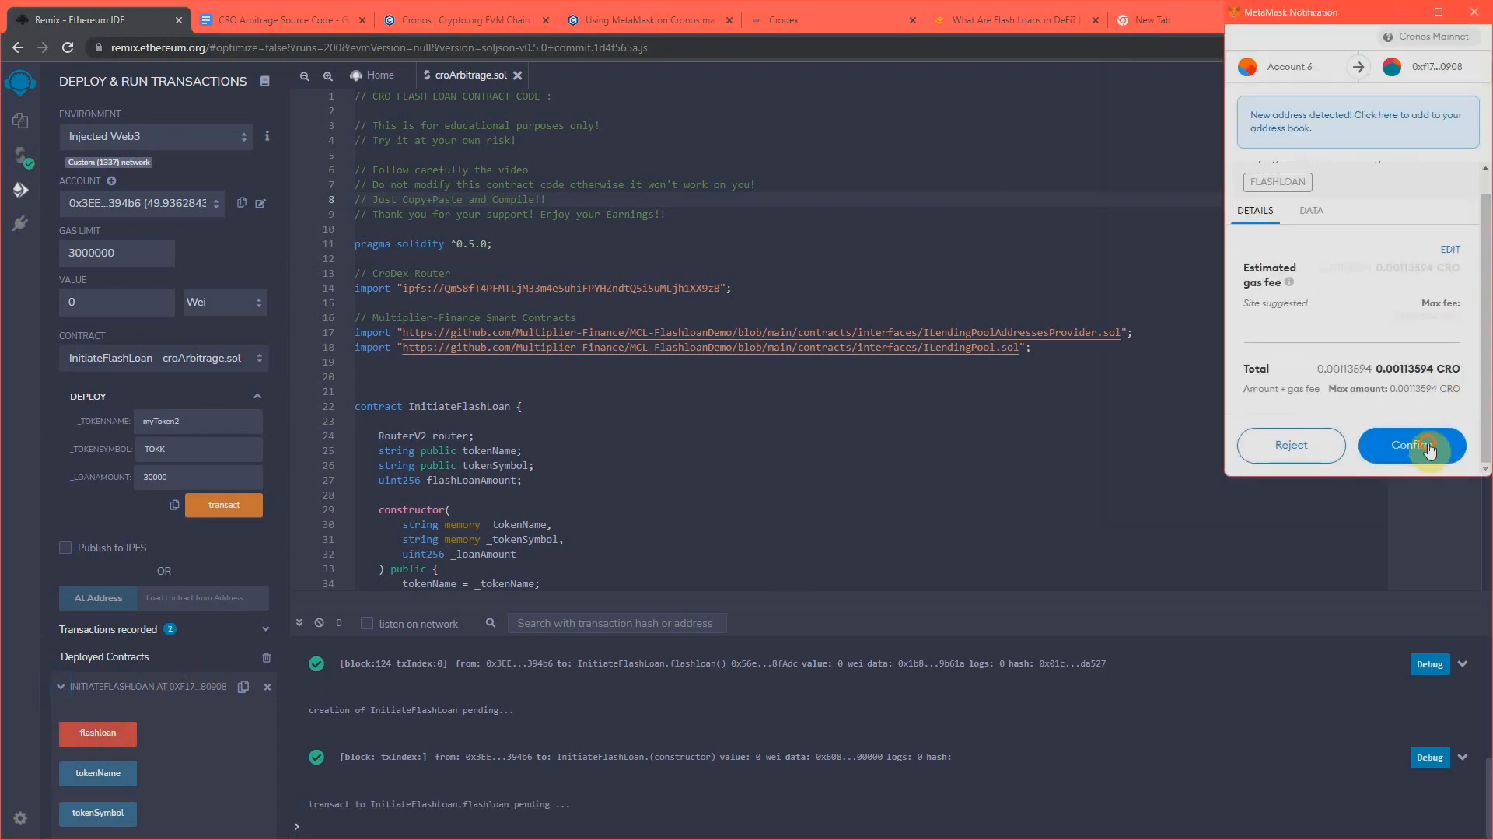
pyautogui.click(1412, 445)
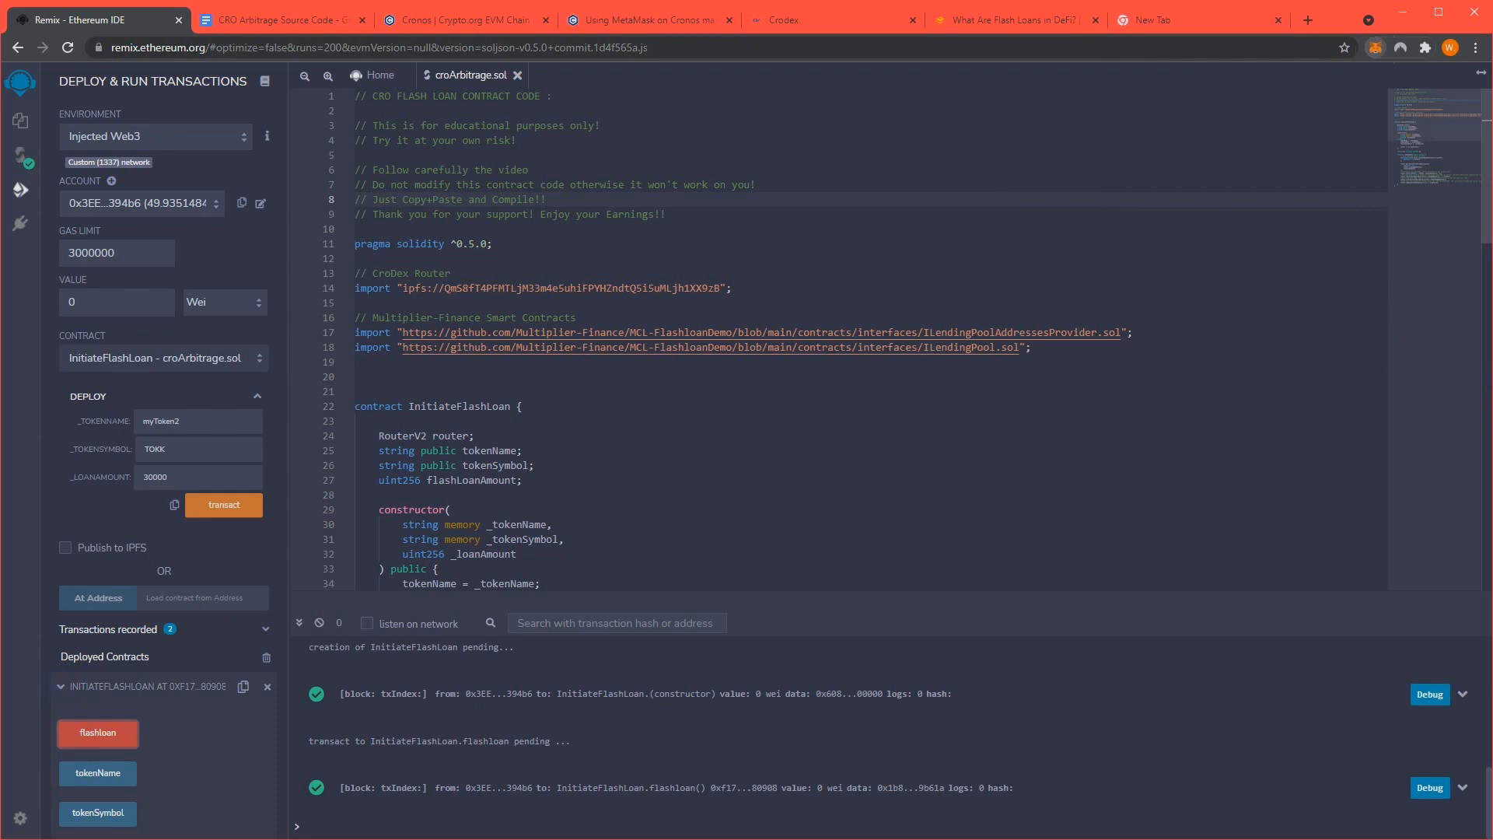
# Check MetaMask shows the balance risen to 1928.9351 CRO after the flashloan
pyautogui.click(1373, 48)
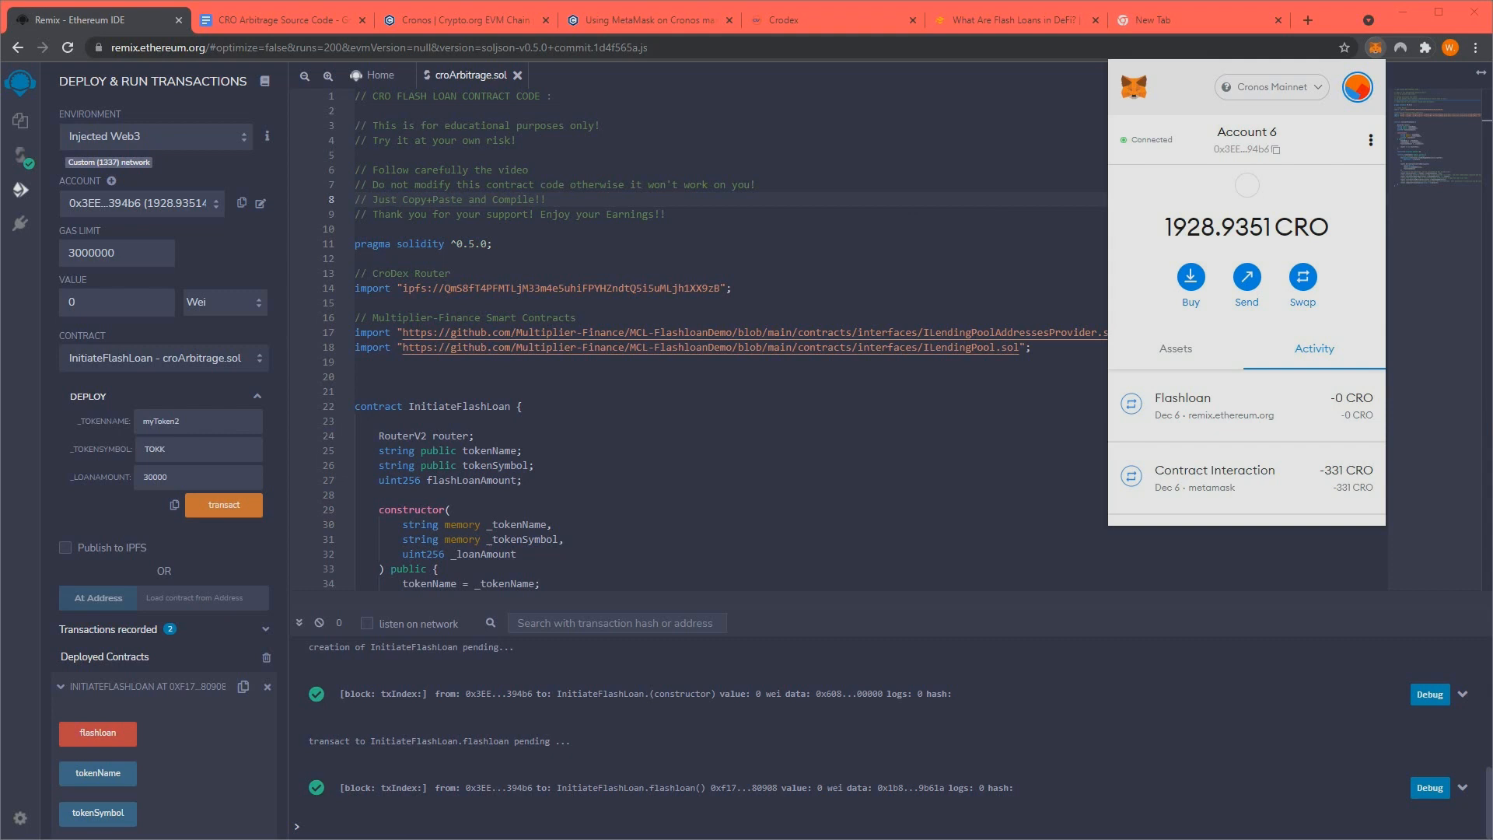
pyautogui.moveTo(1236, 238)
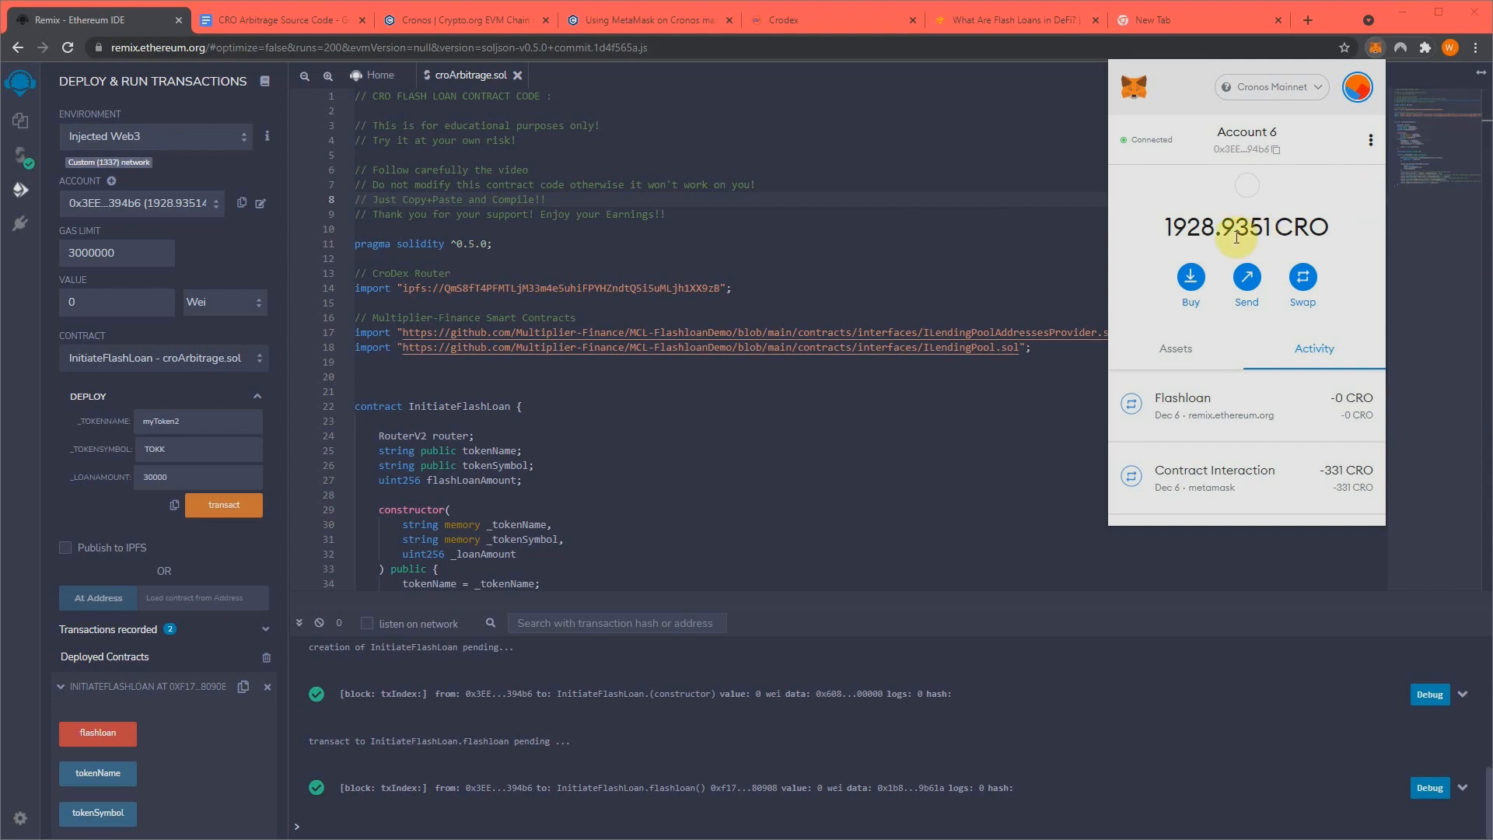
pyautogui.moveTo(1195, 36)
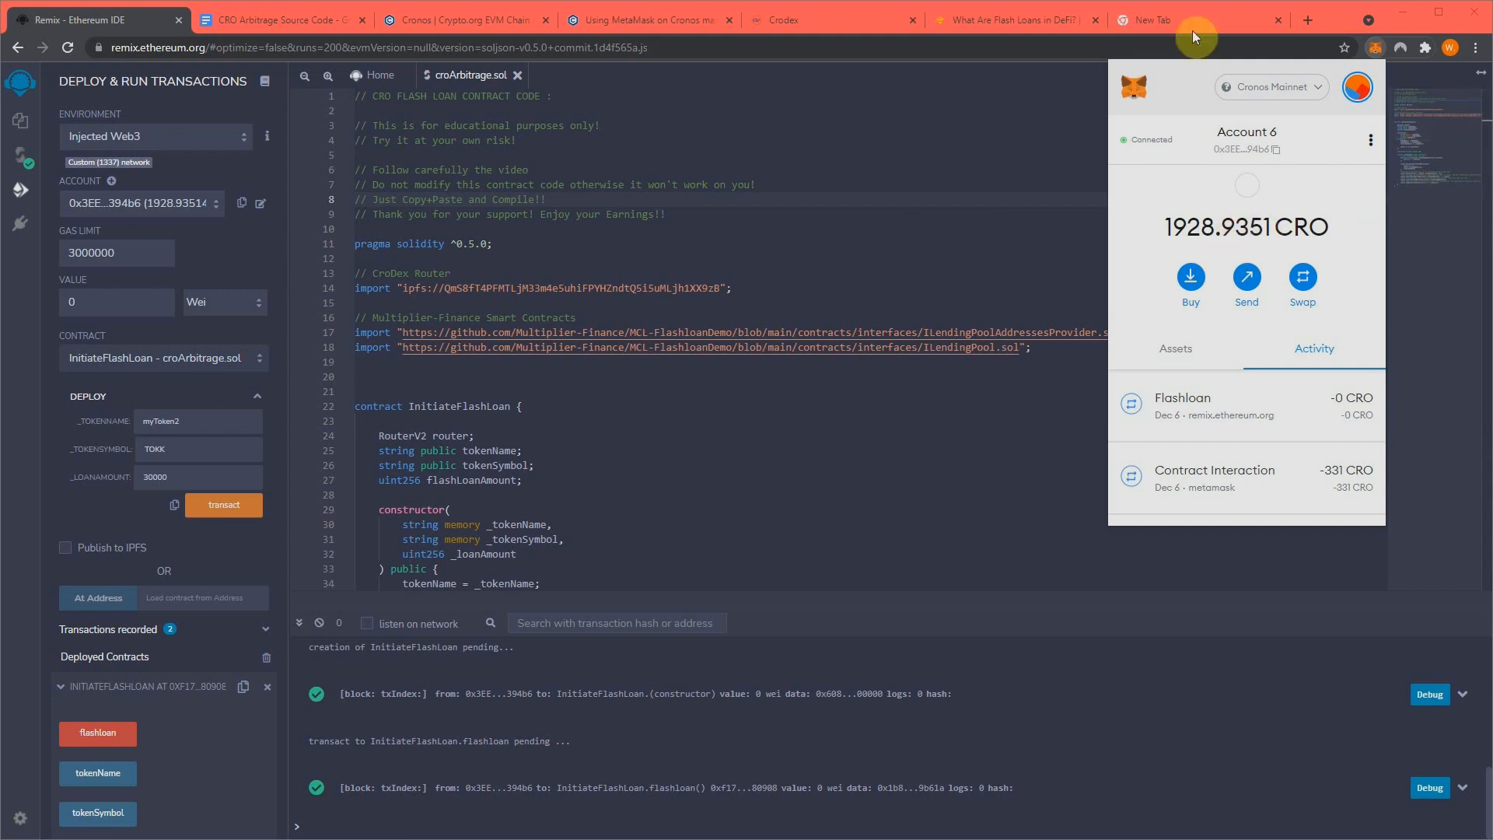
# Get a Crodex quote valuing 1928 CRO at about 1157.96 USDC, then return to Remix
pyautogui.click(829, 18)
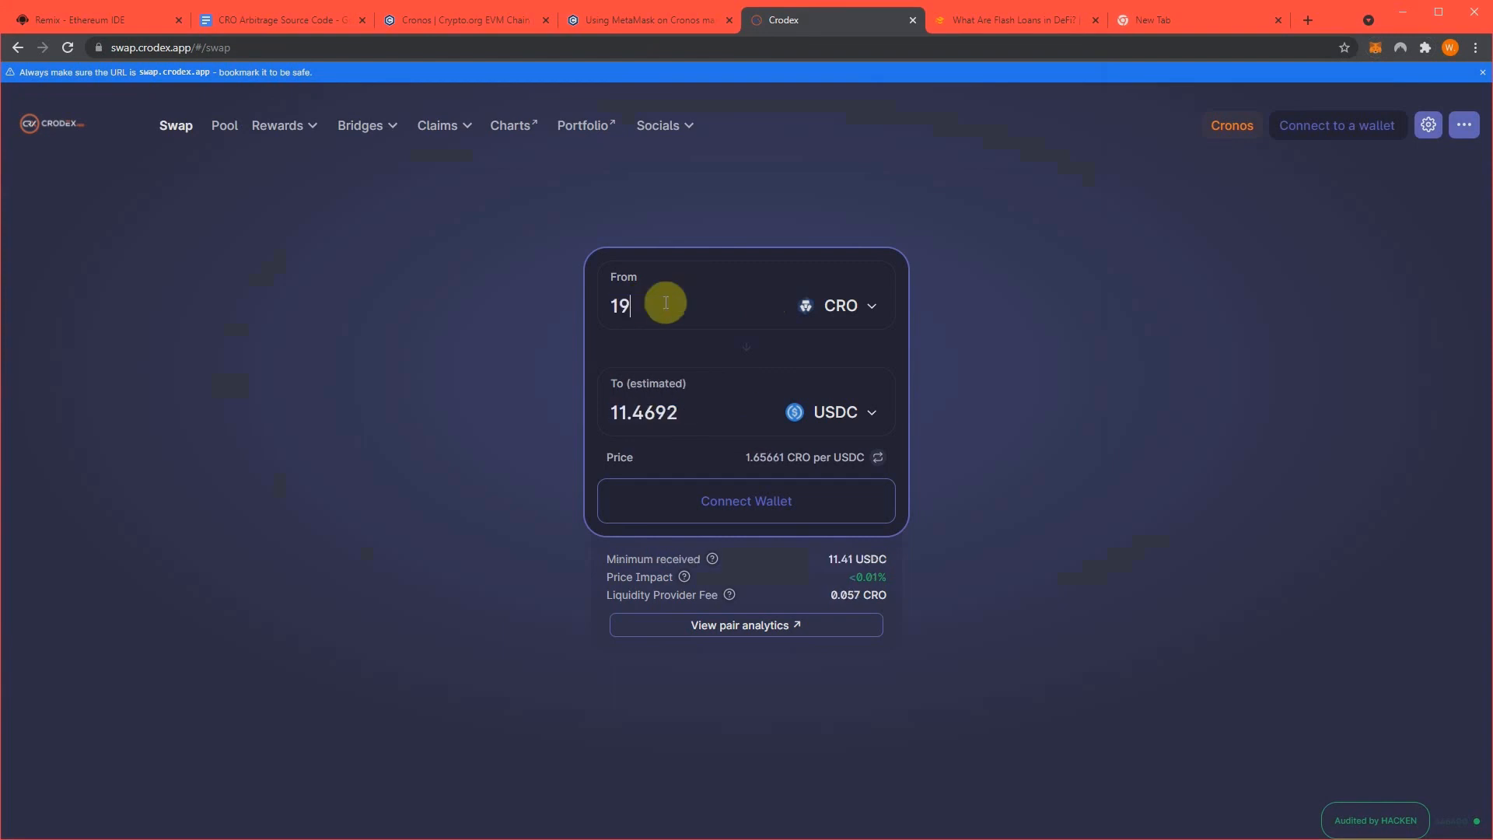
pyautogui.write('28')
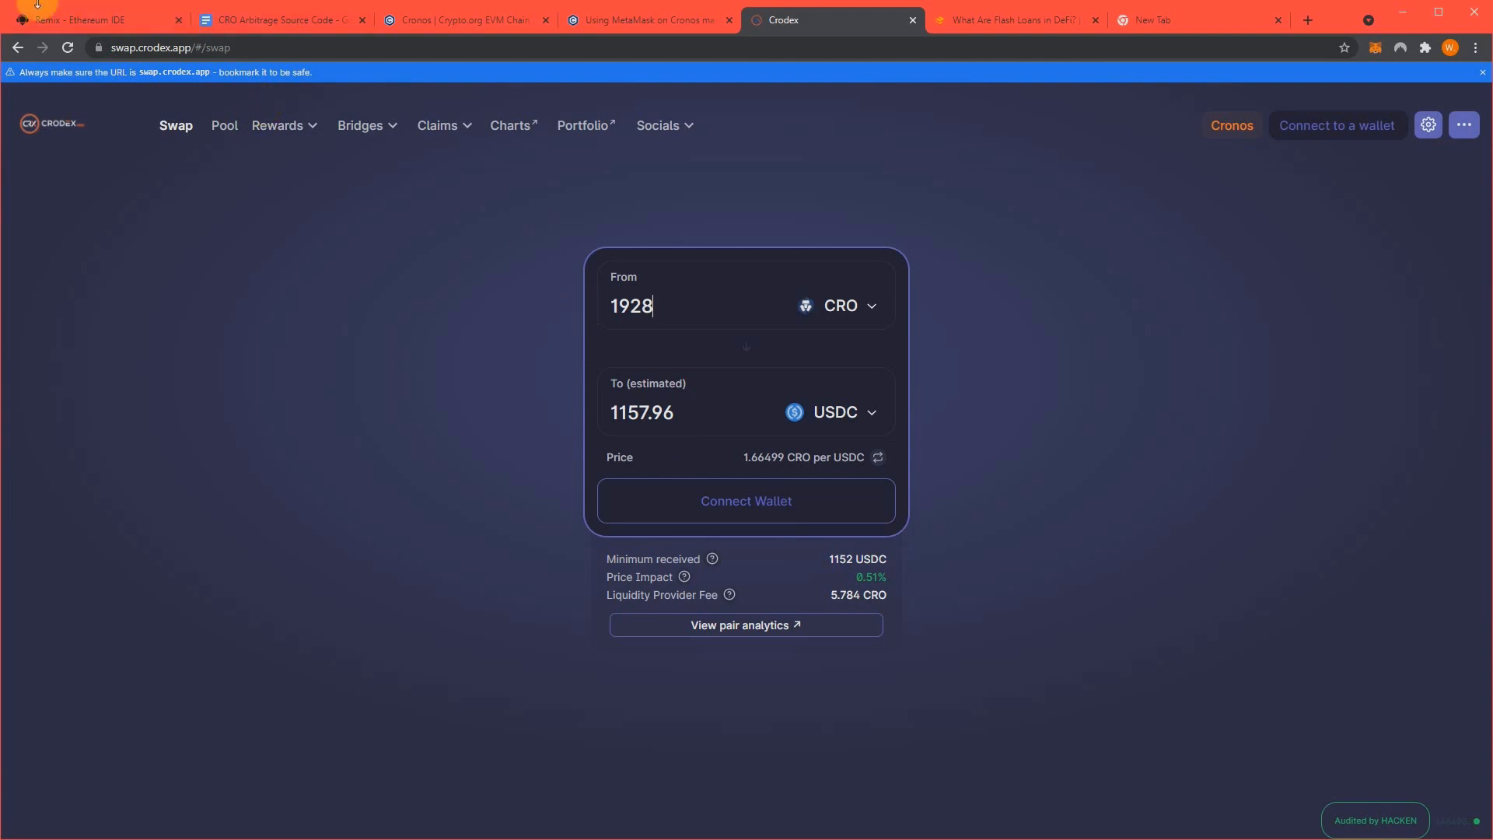
pyautogui.click(85, 18)
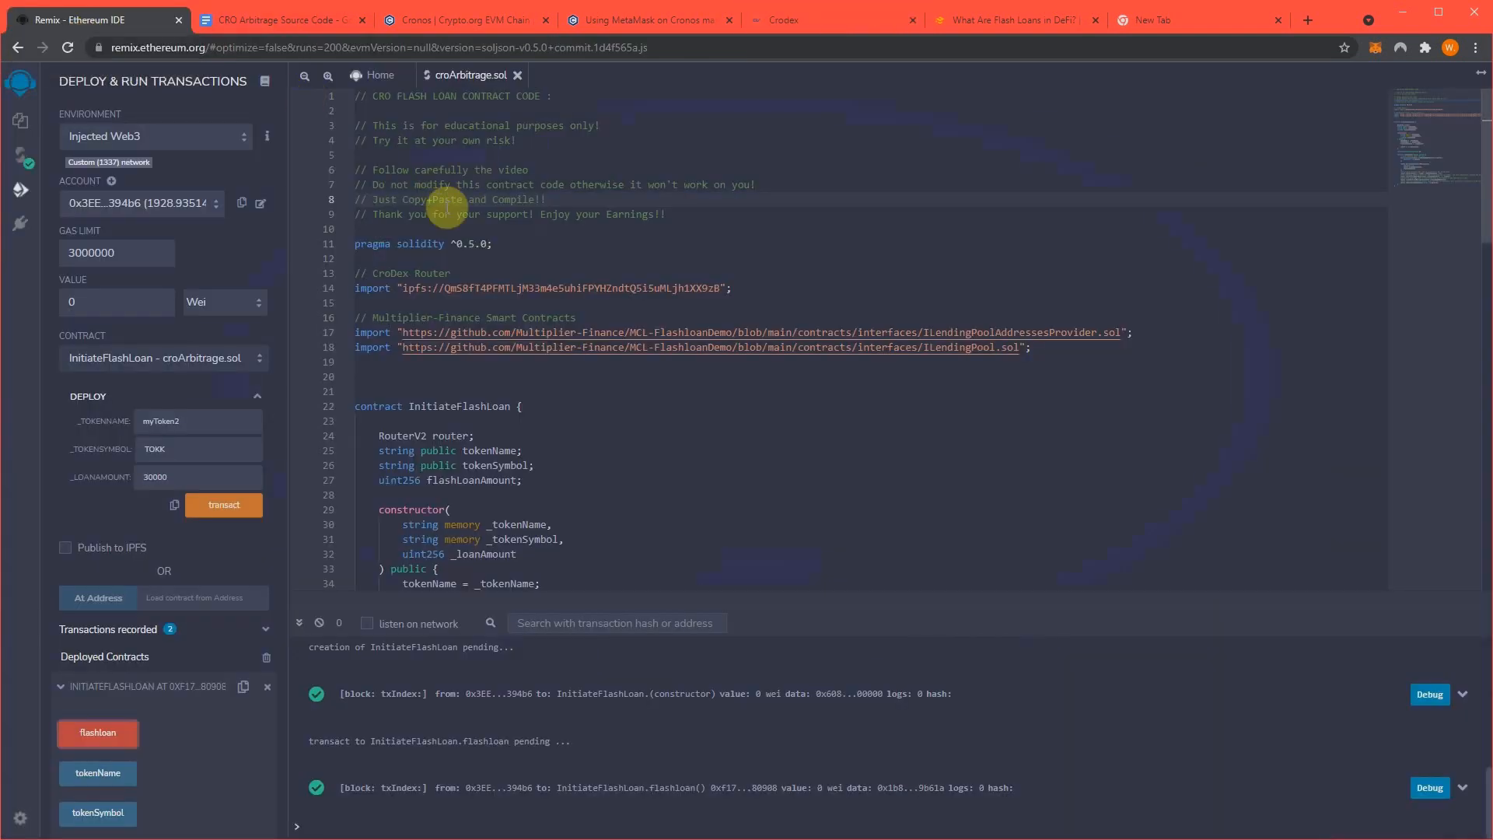
pyautogui.moveTo(650, 180)
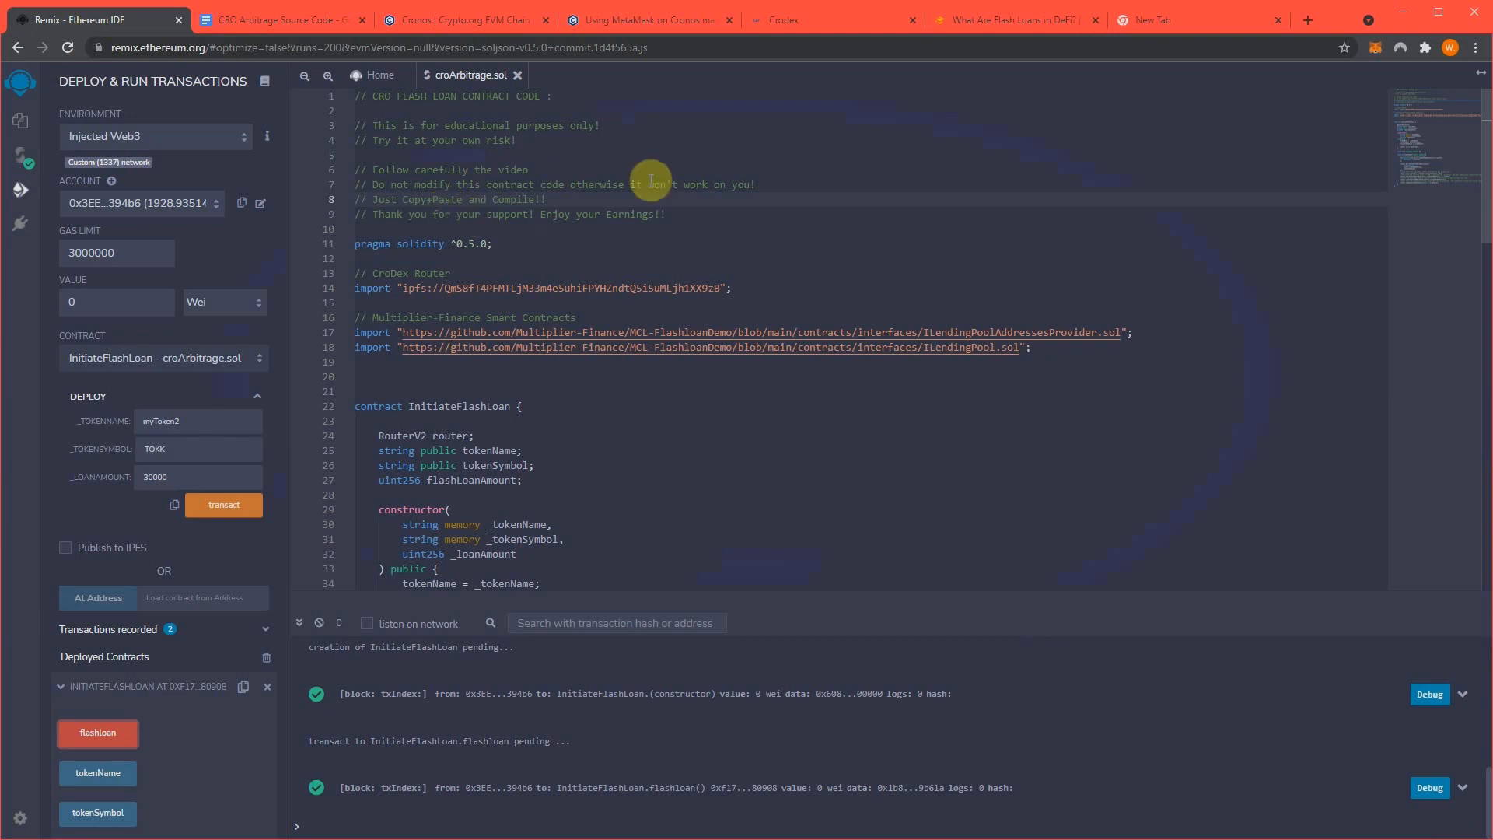
pyautogui.moveTo(756, 188)
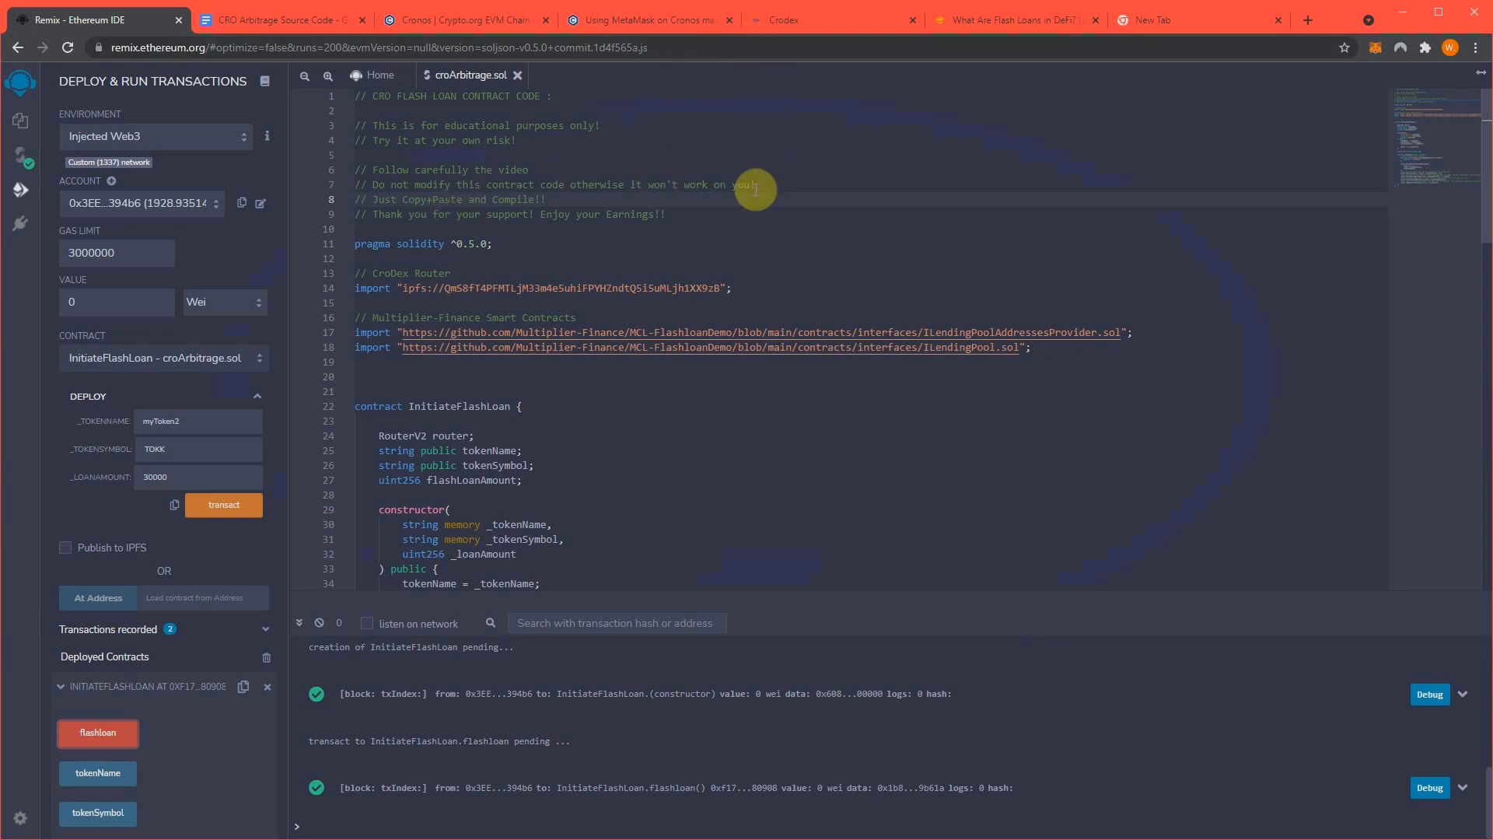